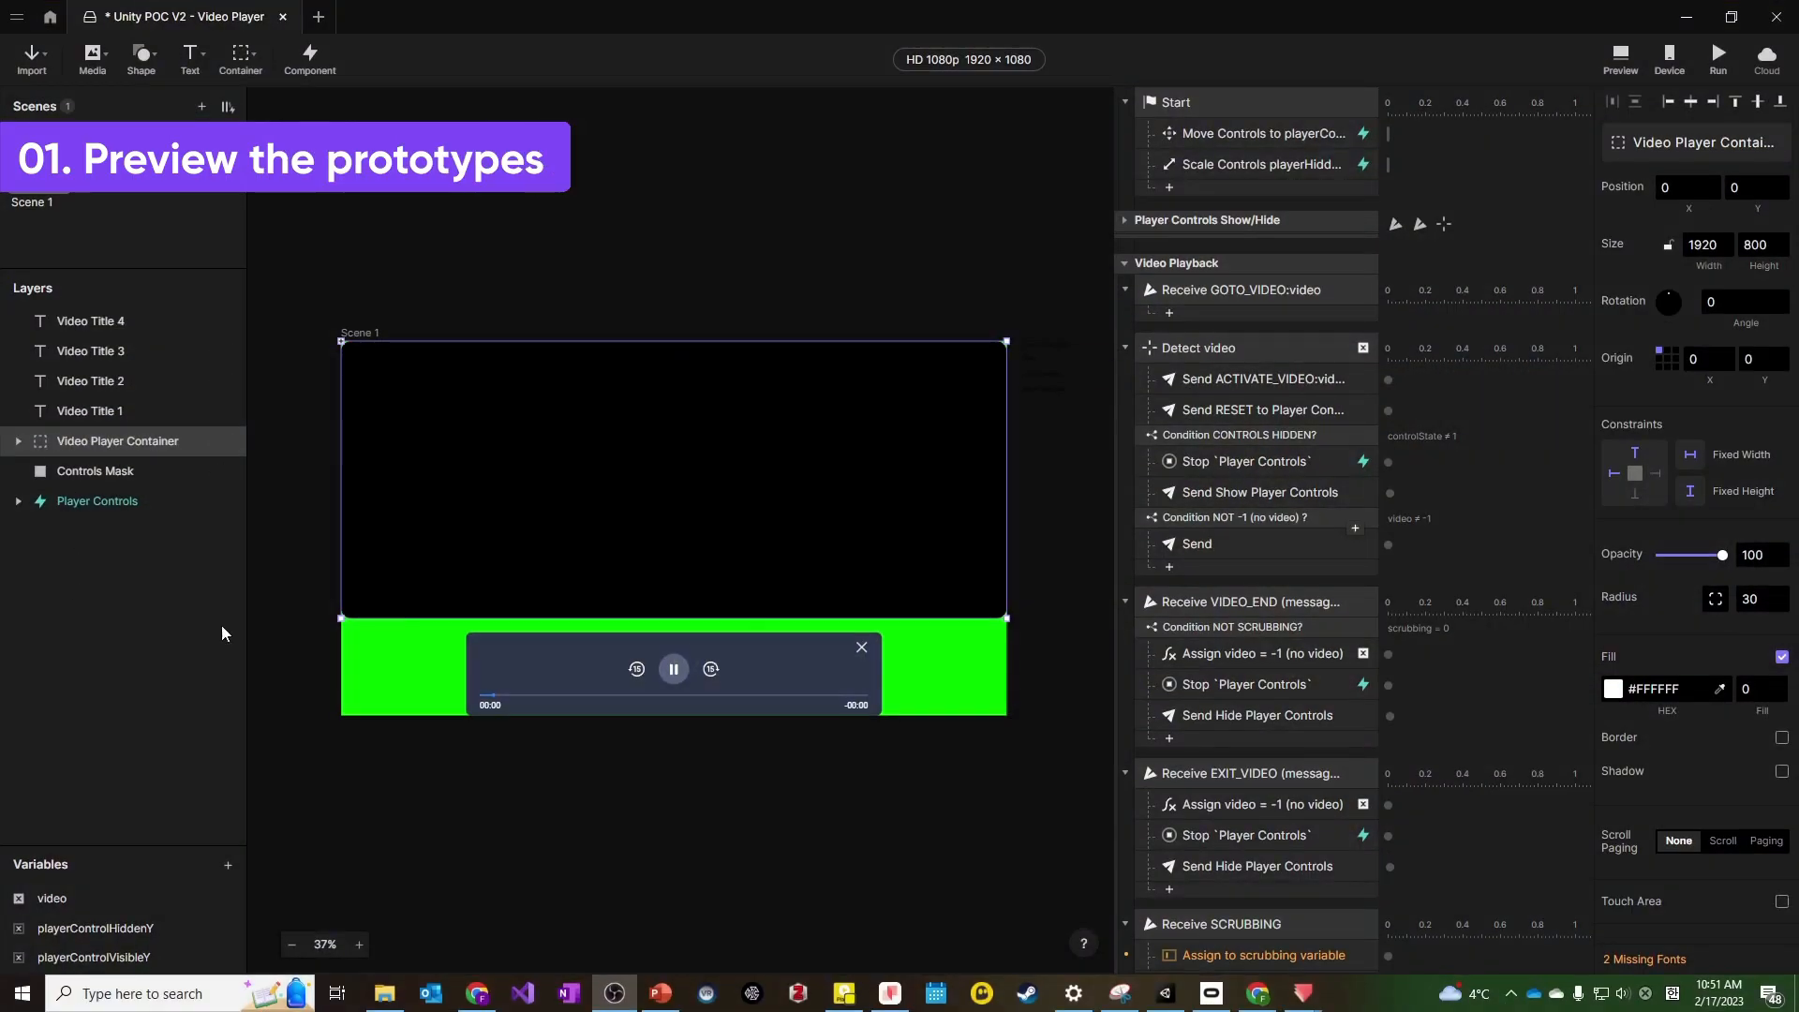
mouse_move(666, 163)
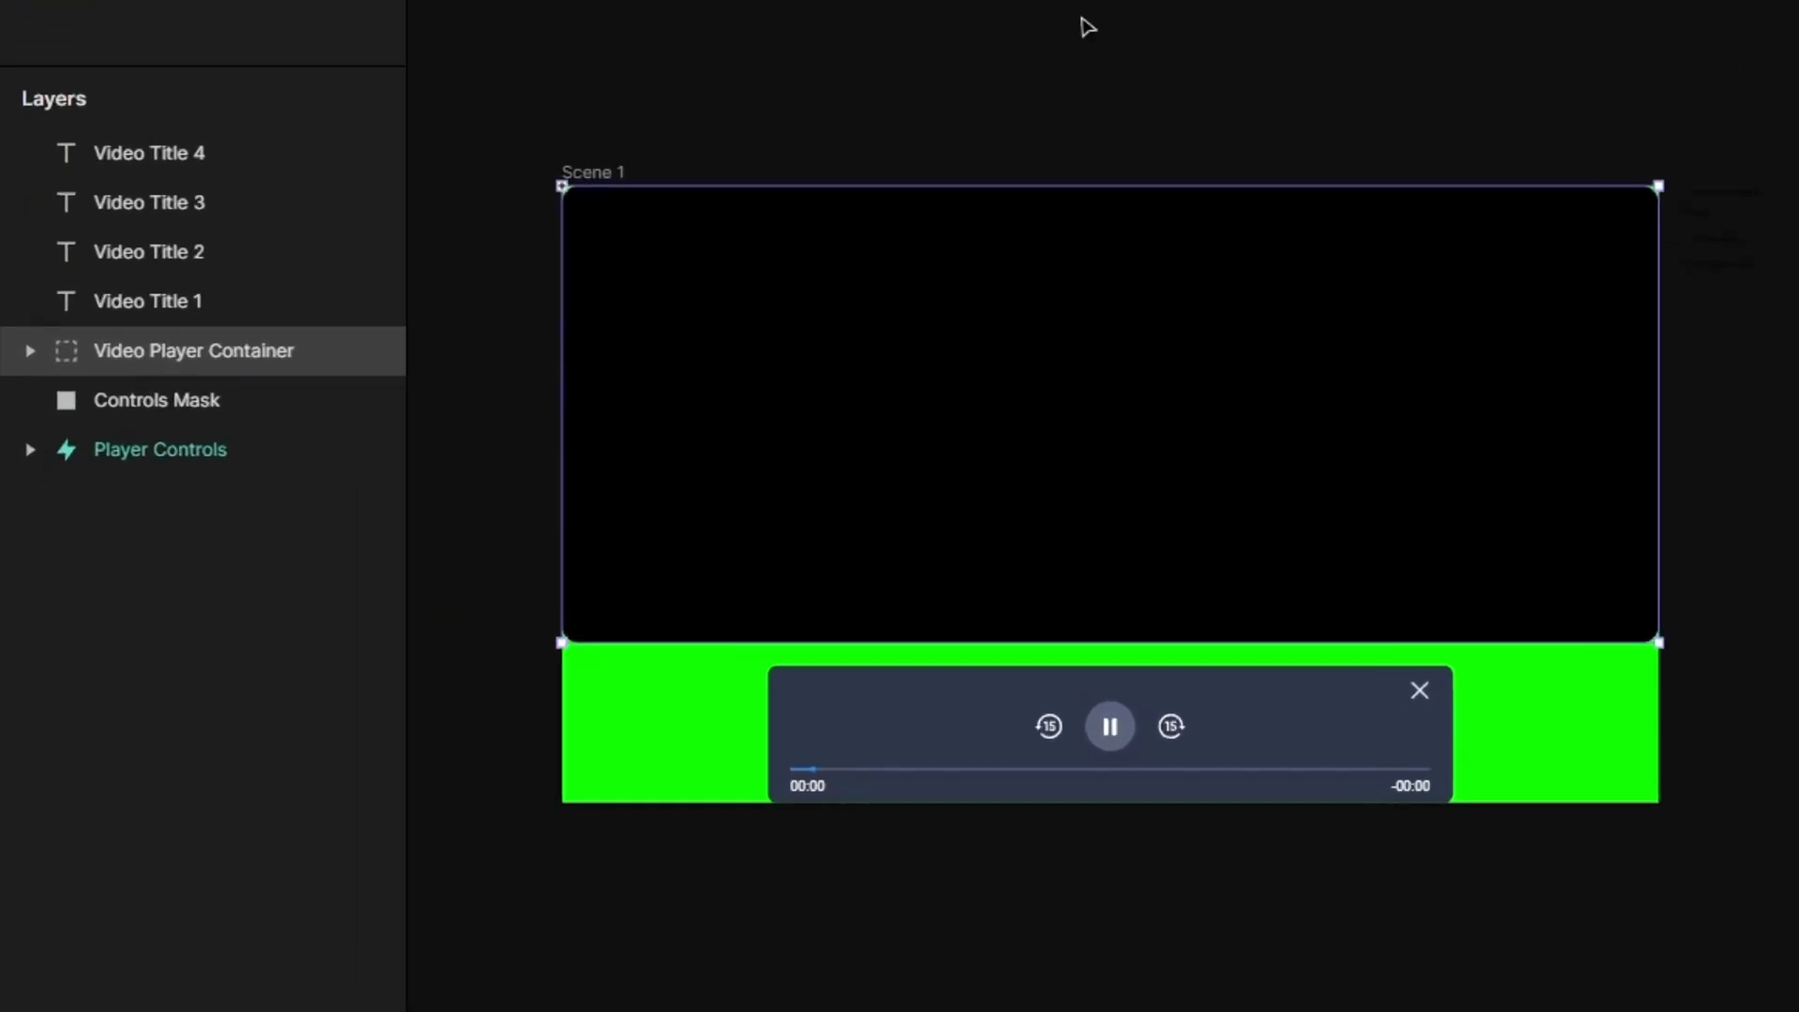
mouse_move(160, 449)
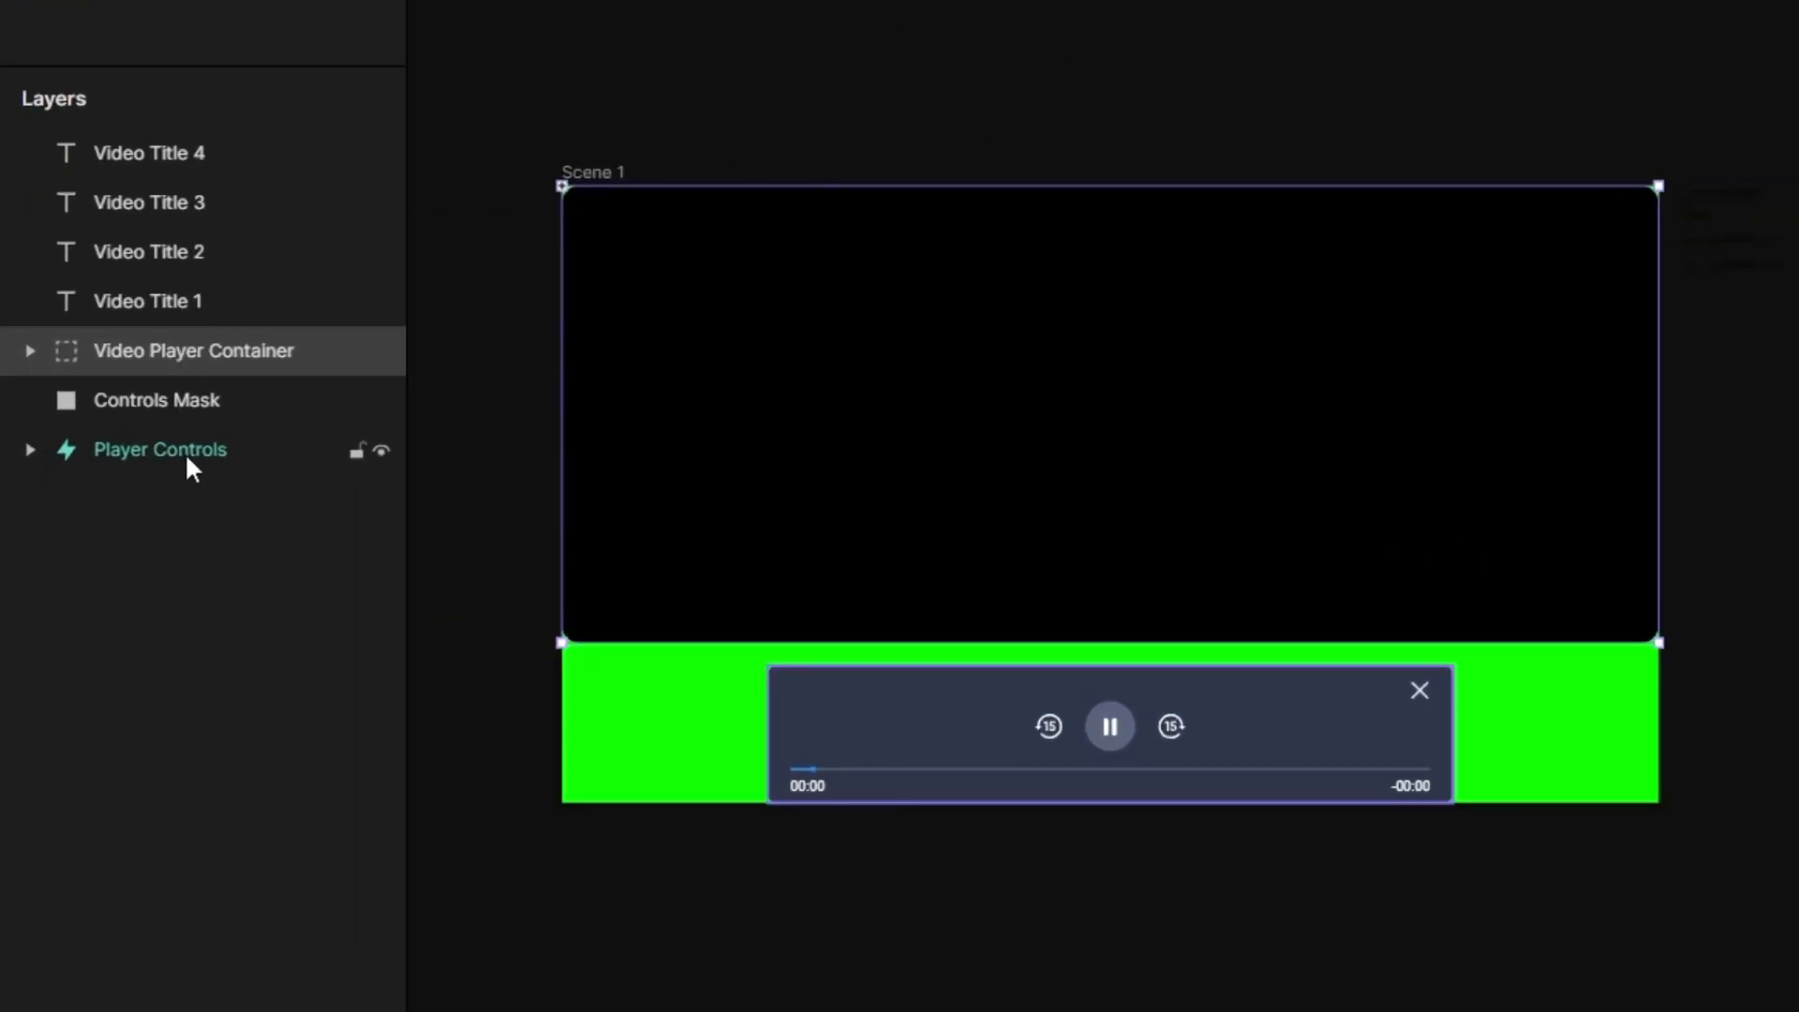
Expand Video Player Container and Player Controls to reveal the video layers, matte and control elements.
click(193, 350)
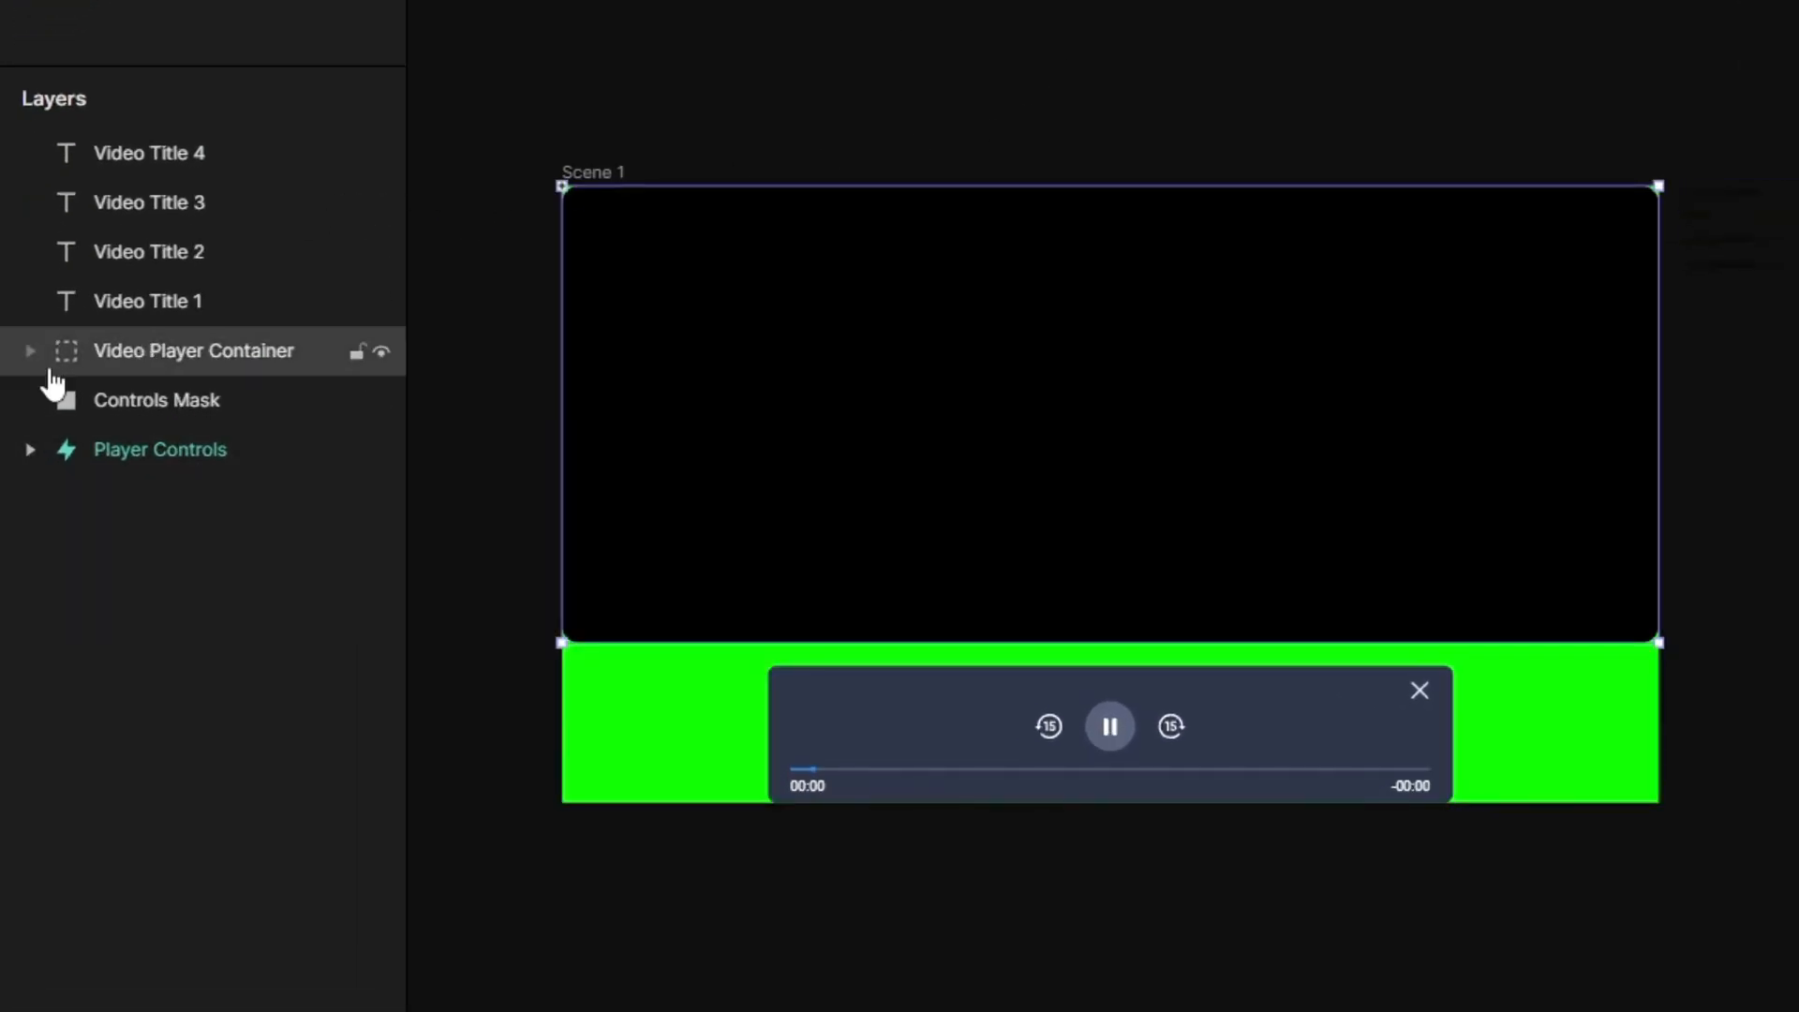
click(30, 350)
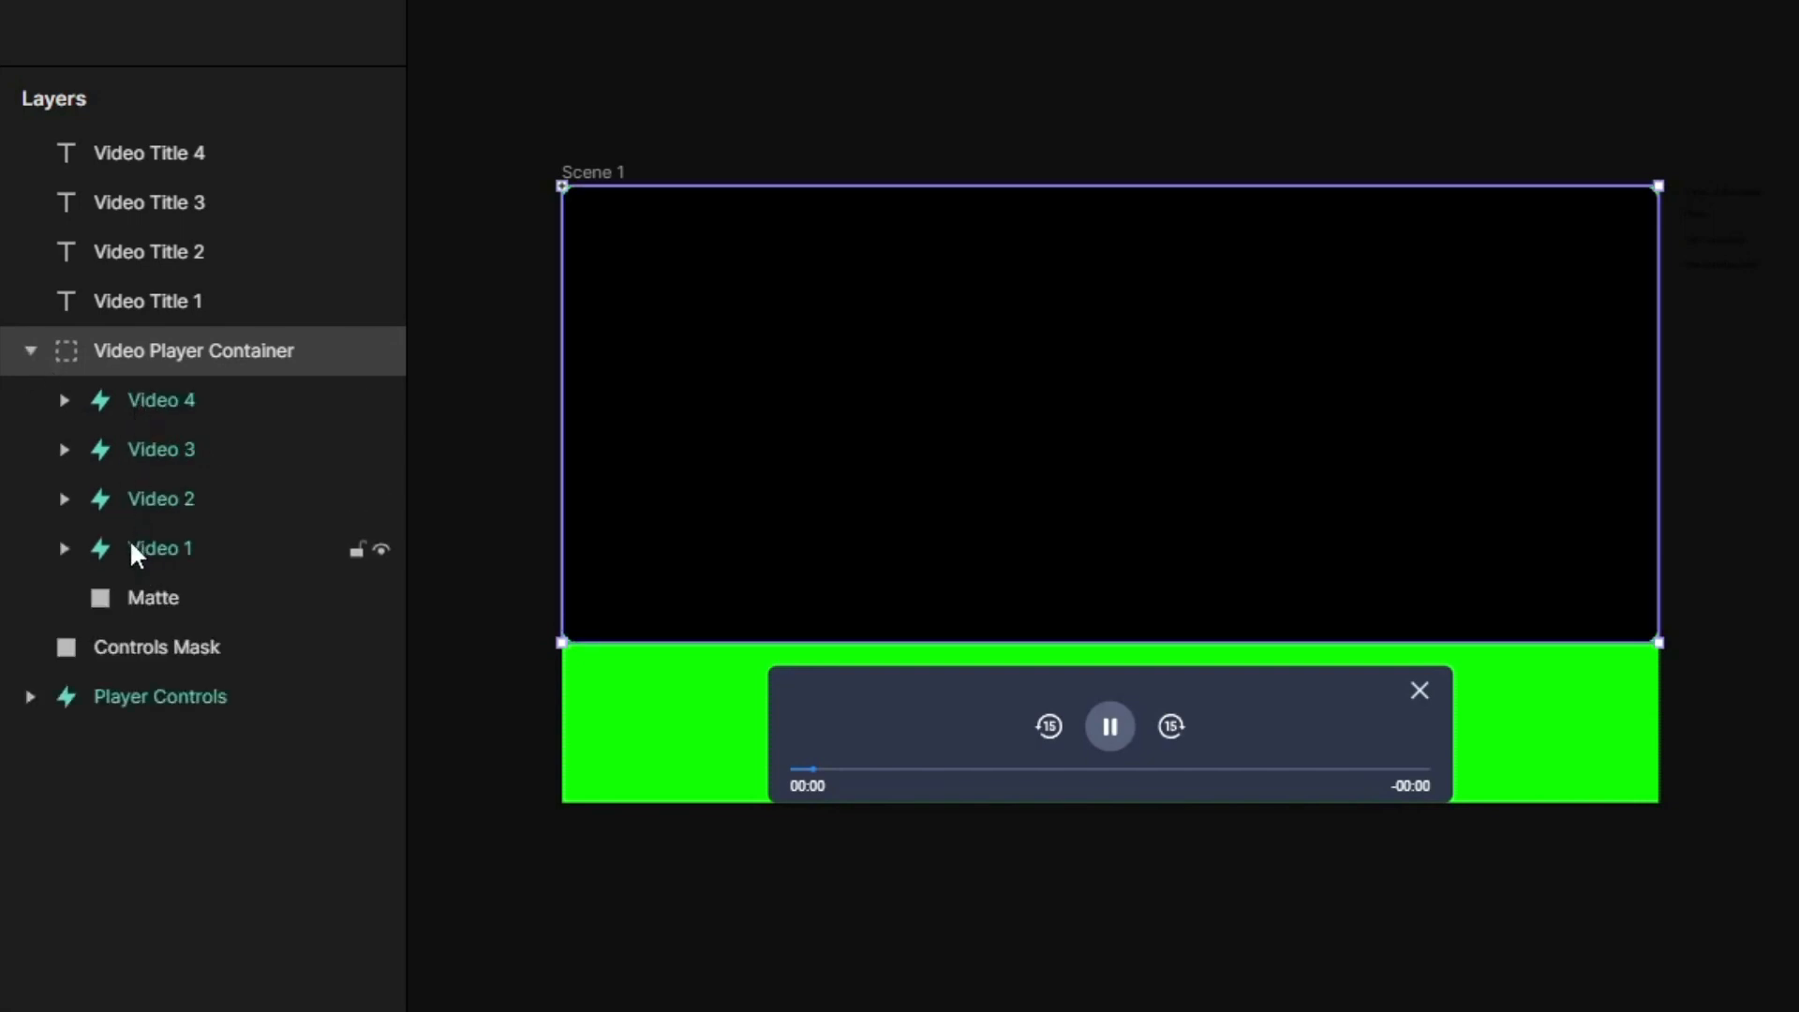
click(31, 695)
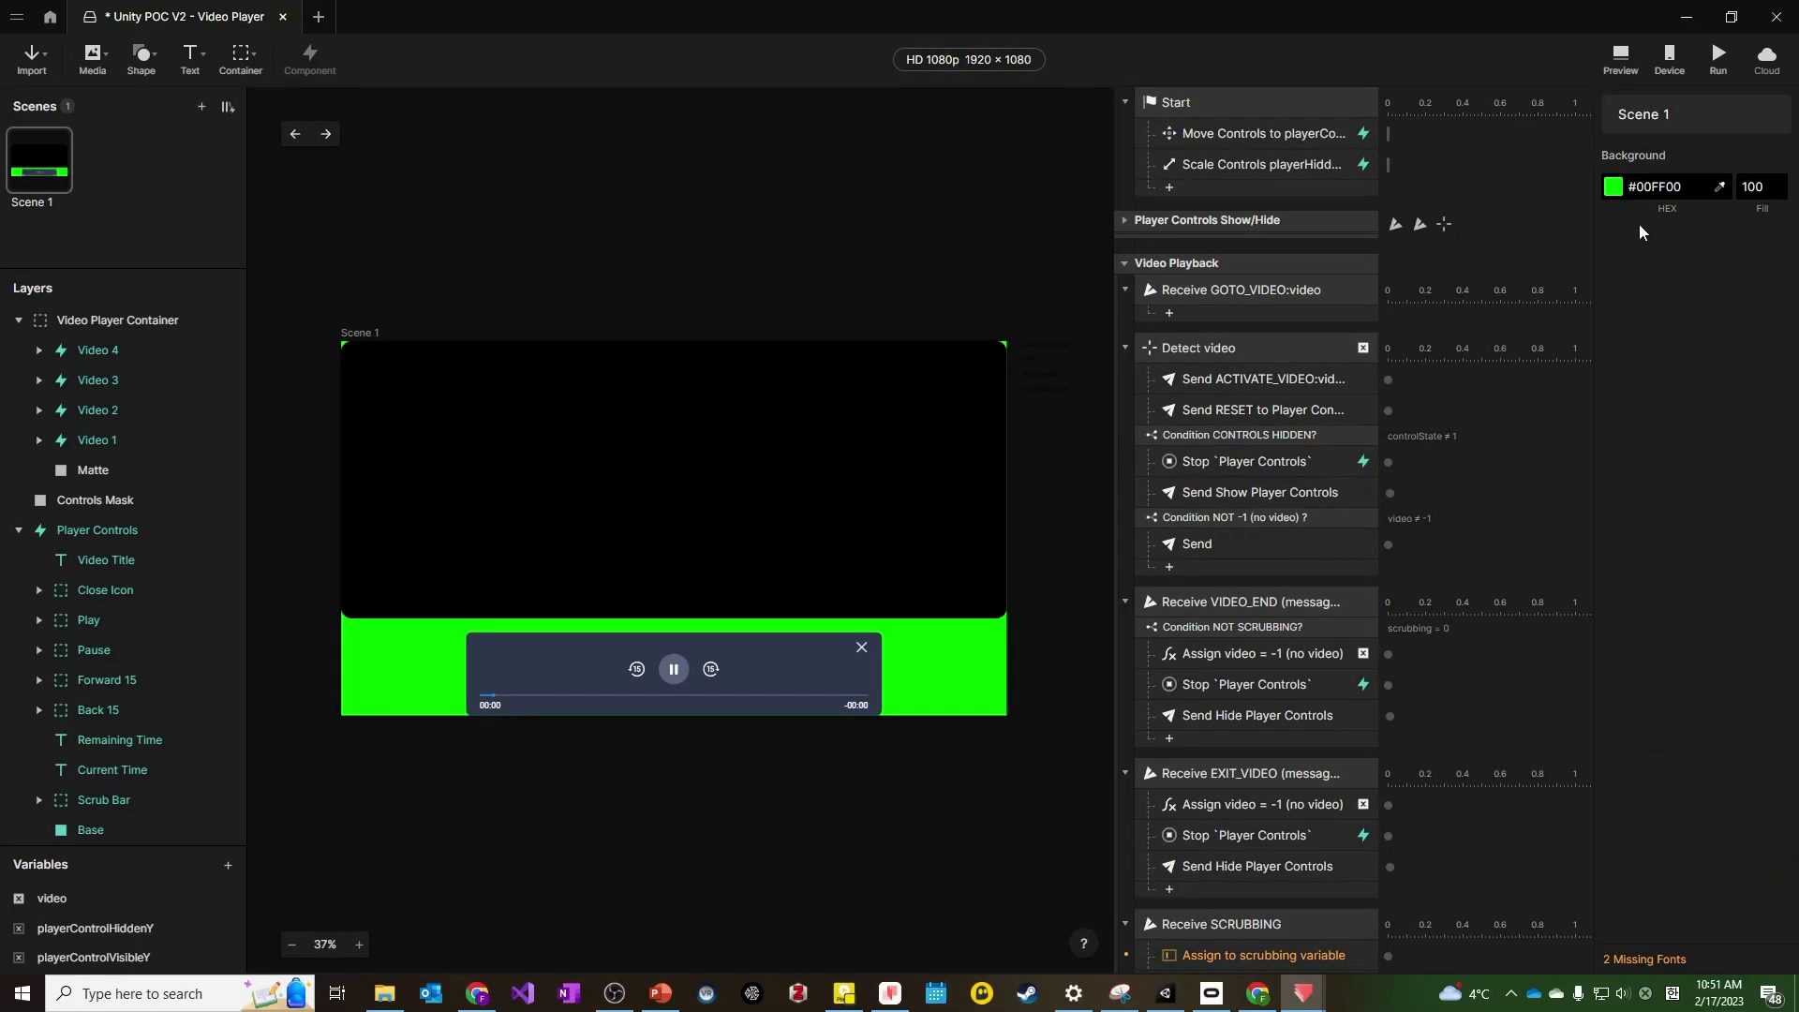
click(1613, 185)
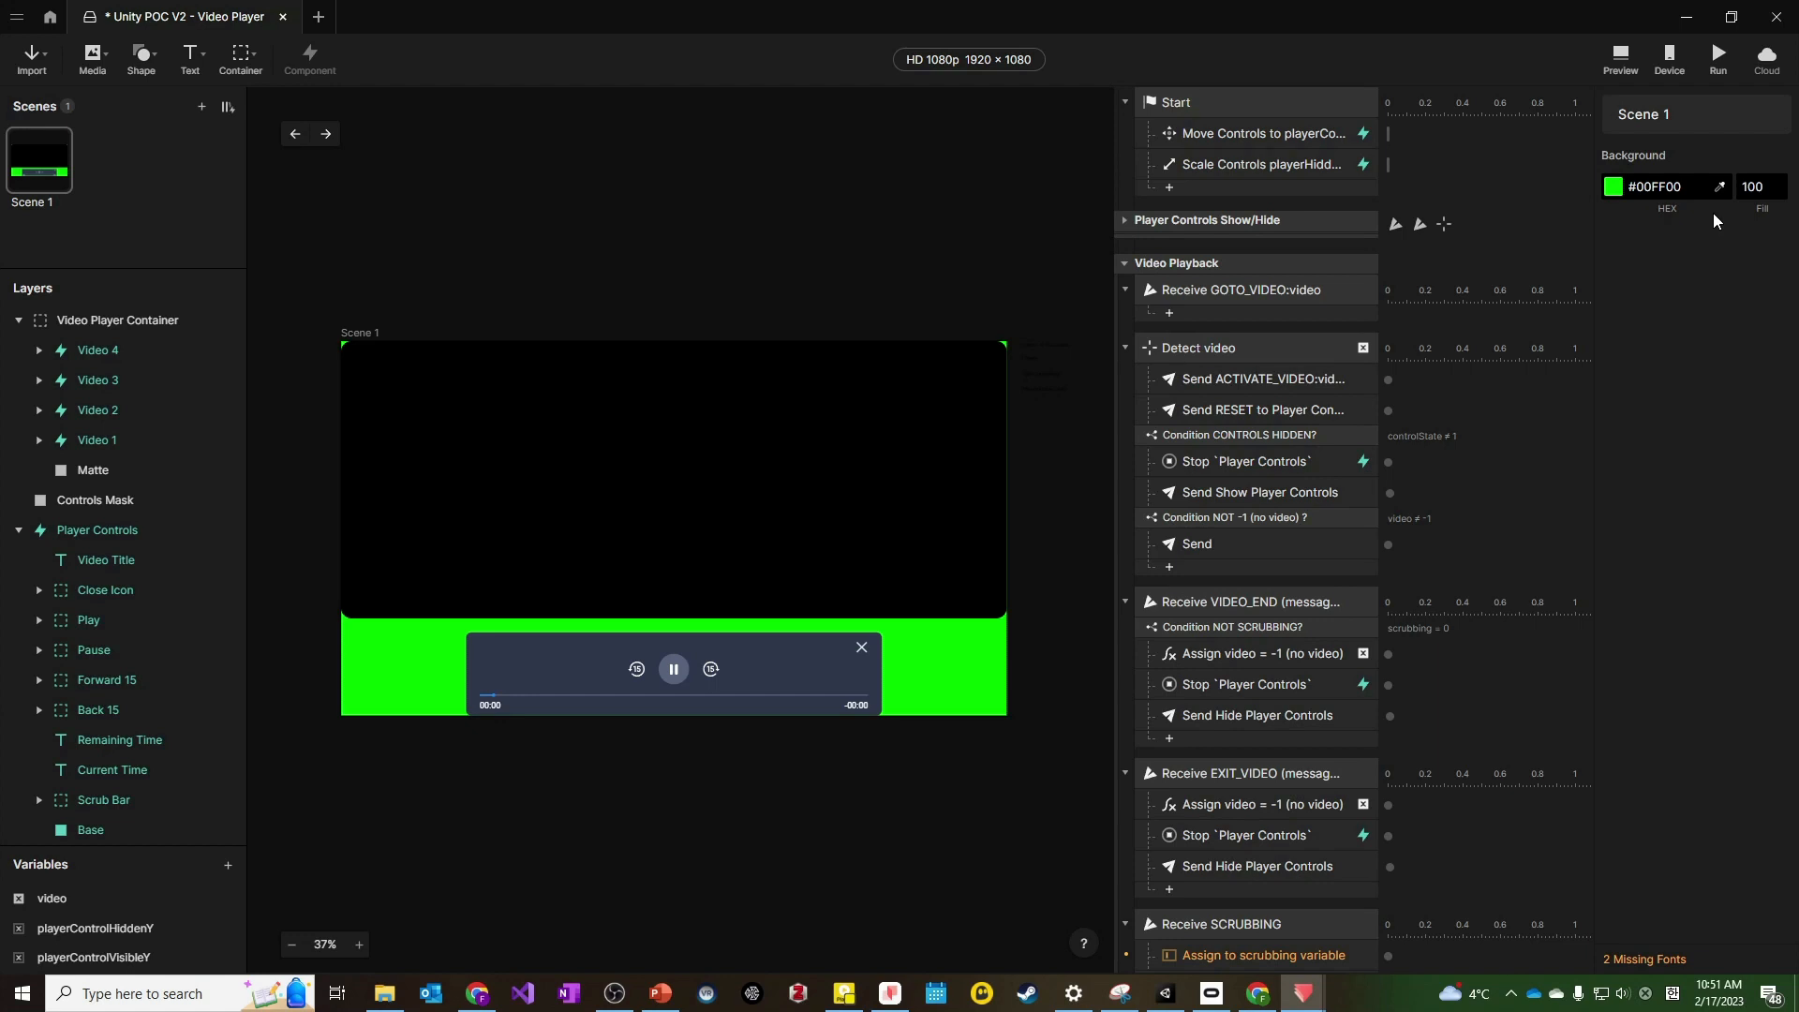
click(419, 15)
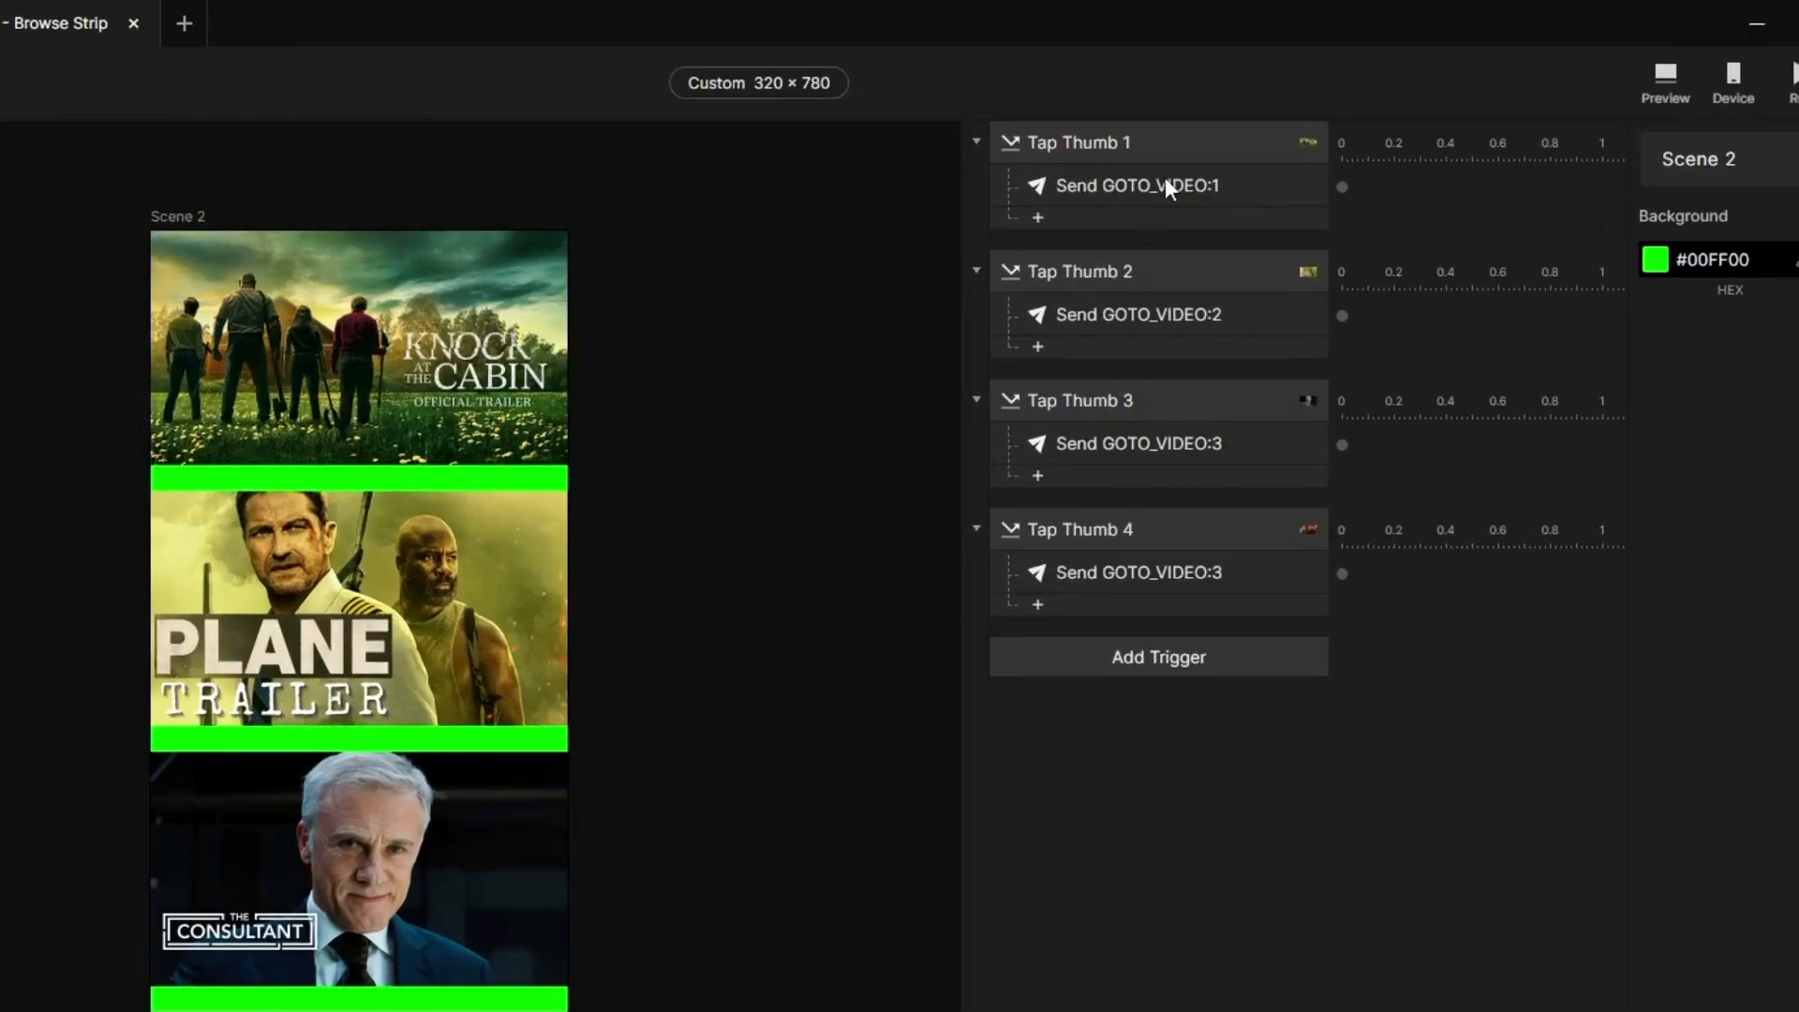
mouse_move(1159, 328)
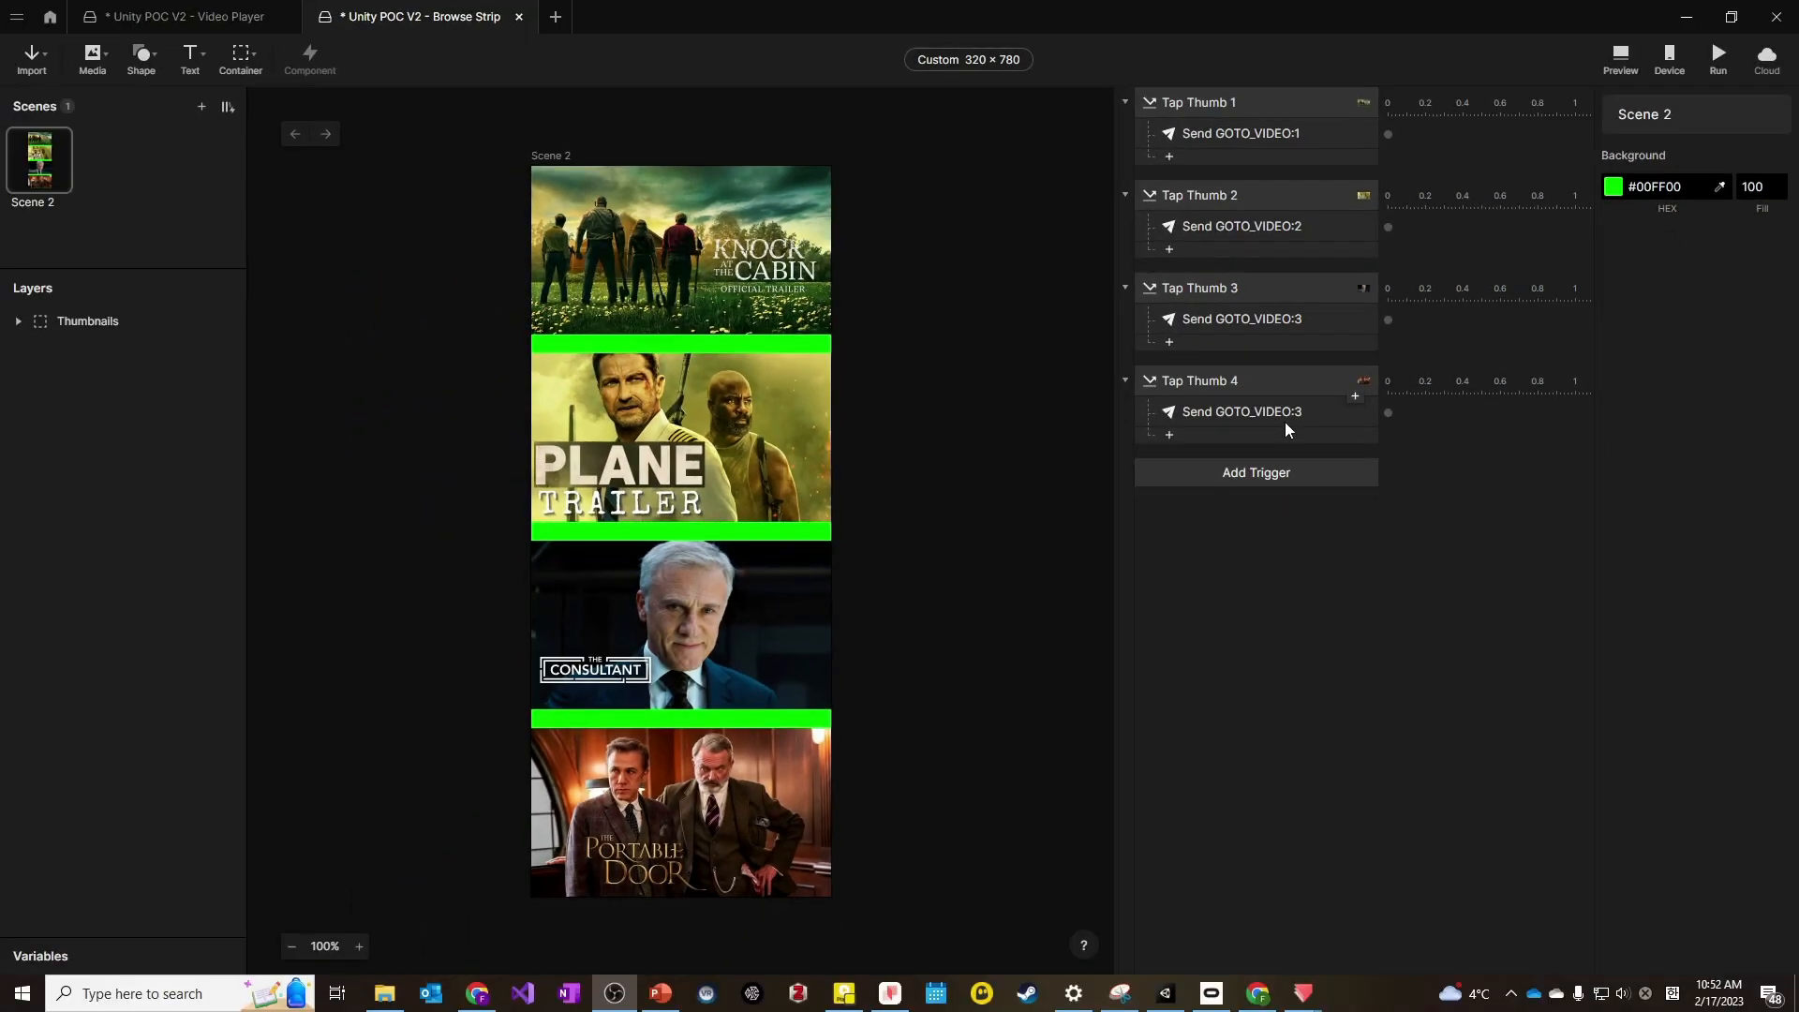
mouse_move(958, 593)
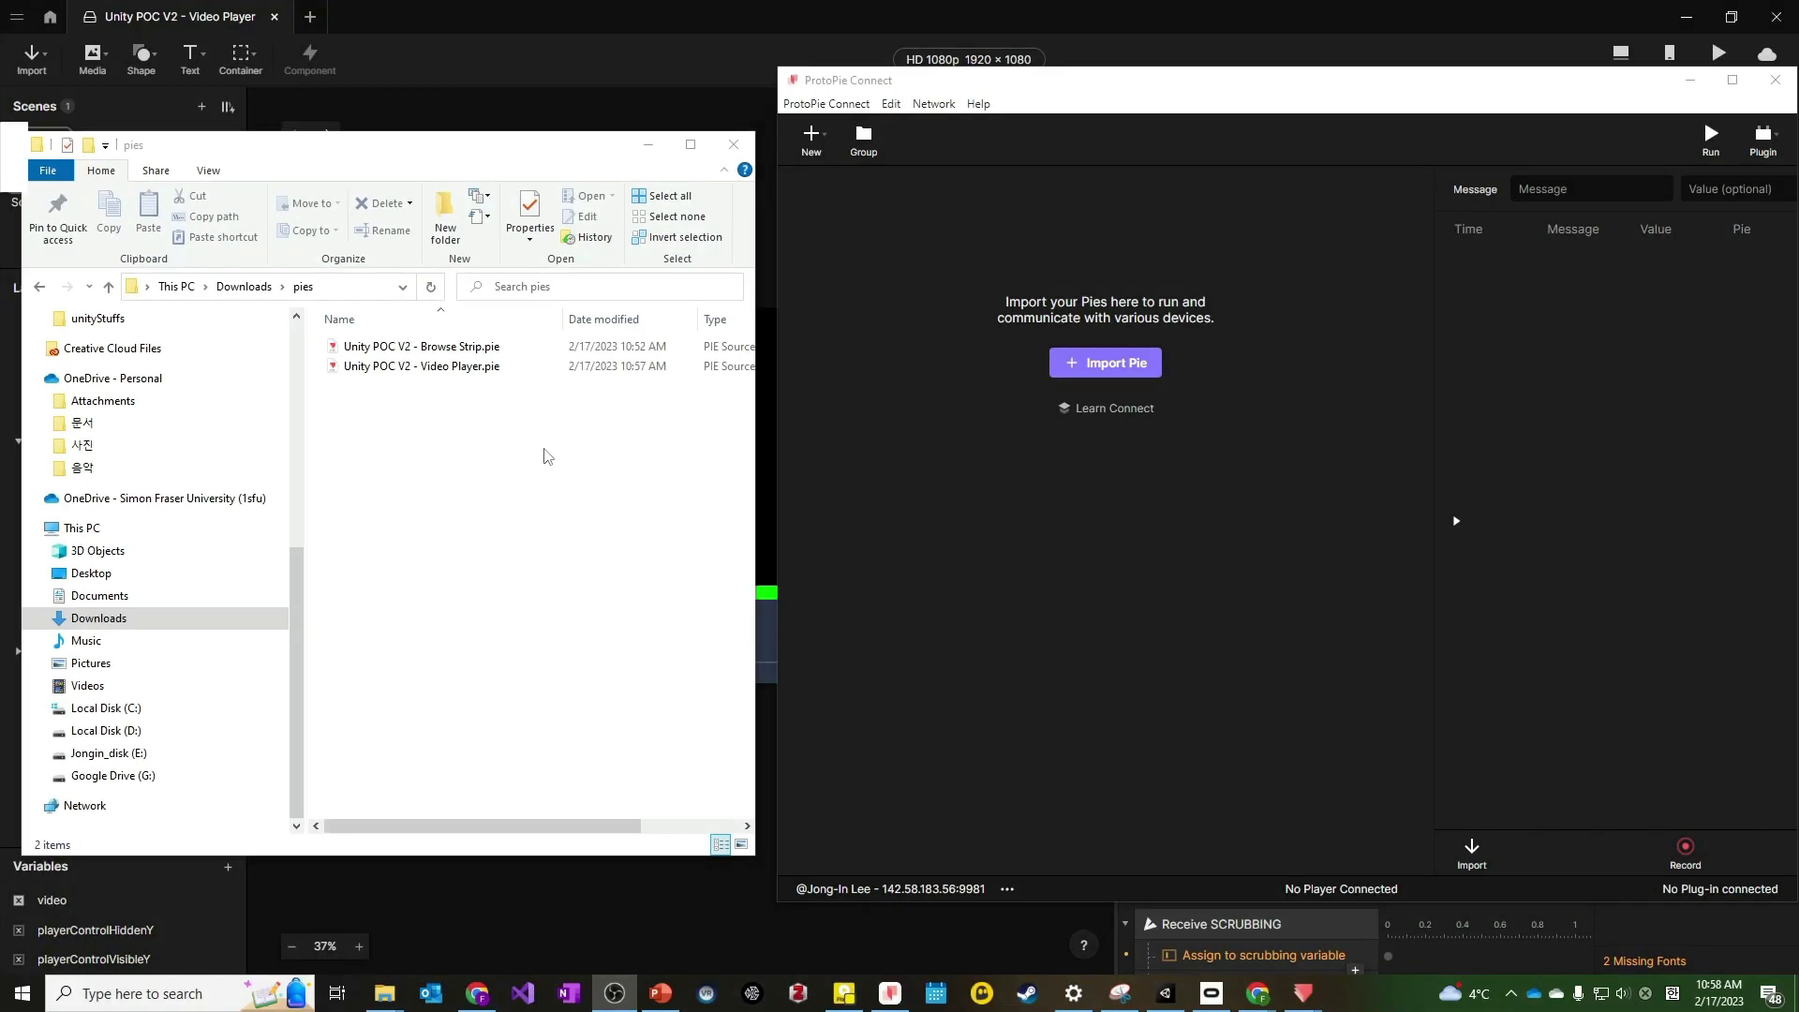
Select the Video Player and Browse Strip .pie files in the pies folder for import.
click(420, 366)
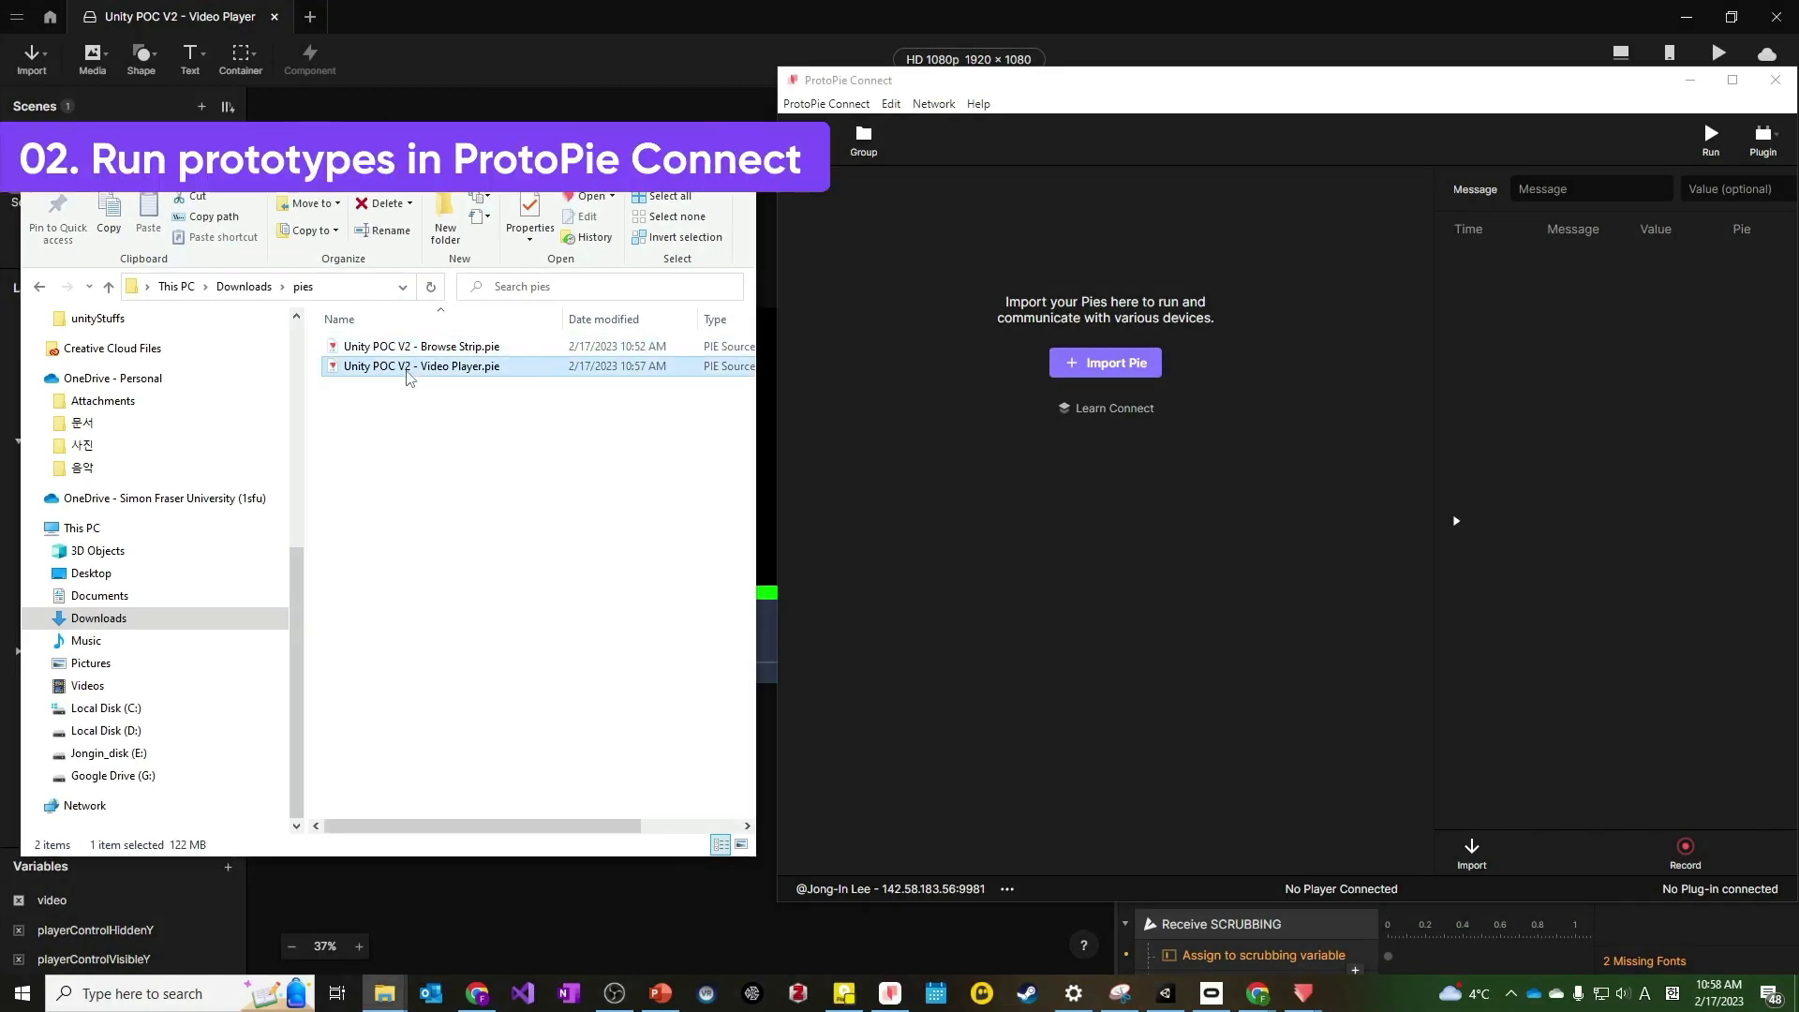
click(420, 346)
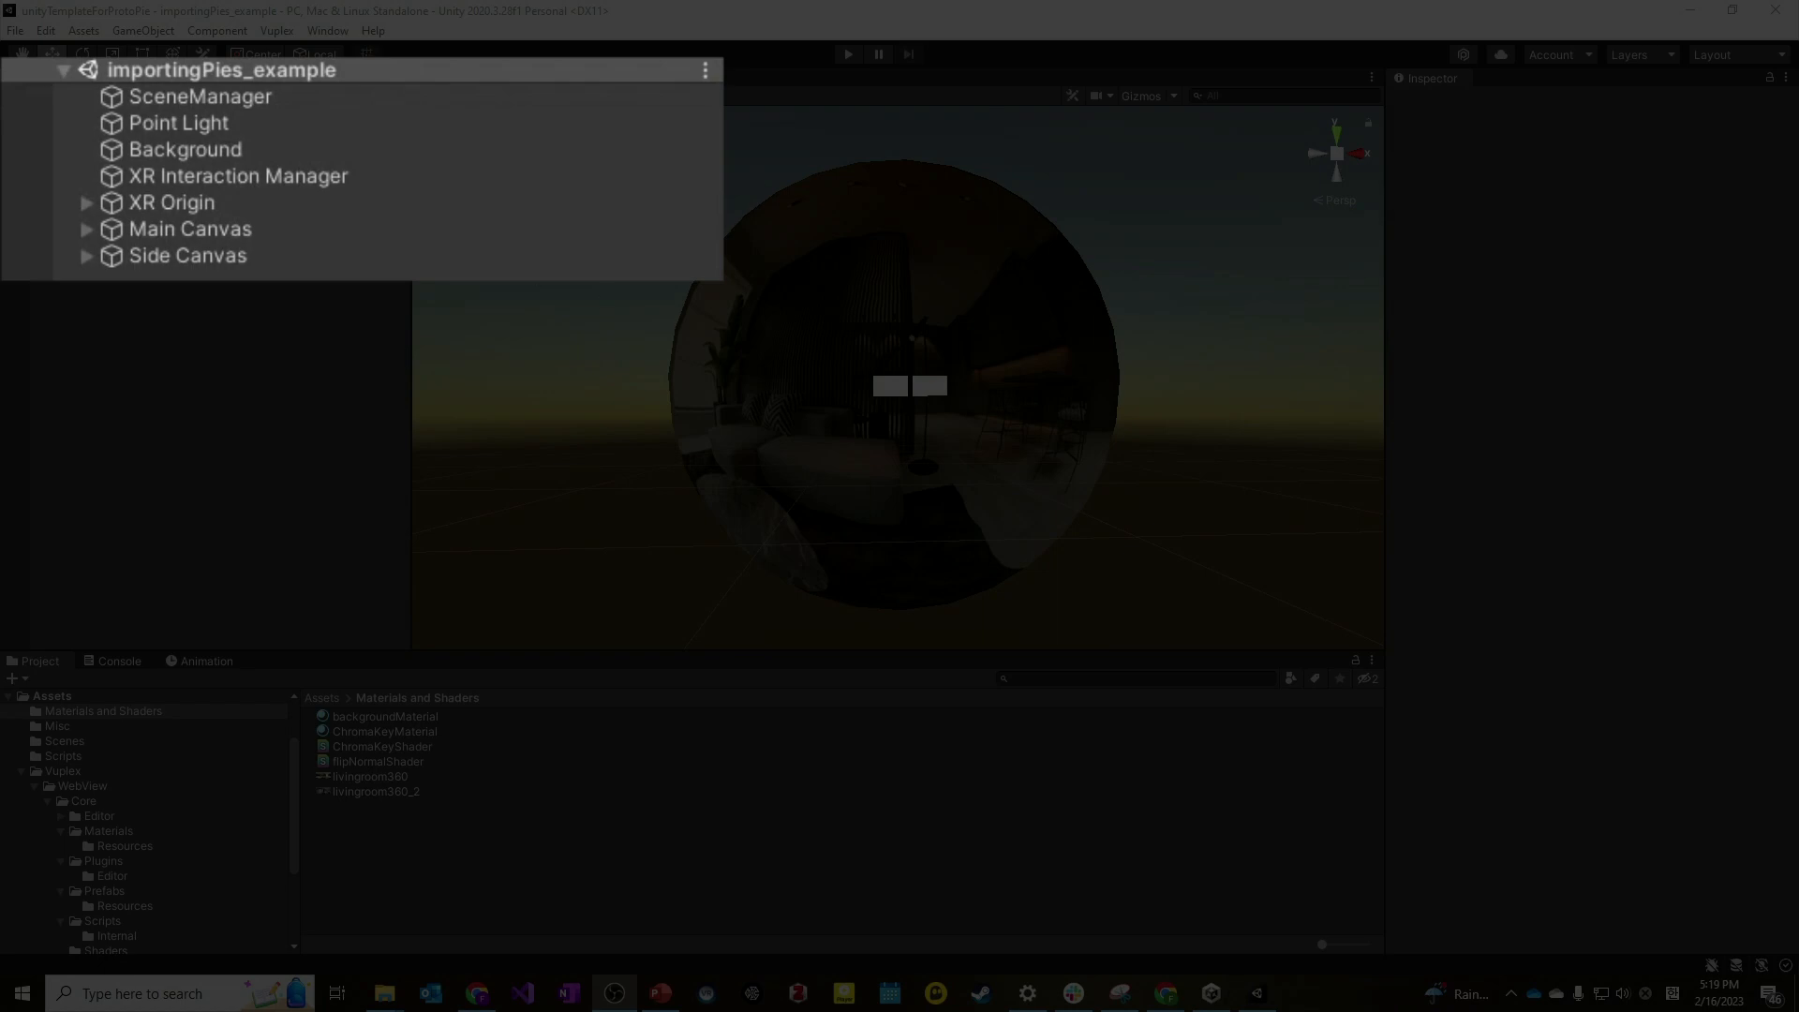
Change the Point Light colour on the colour wheel to a warm tint, then select Background.
click(178, 123)
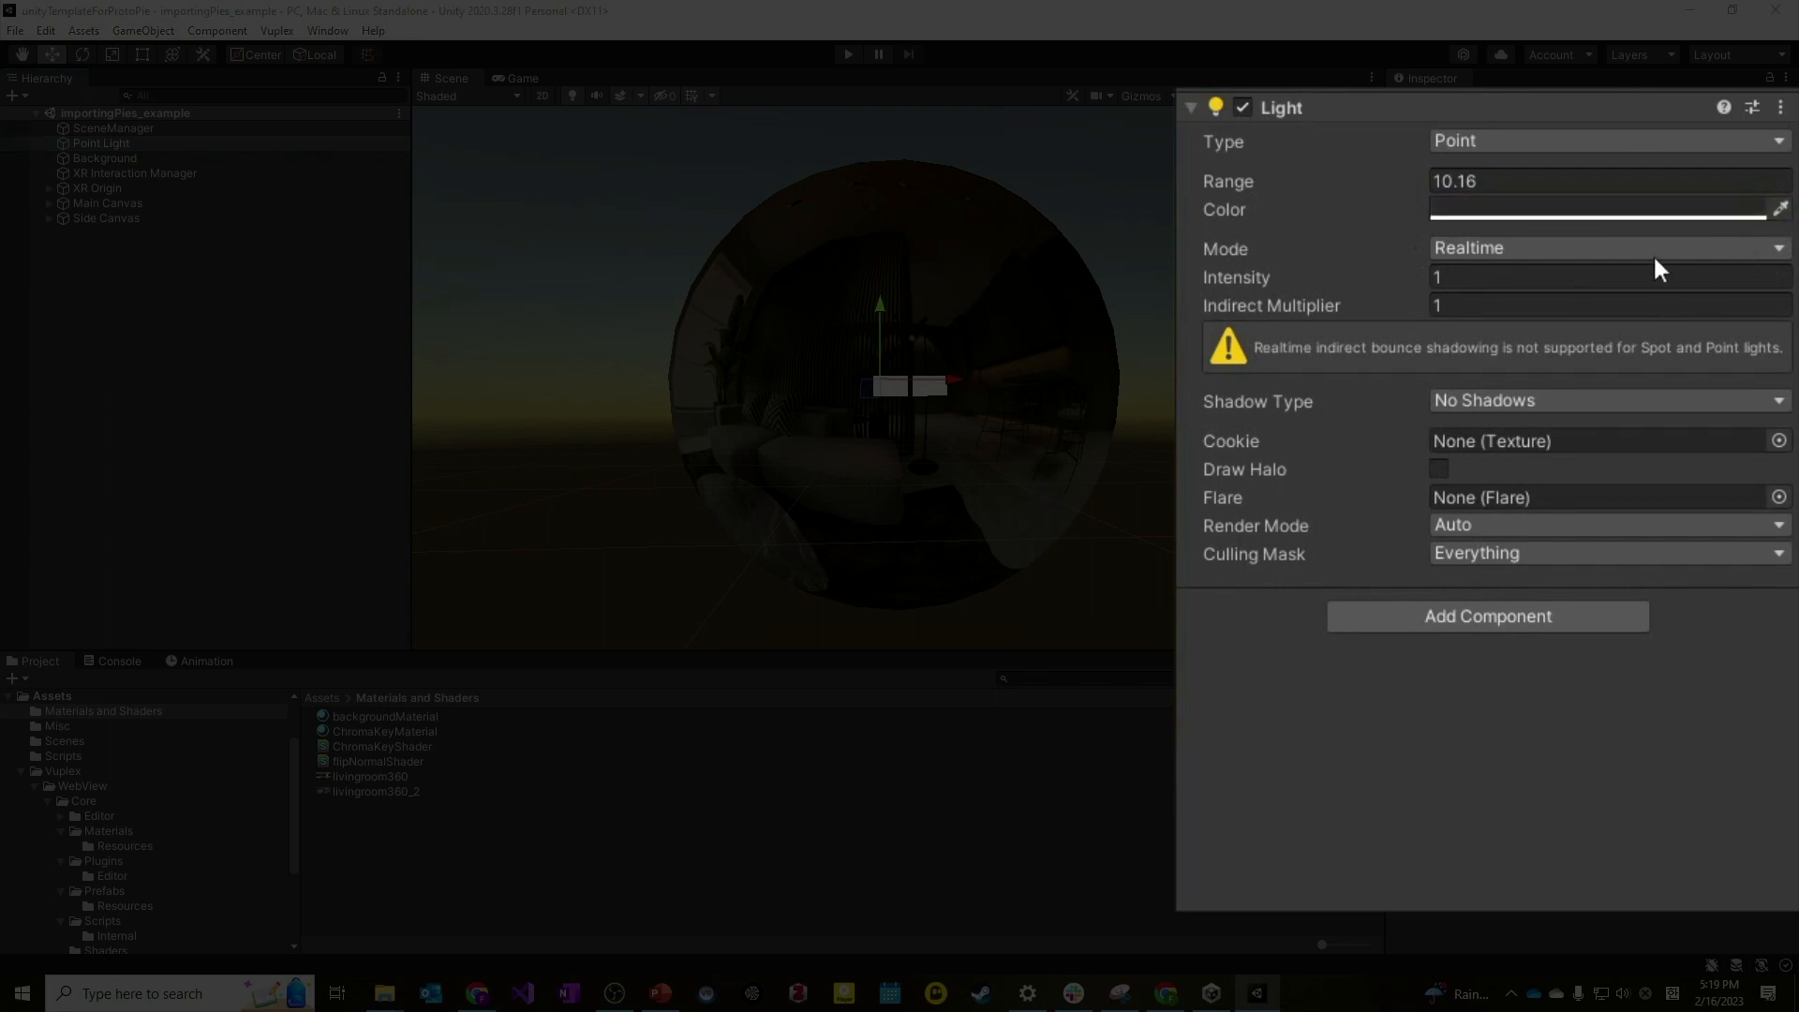
click(1594, 208)
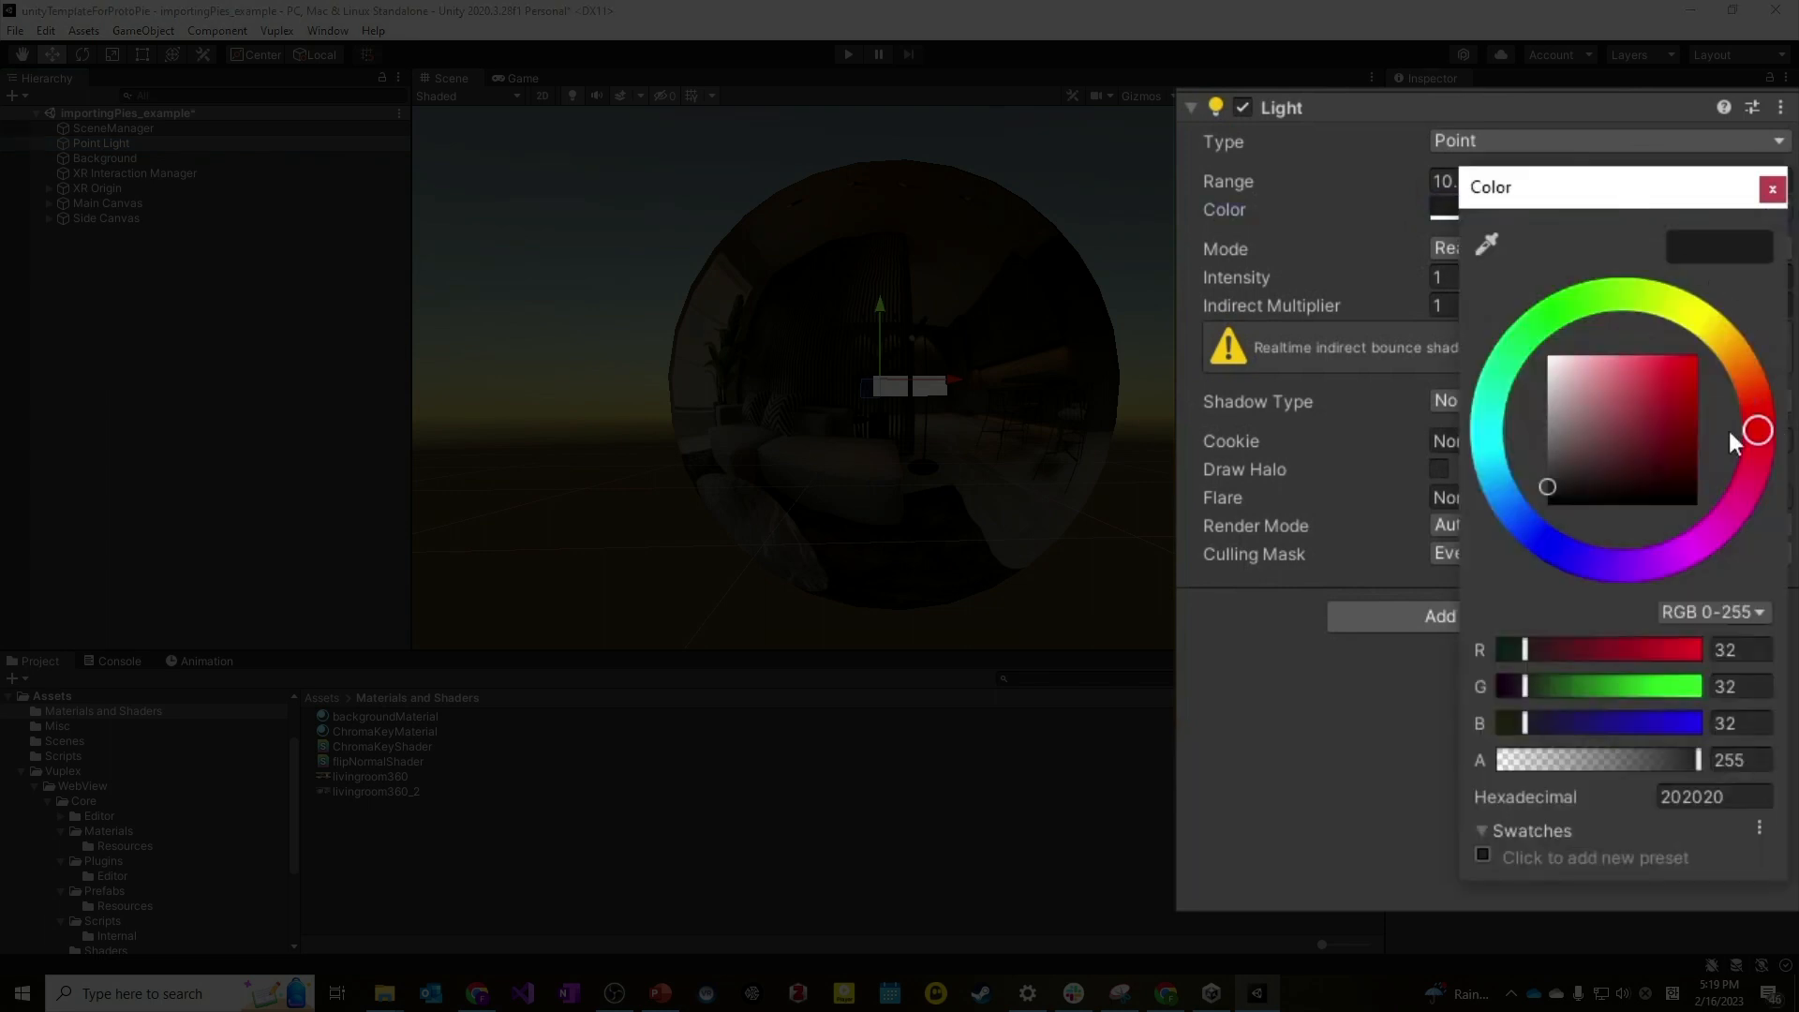
click(1646, 296)
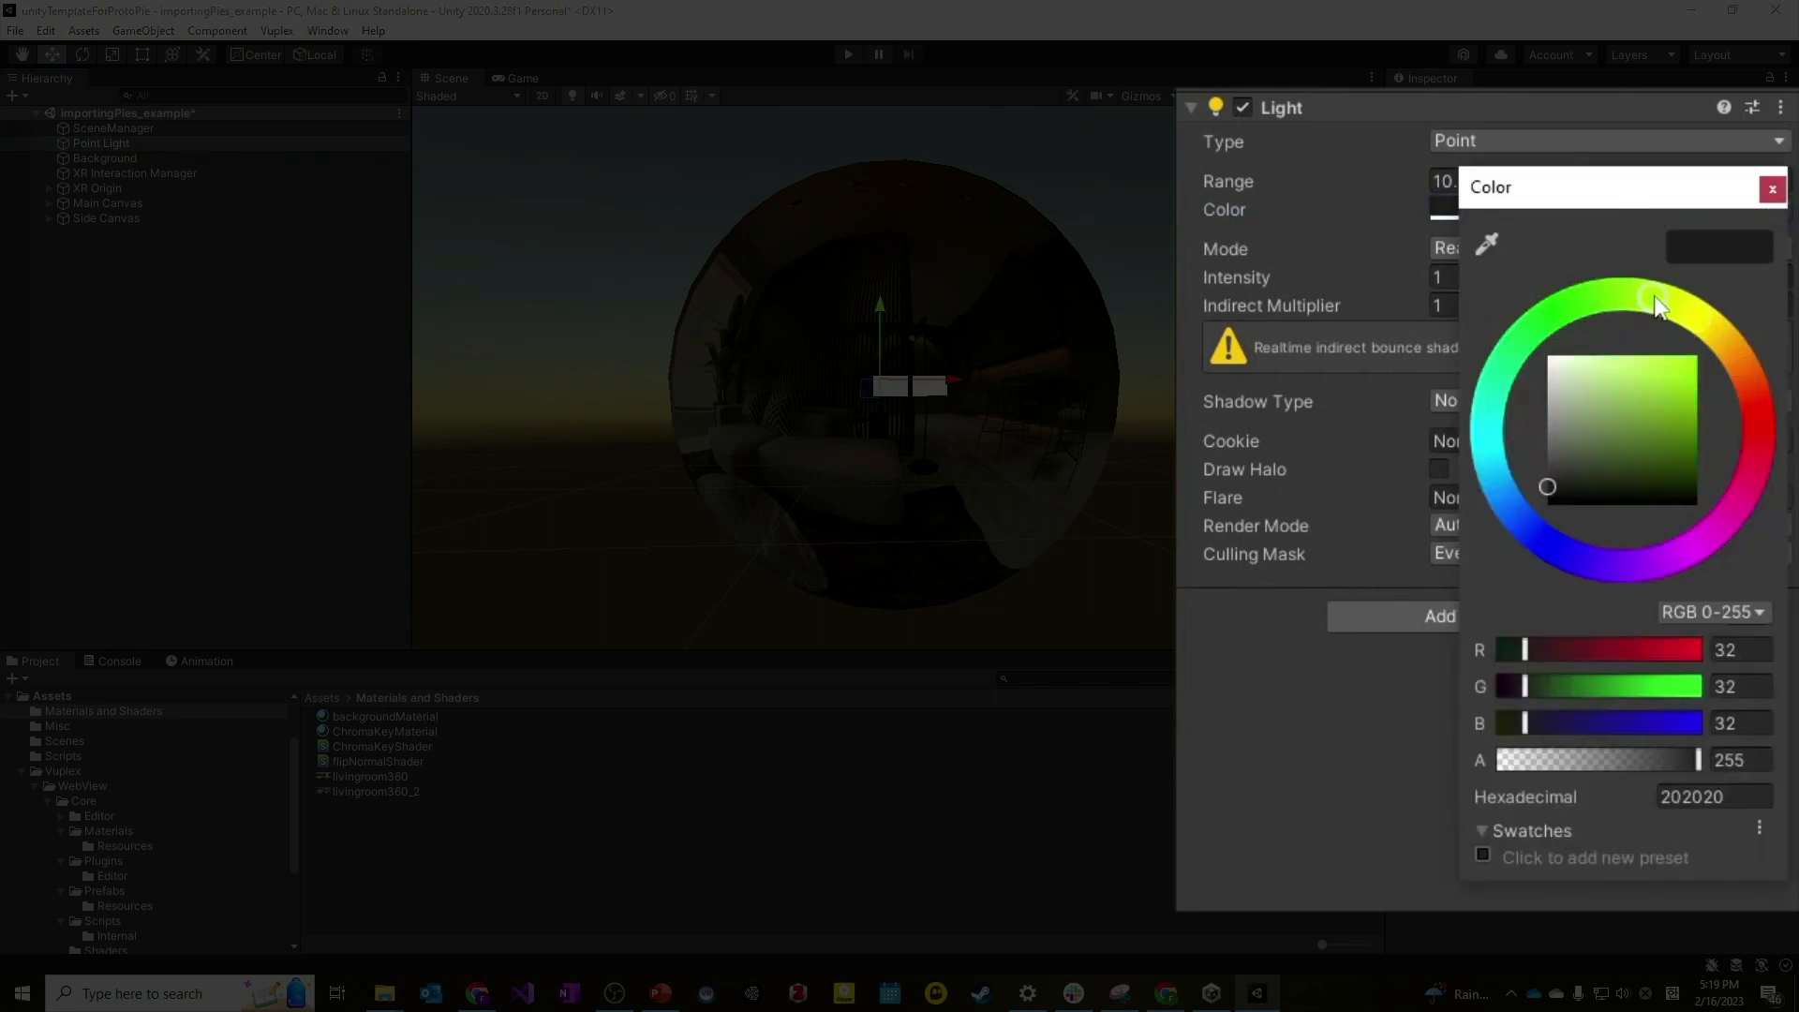
click(1656, 296)
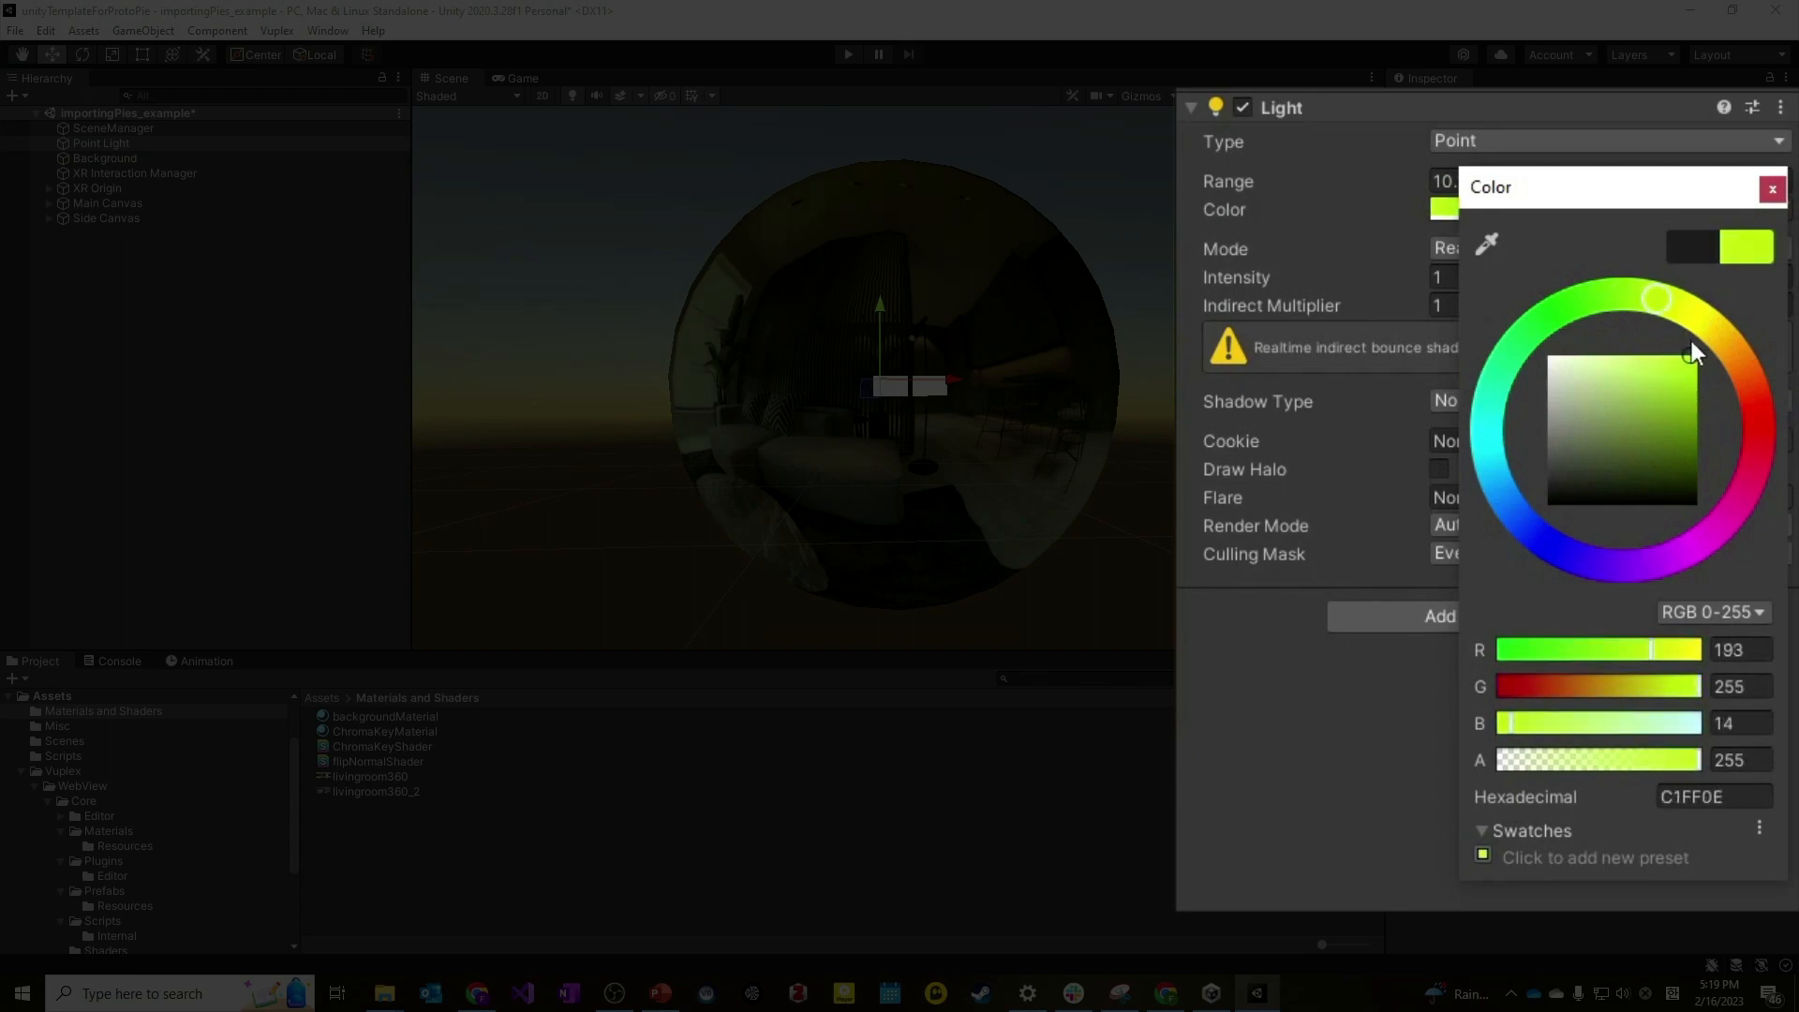
click(1770, 189)
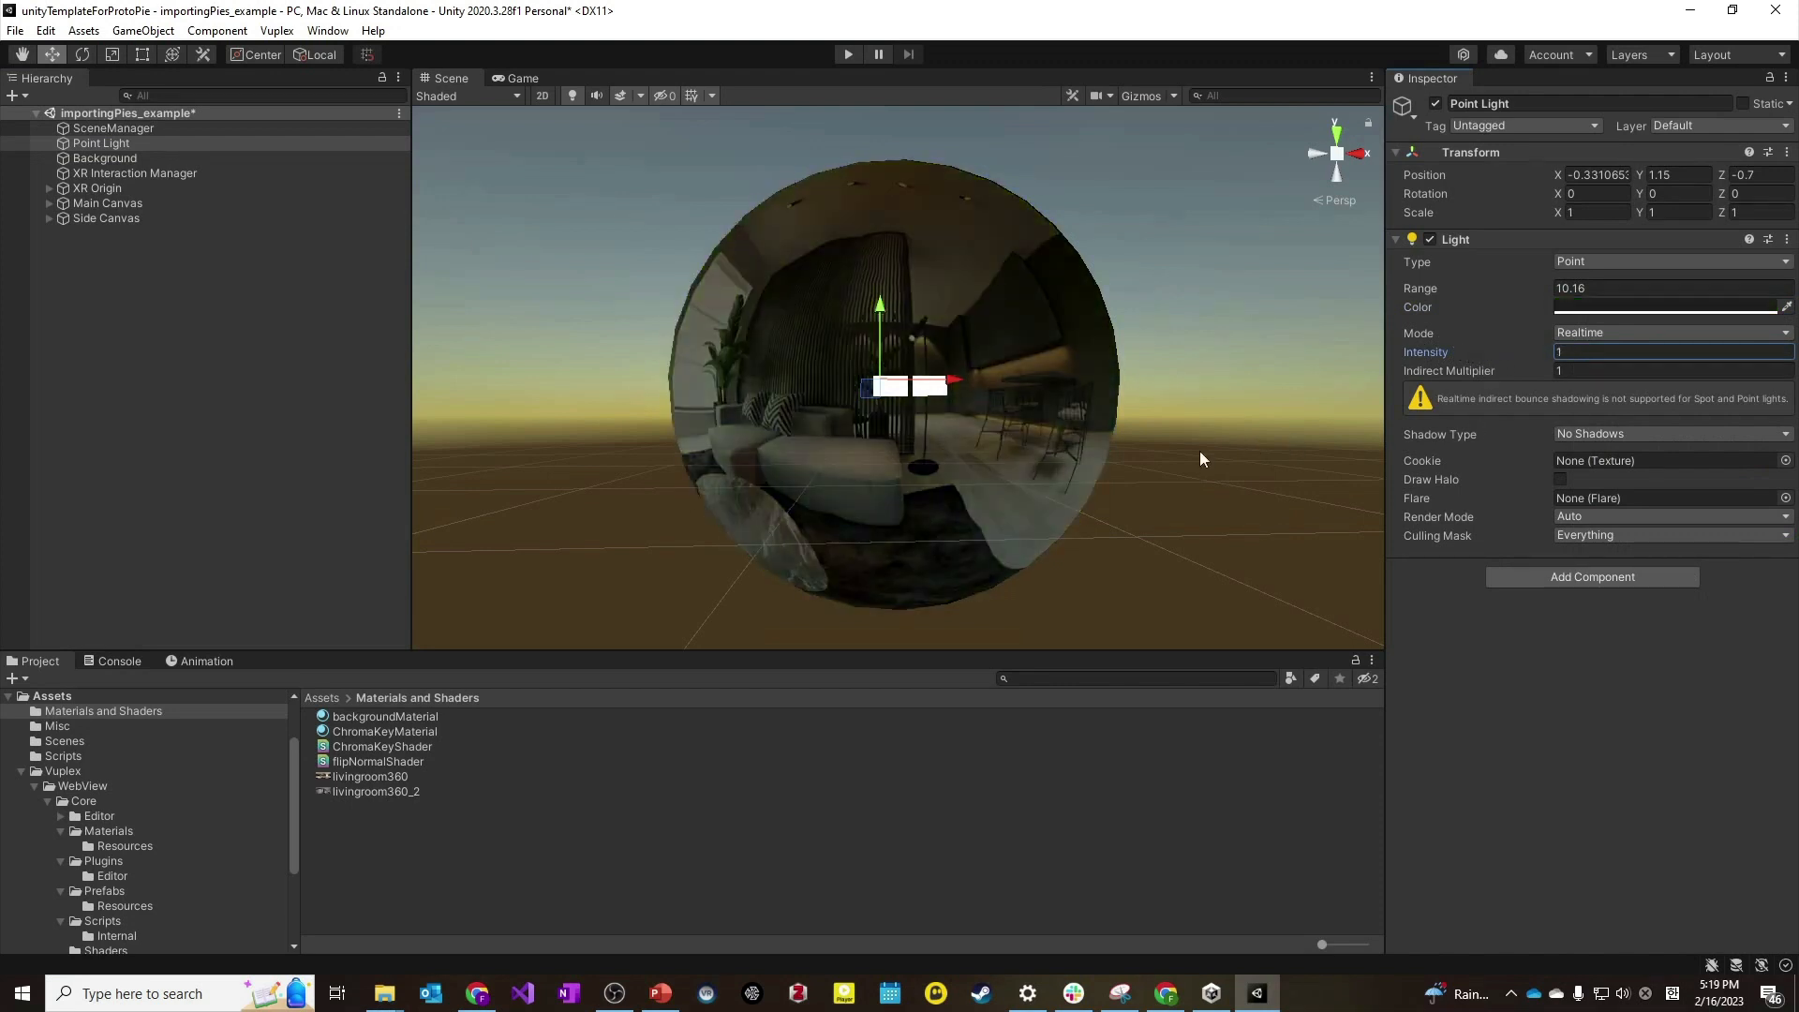
click(1667, 307)
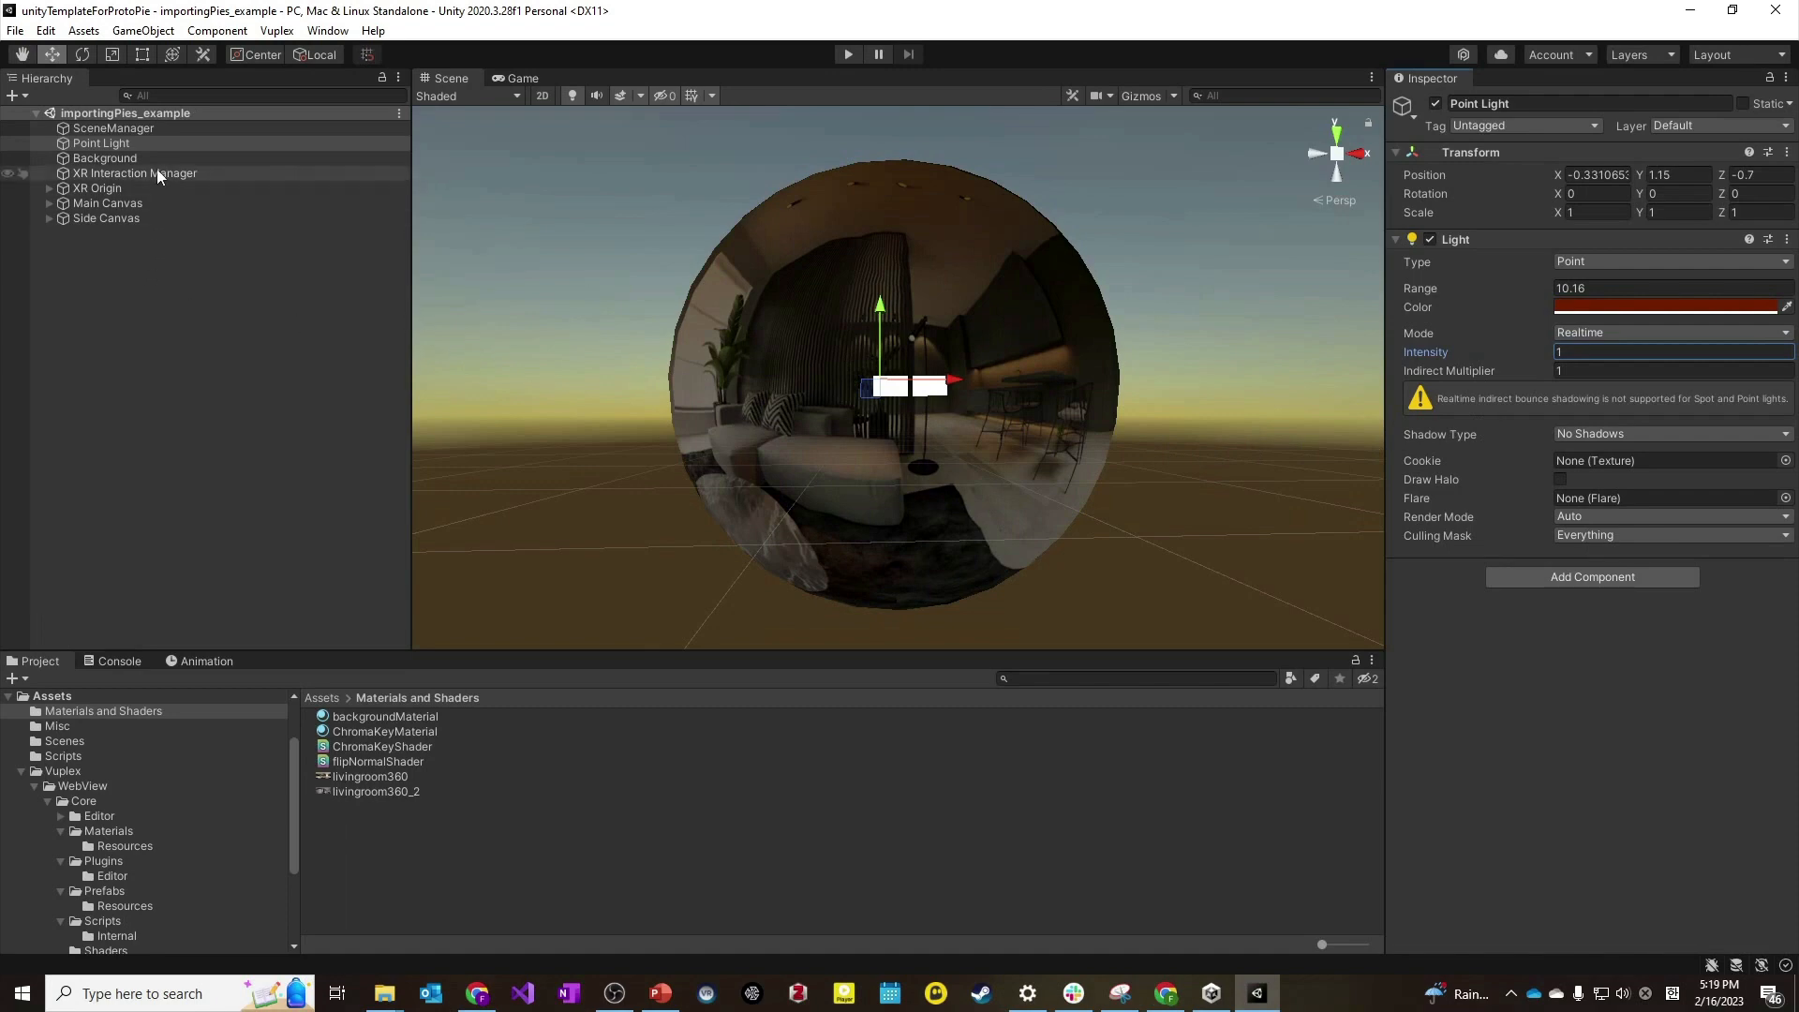
click(104, 158)
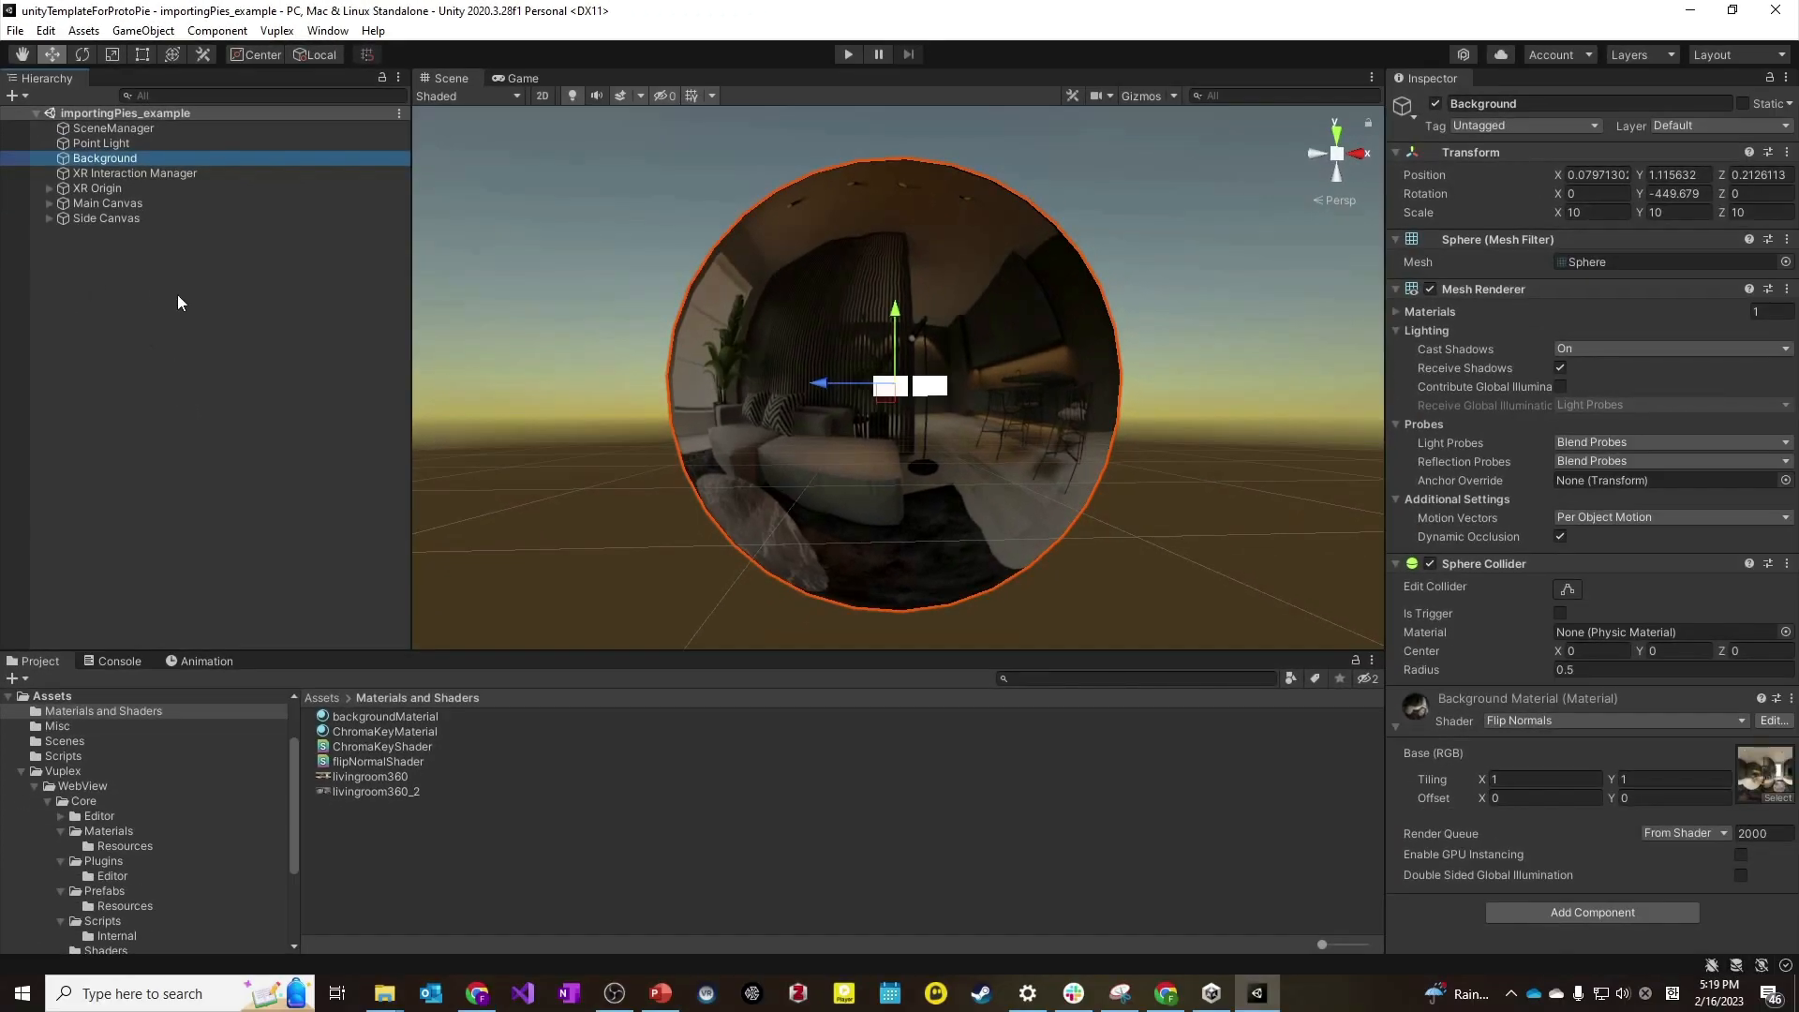
mouse_move(197, 272)
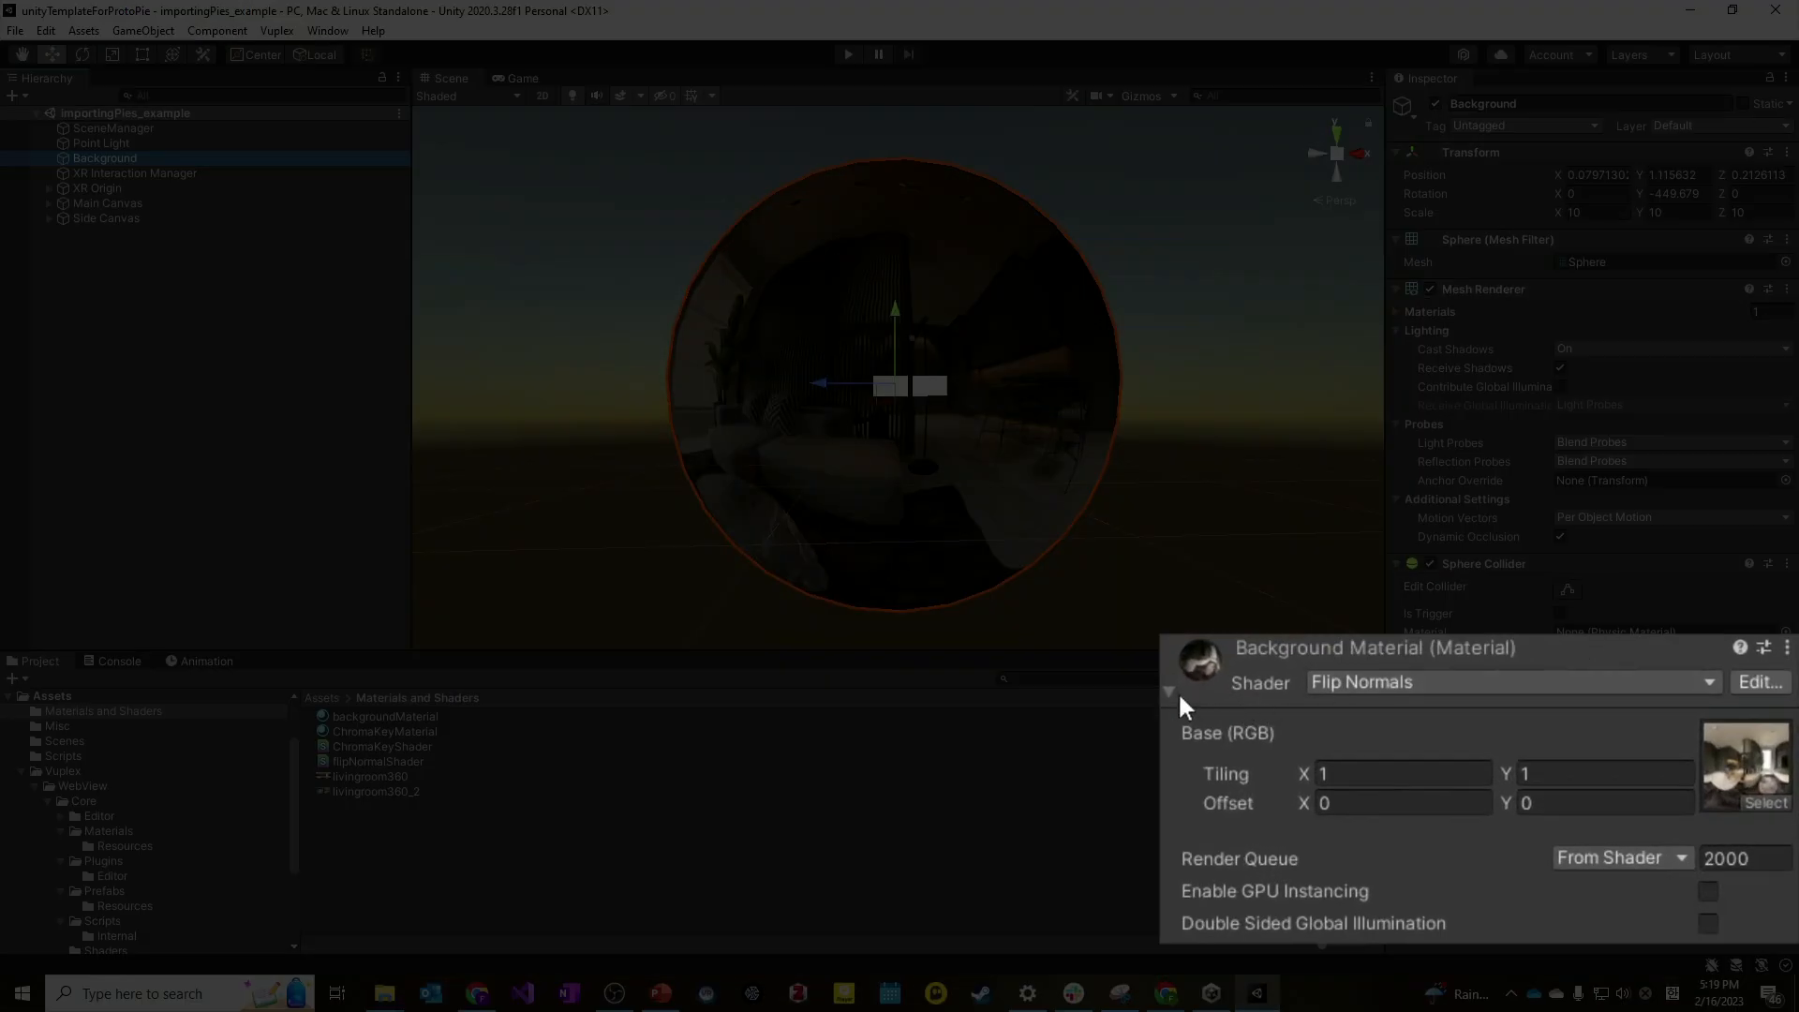
mouse_move(926, 832)
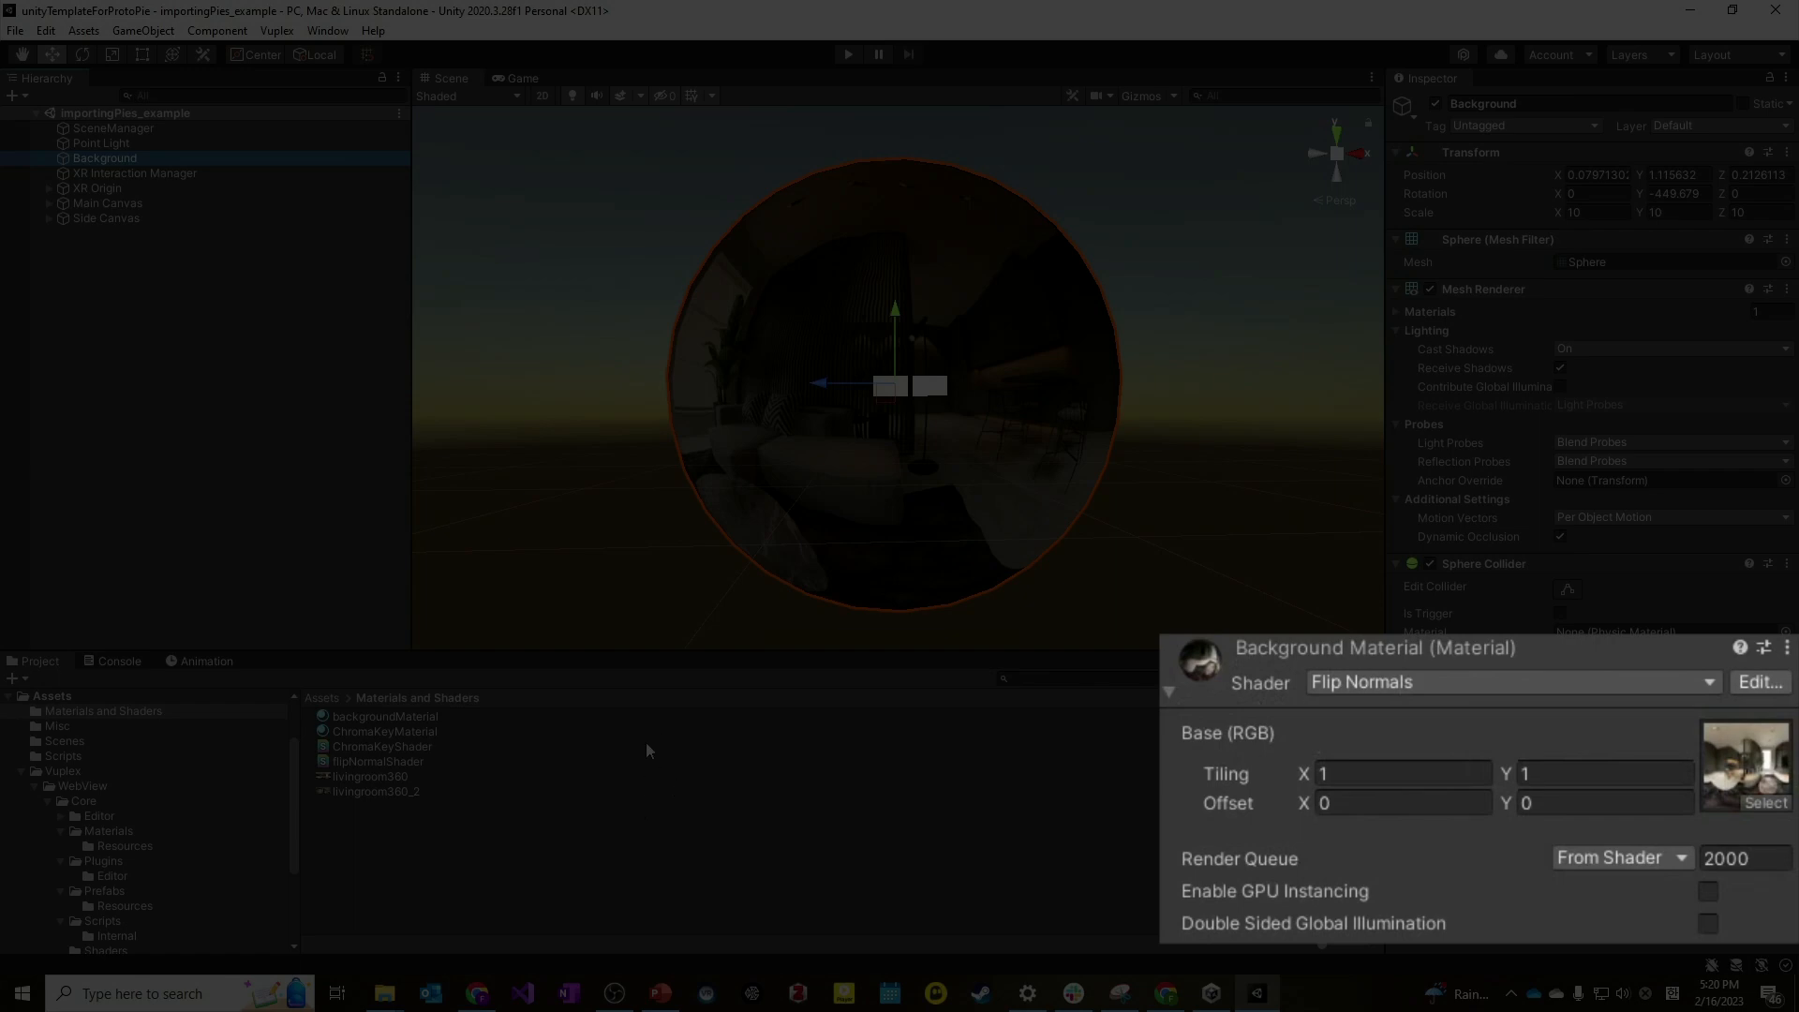
Assign the livingroom360 panorama as the Background material's Base (RGB) texture.
click(377, 791)
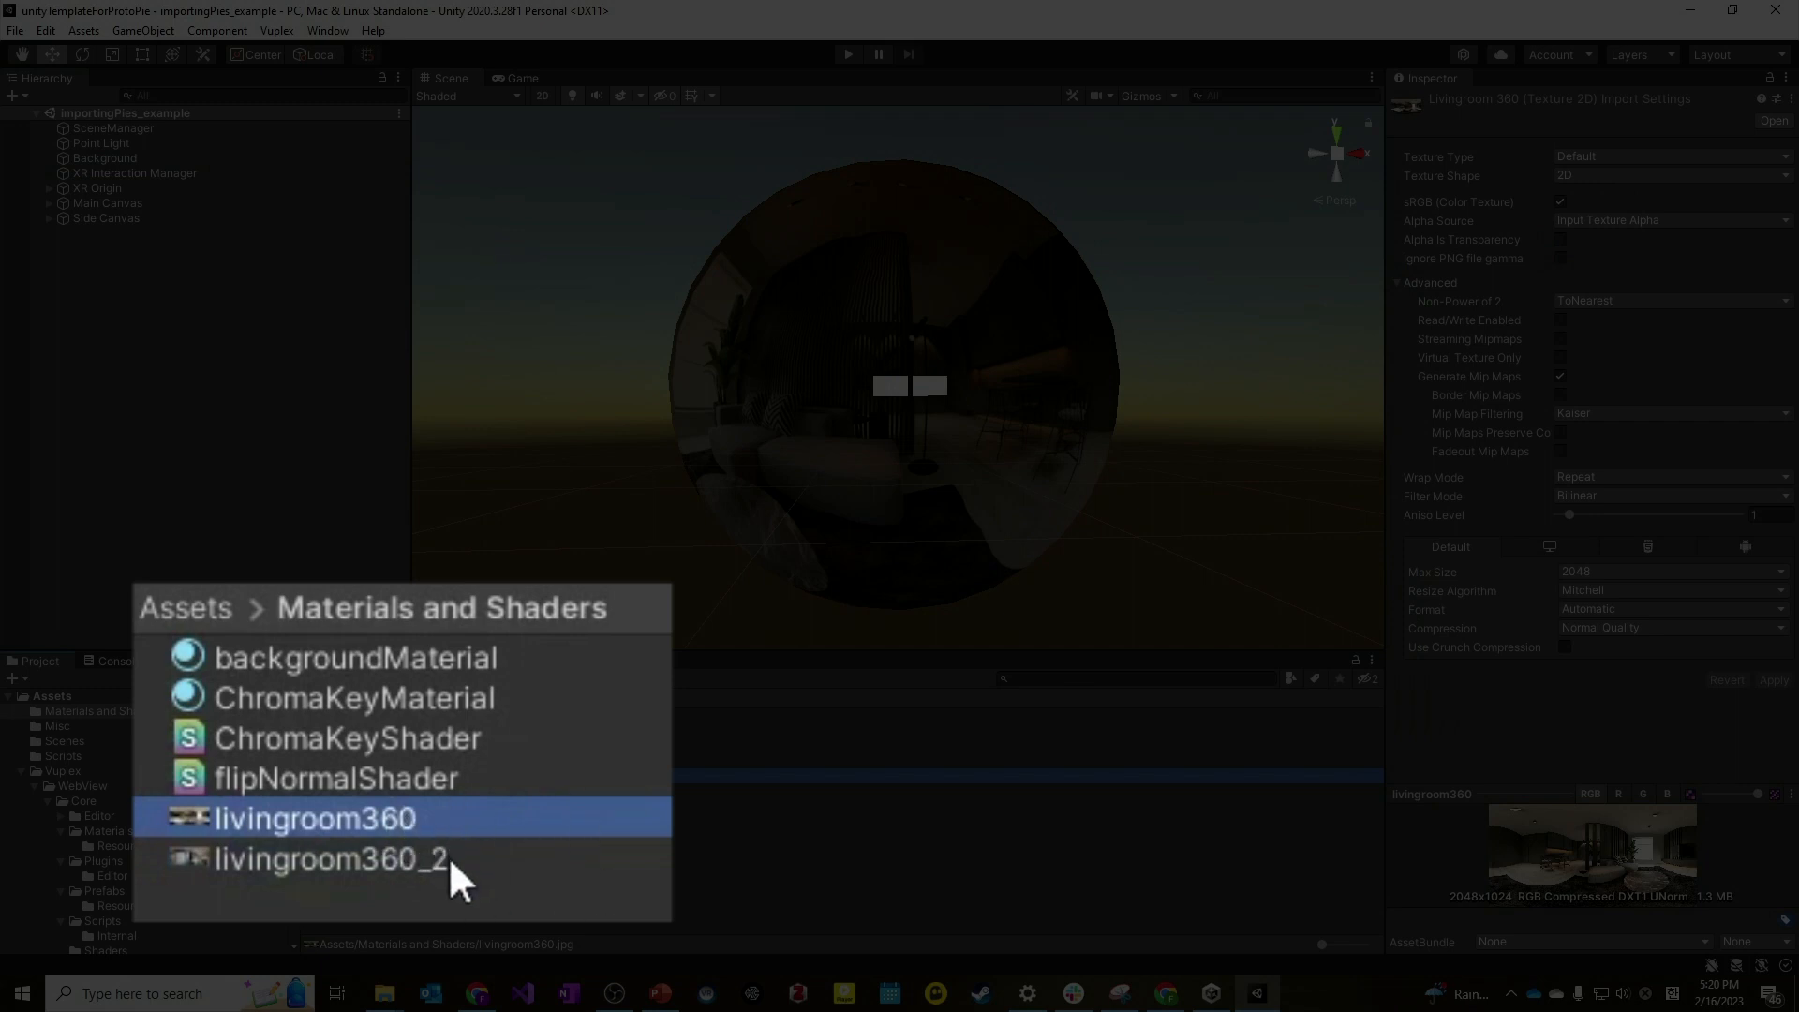
click(332, 858)
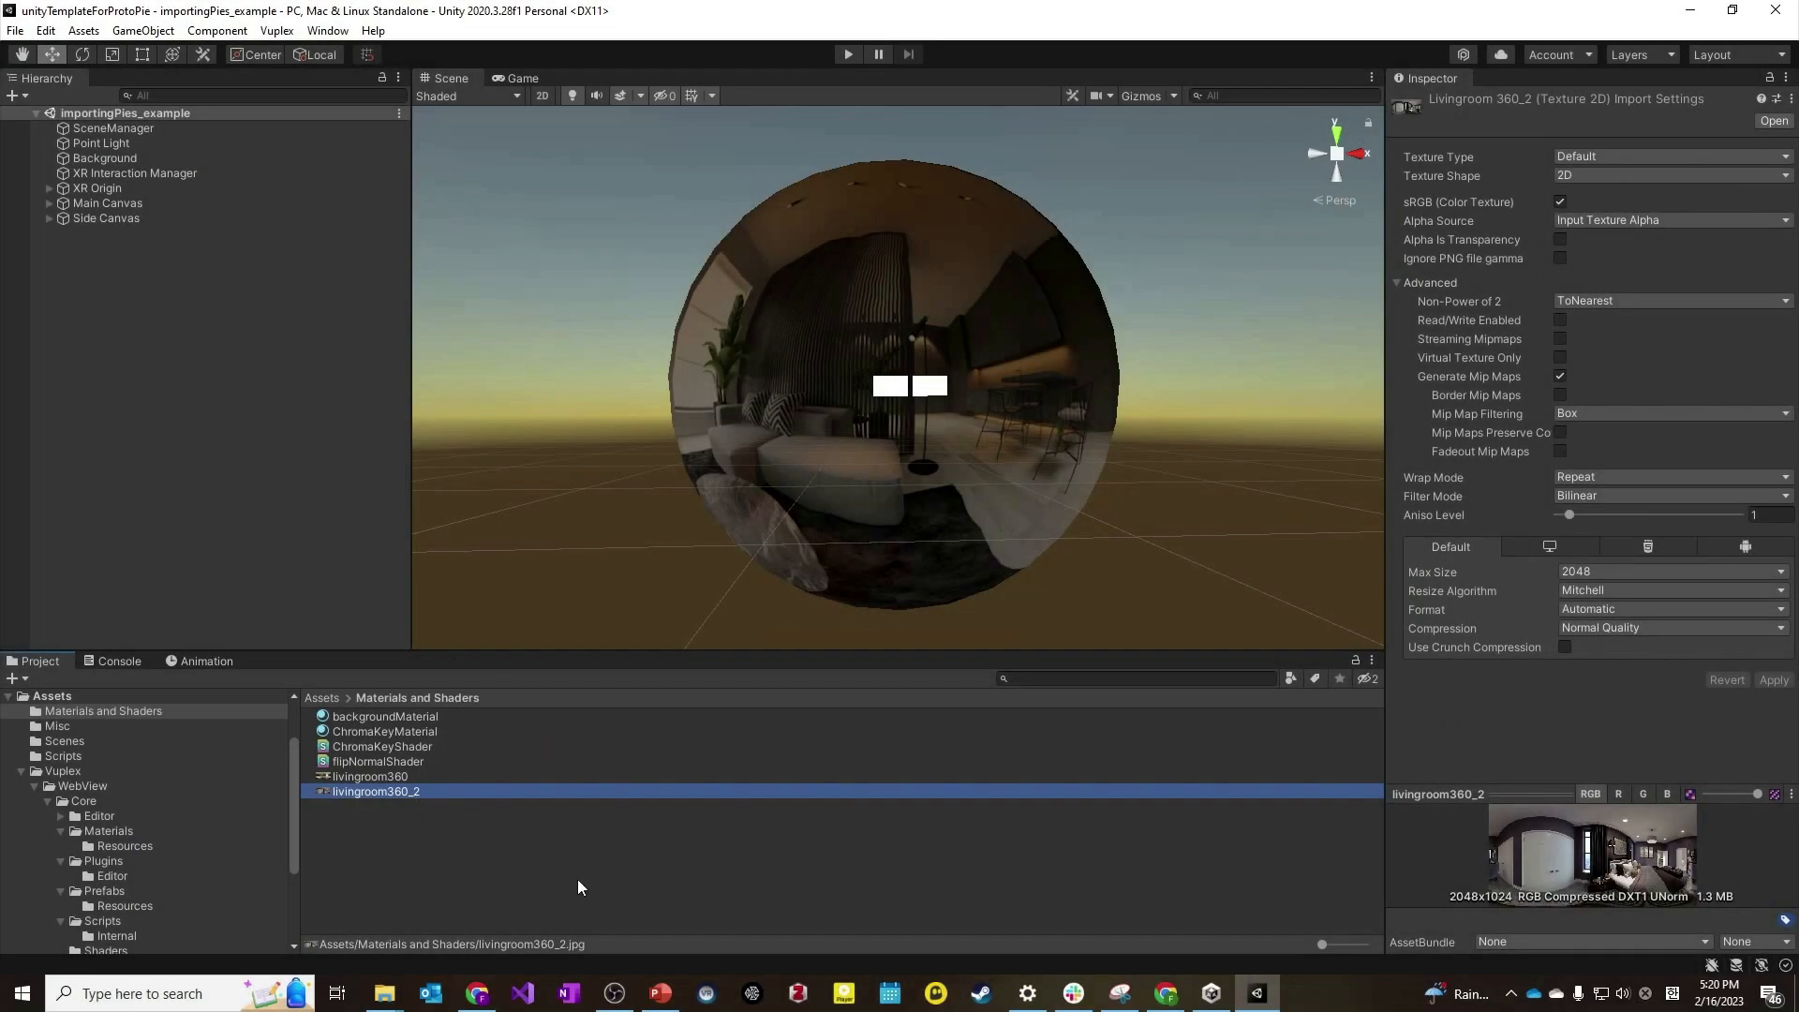
mouse_move(663, 874)
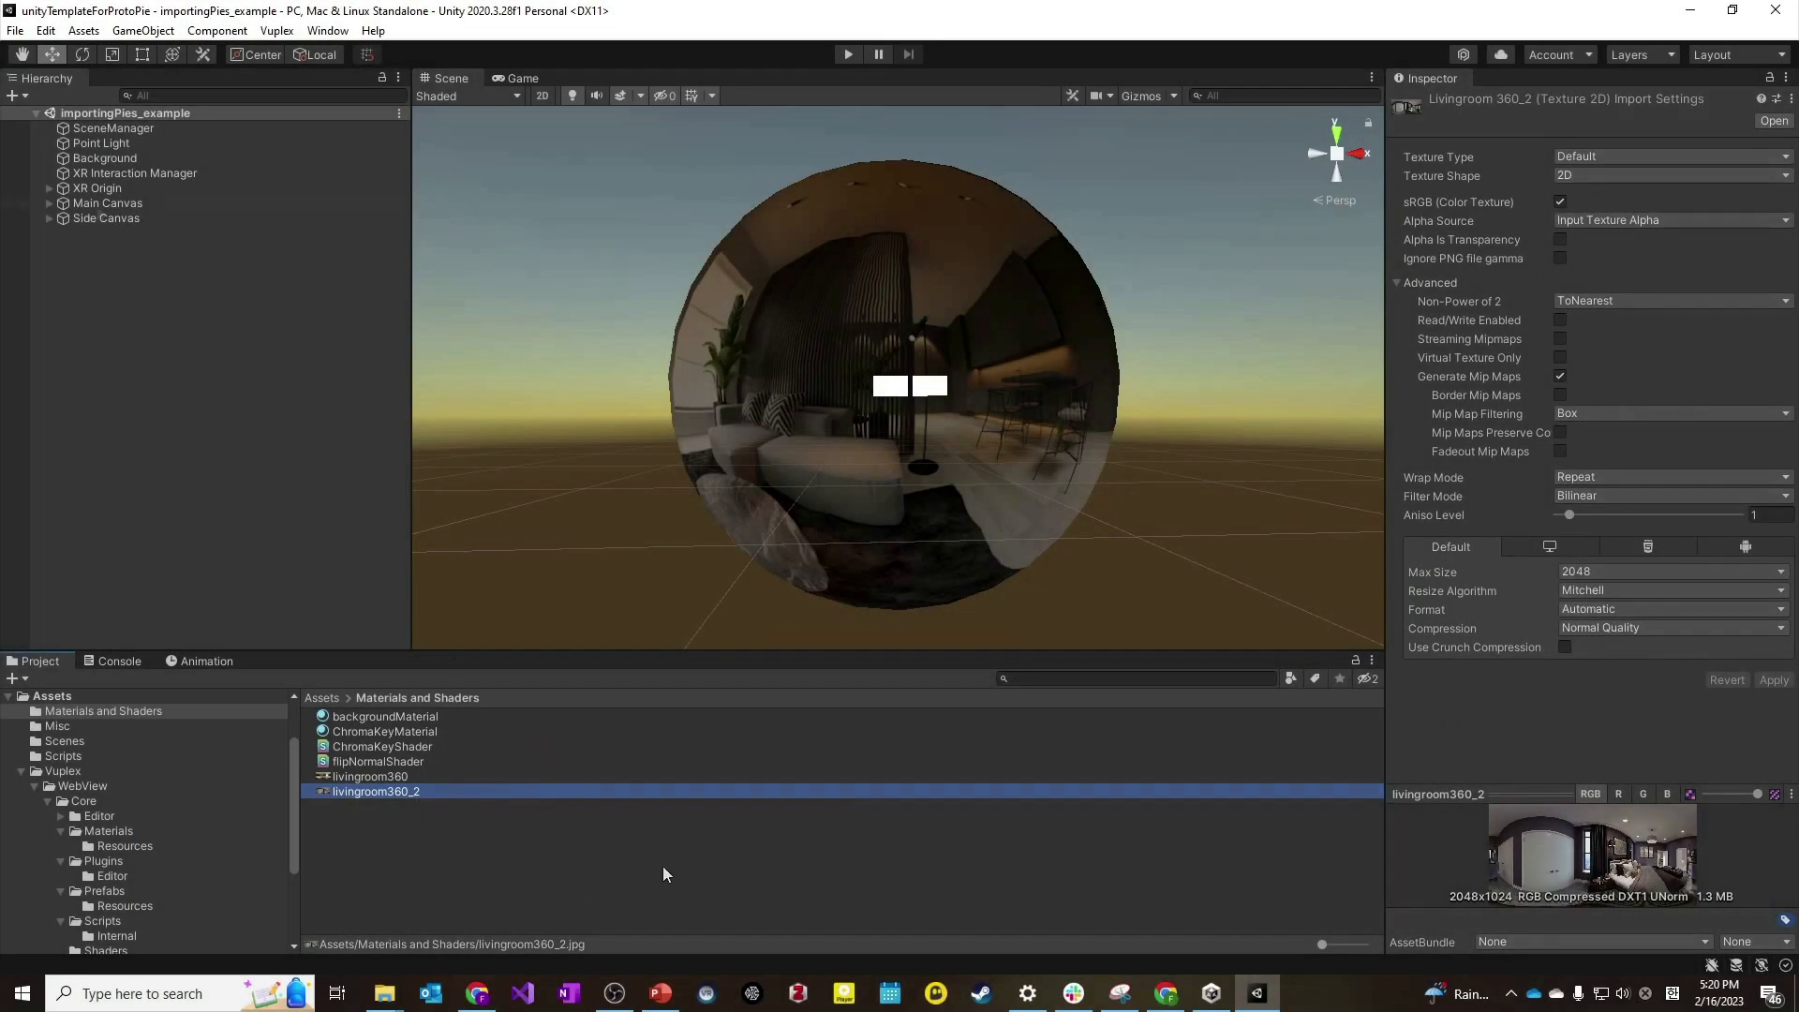
click(104, 157)
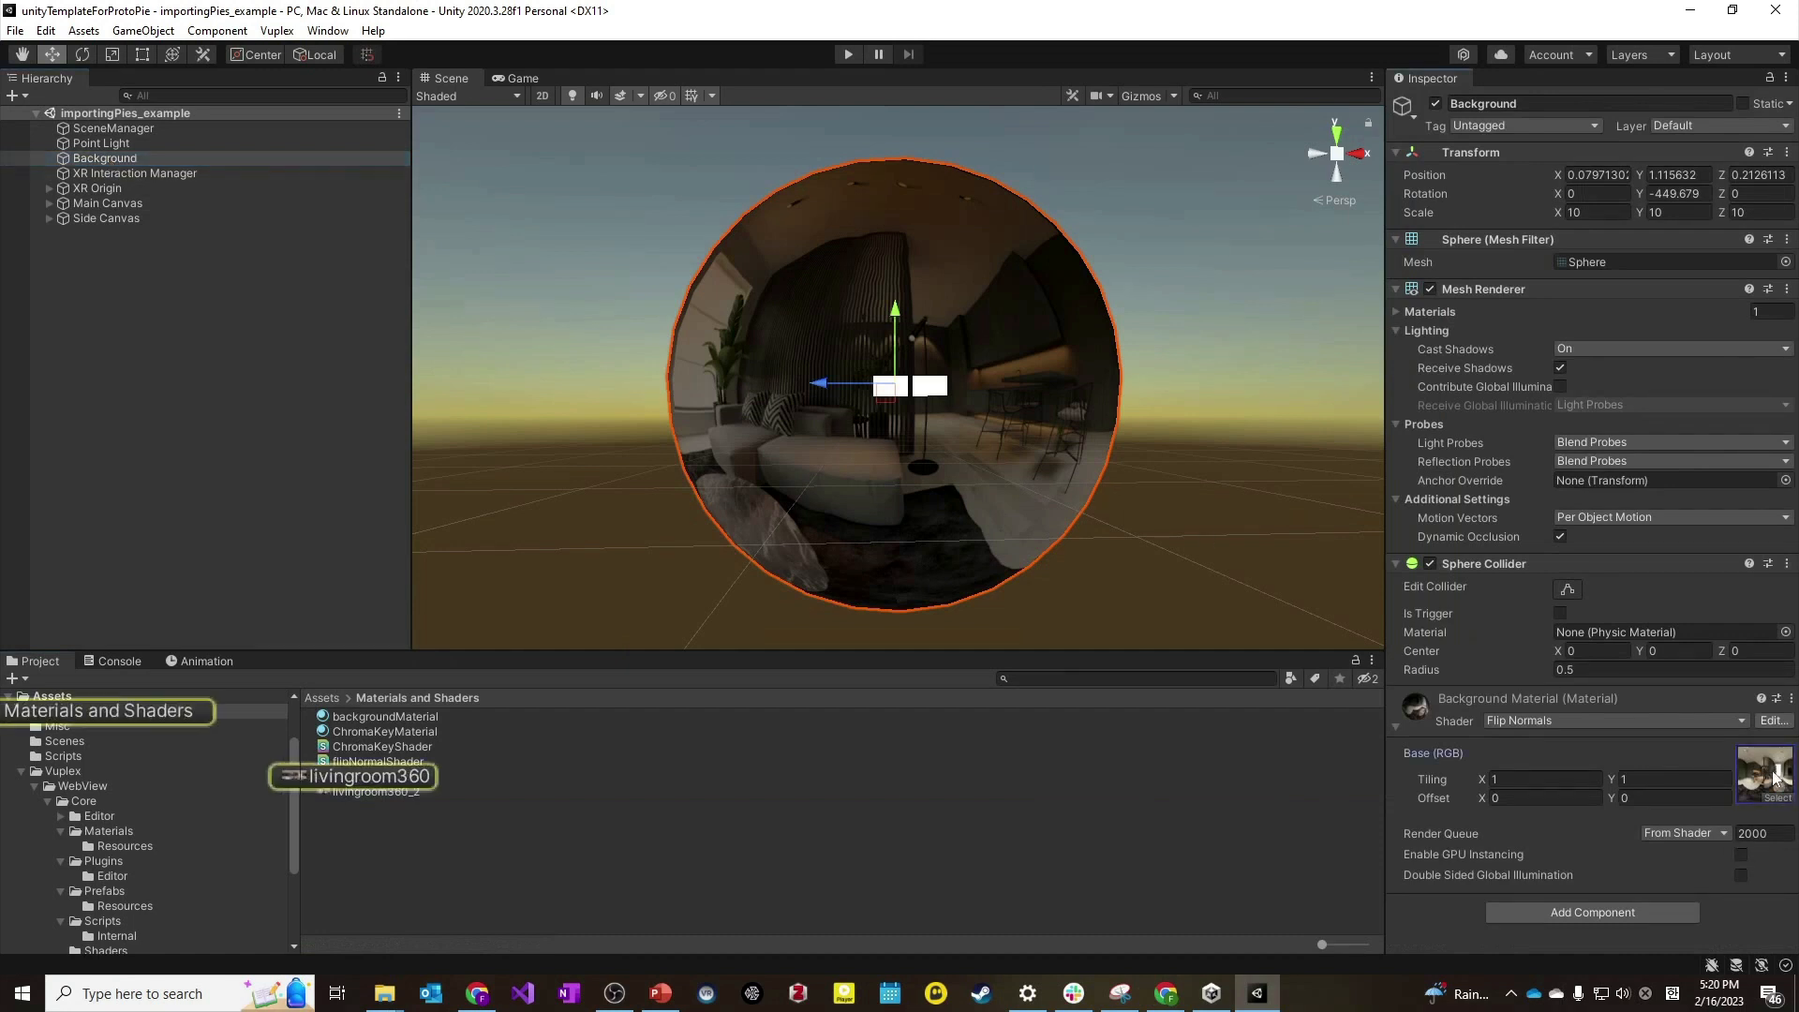
click(375, 791)
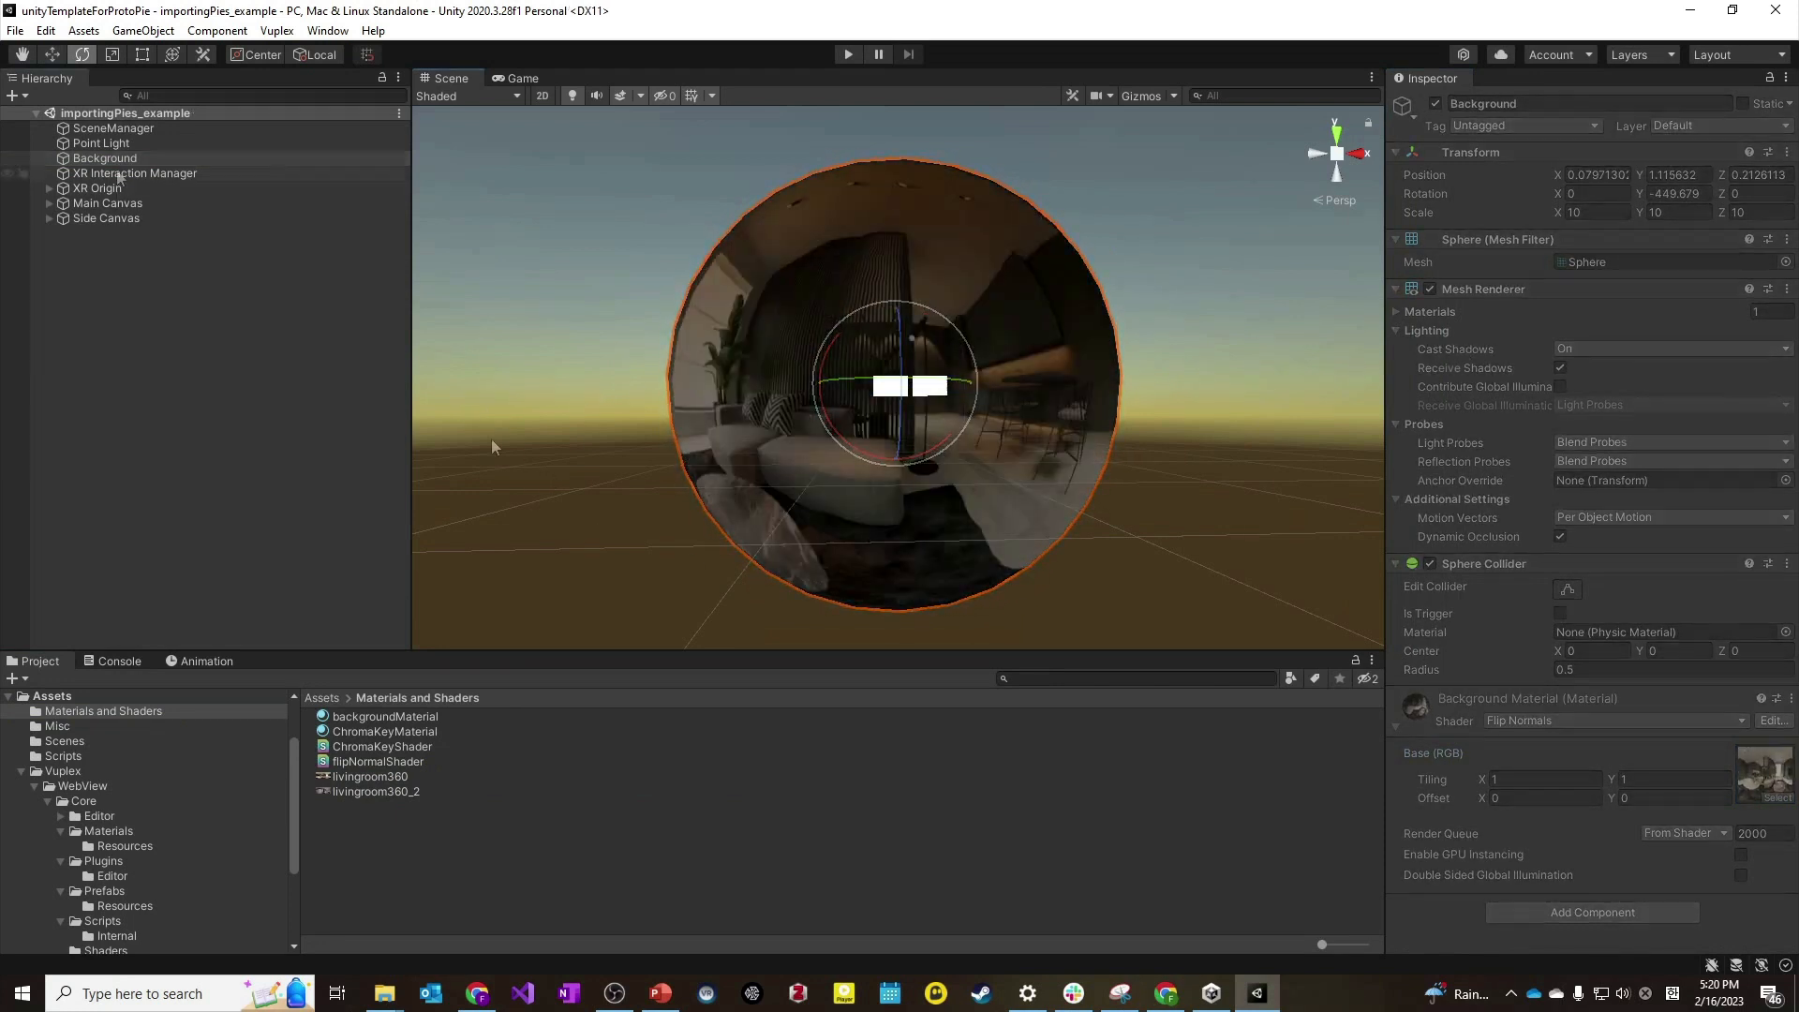
Add a Vuplex CanvasWebViewPrefab under both Main Canvas and Side Canvas.
click(134, 173)
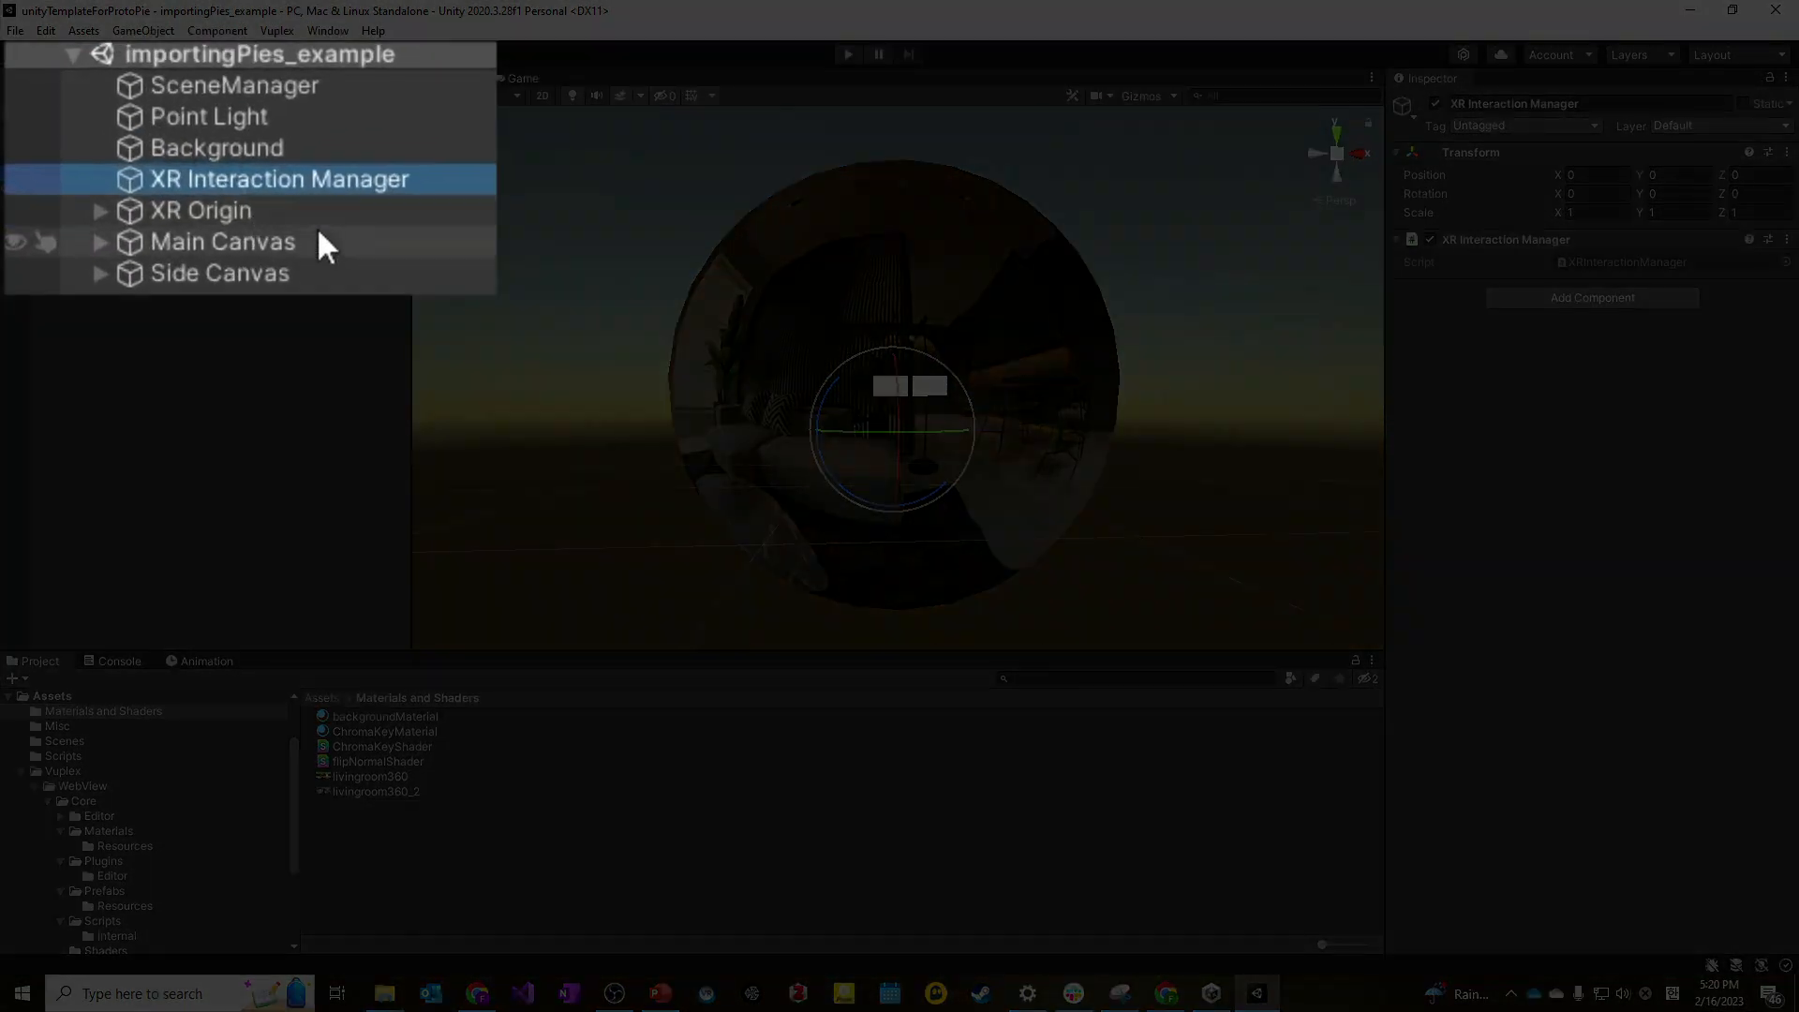
mouse_move(255, 235)
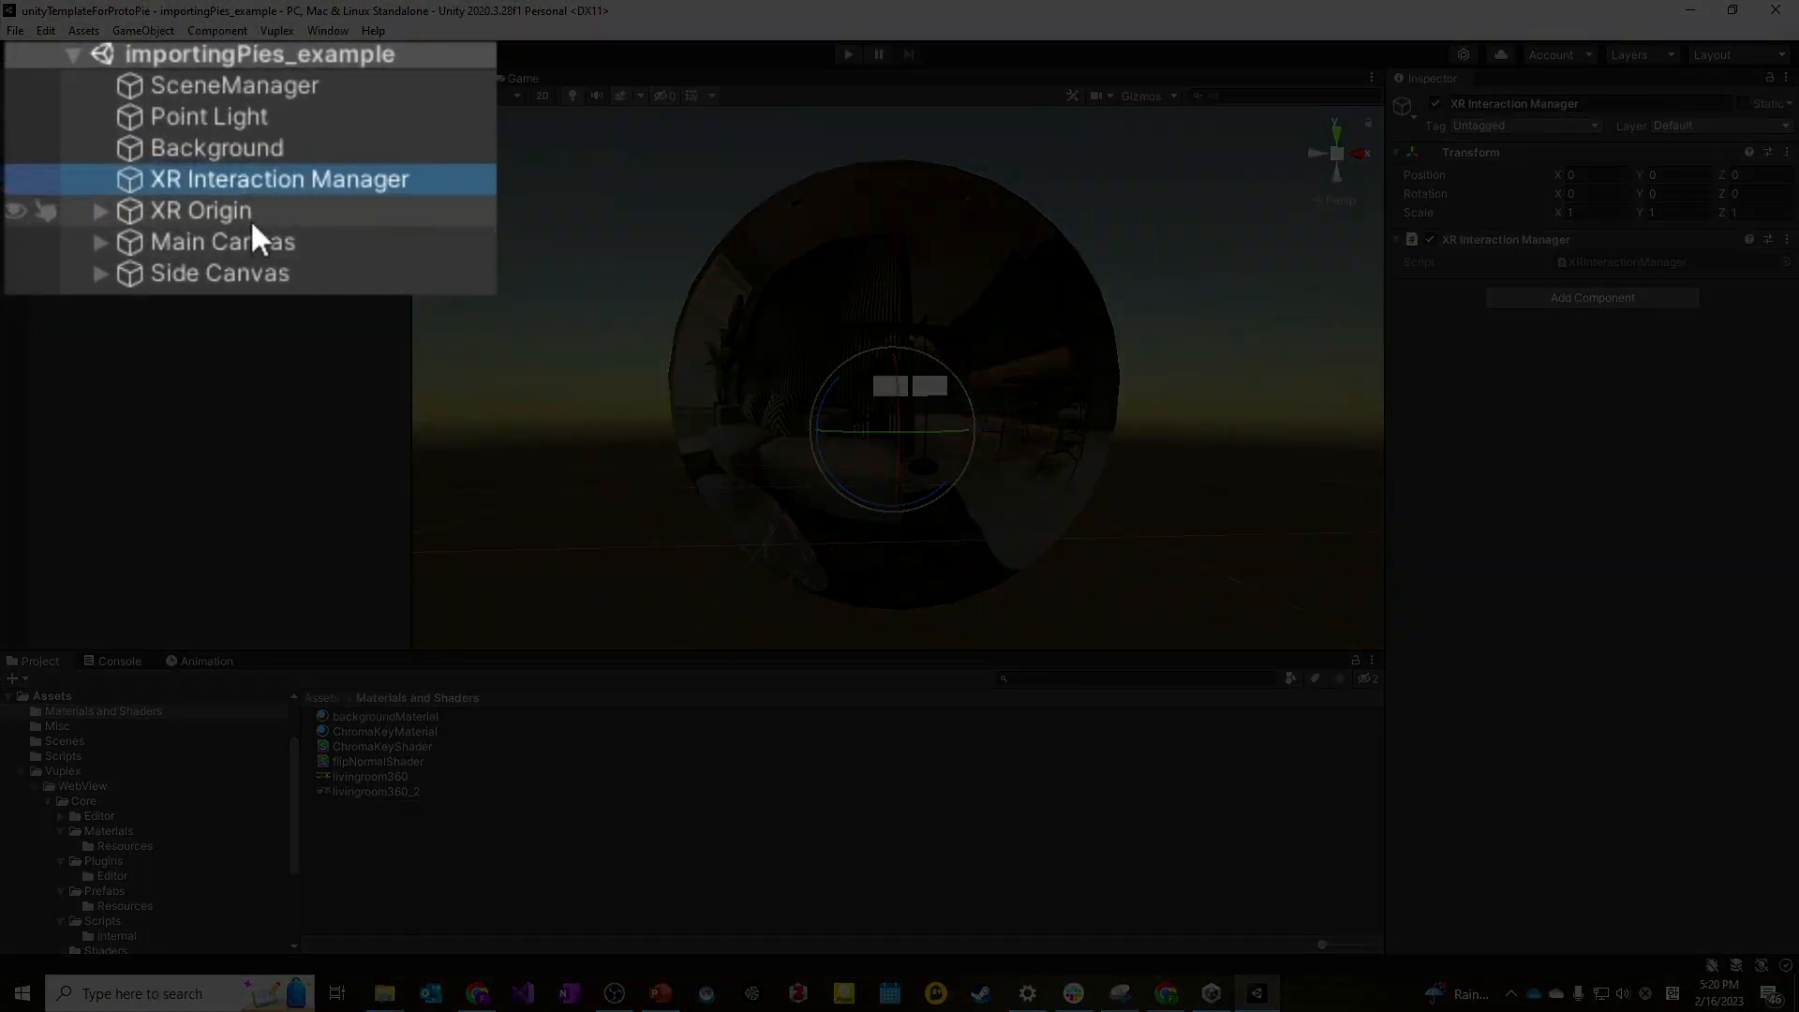
click(201, 210)
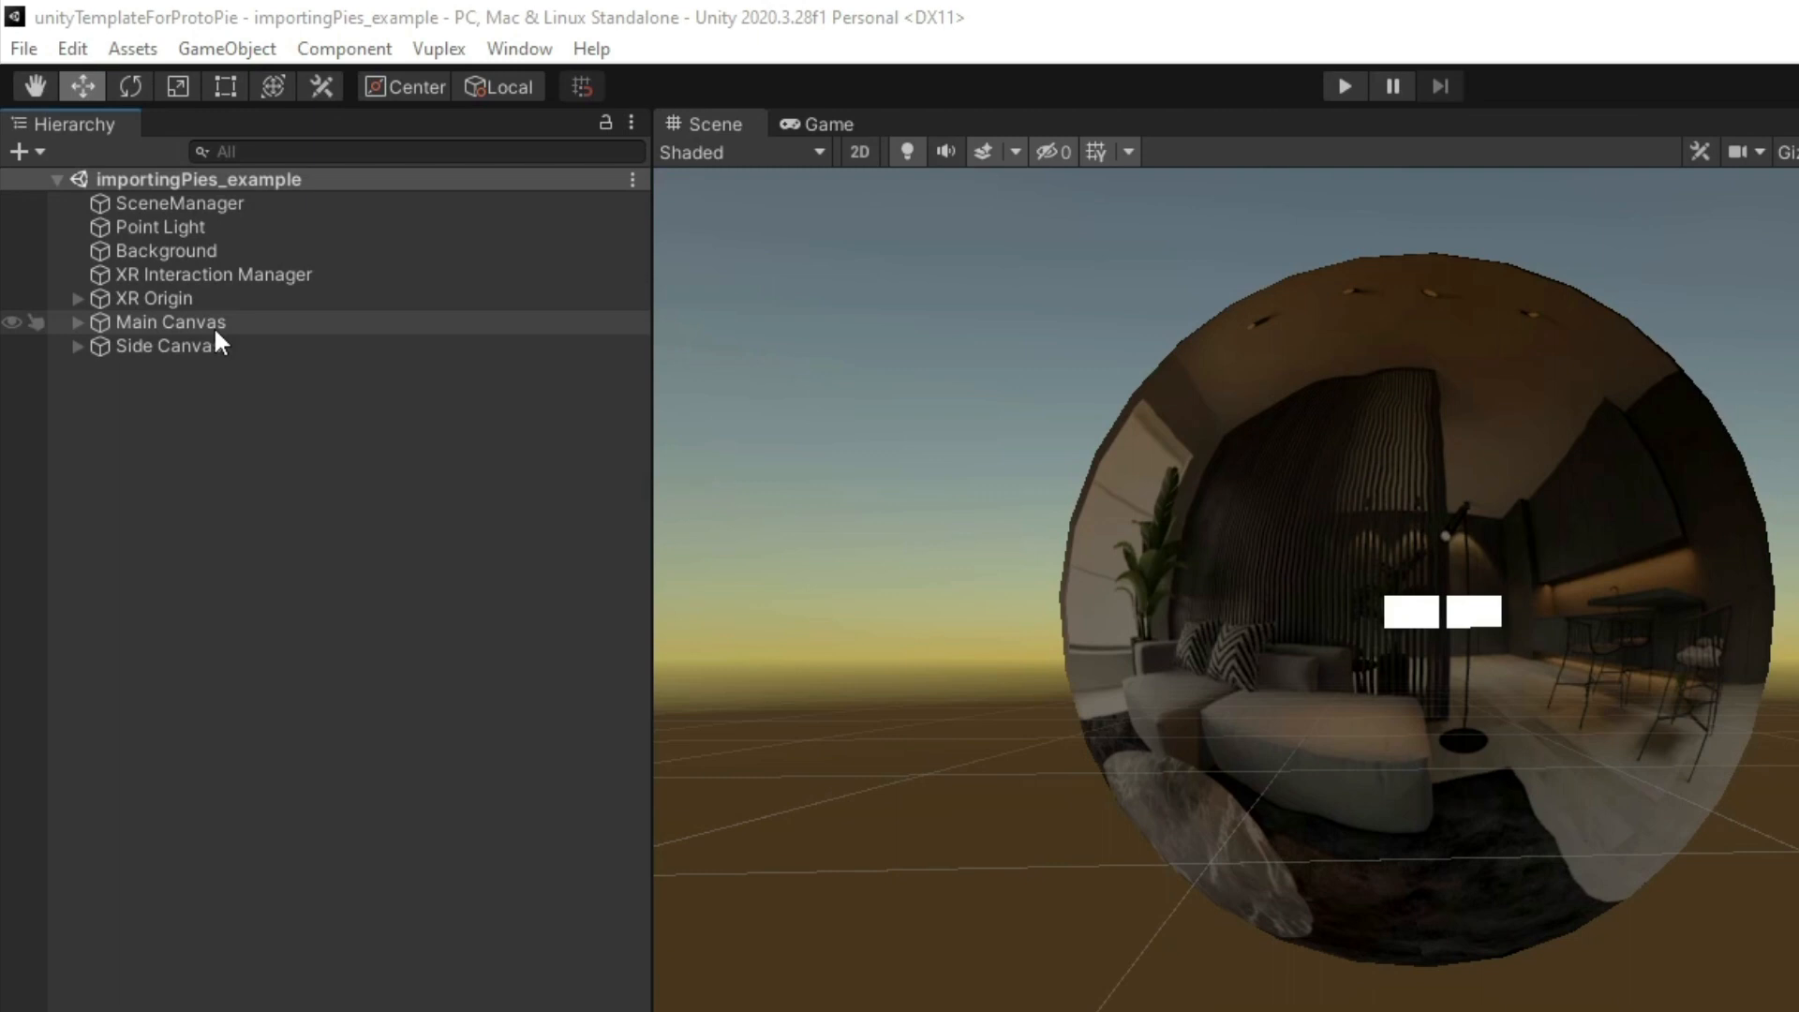
click(78, 323)
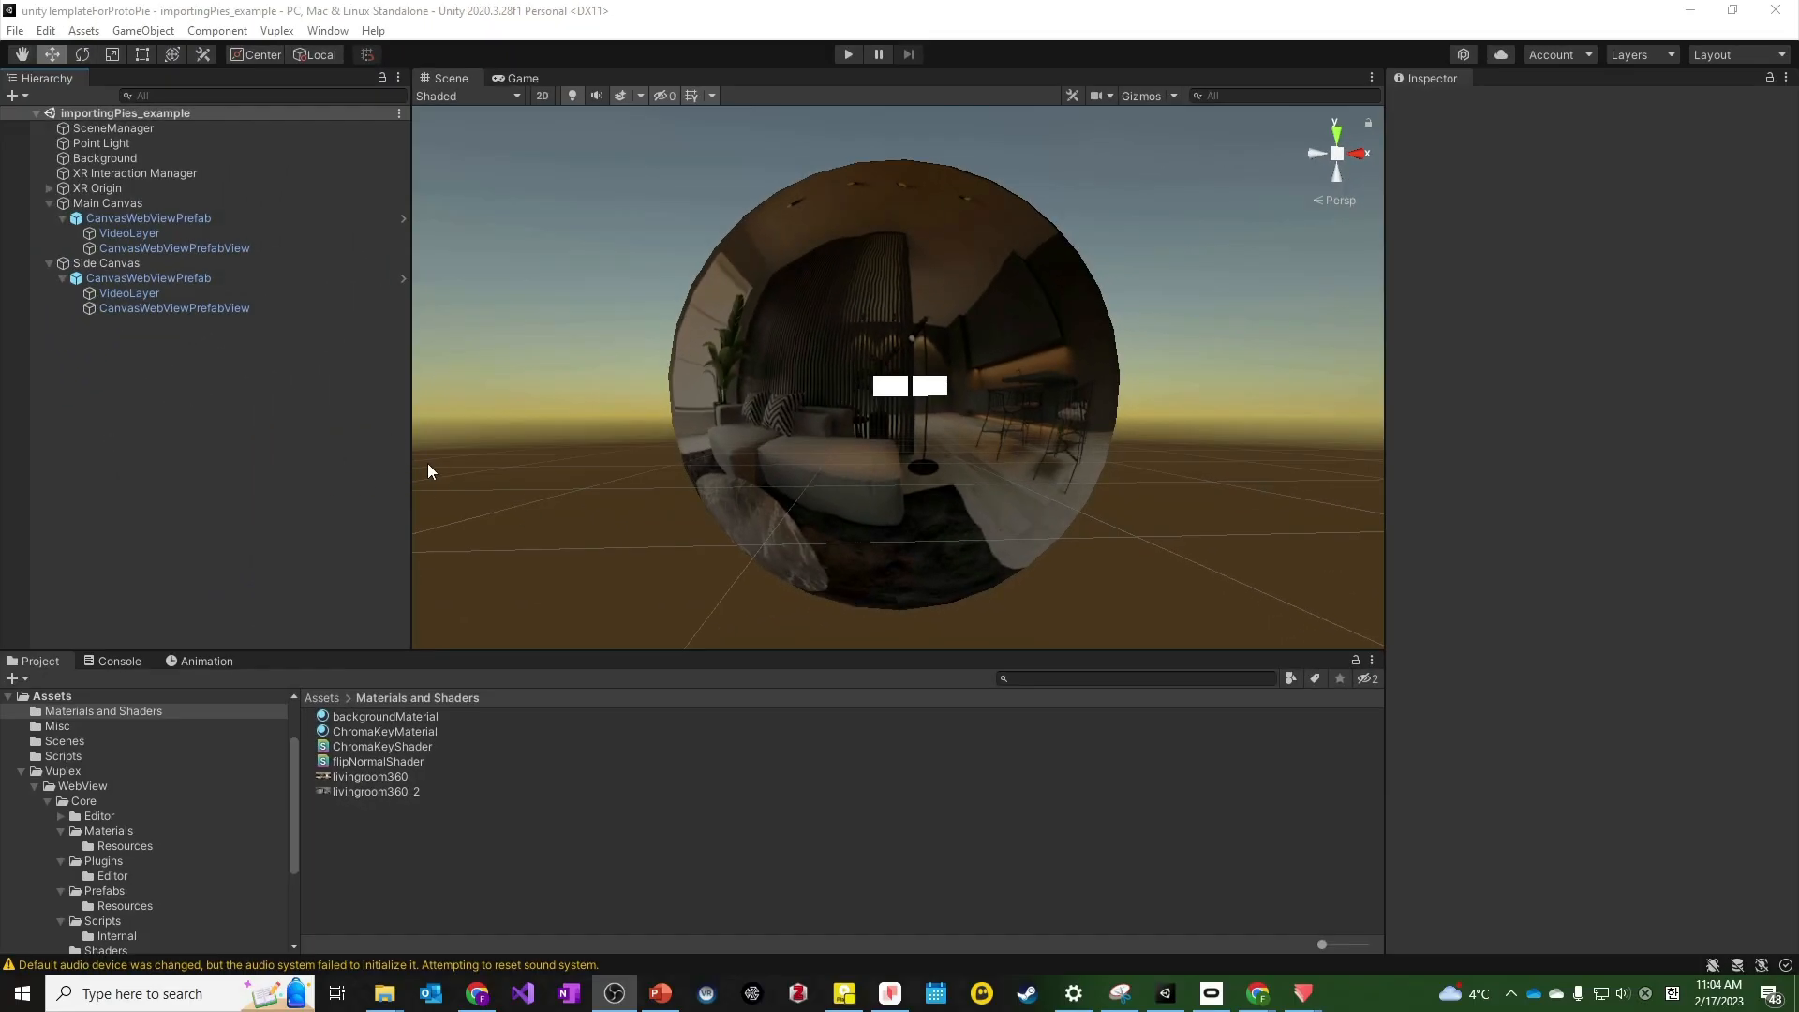
Open the Video Player pie in a browser and copy its address bar URL.
click(889, 993)
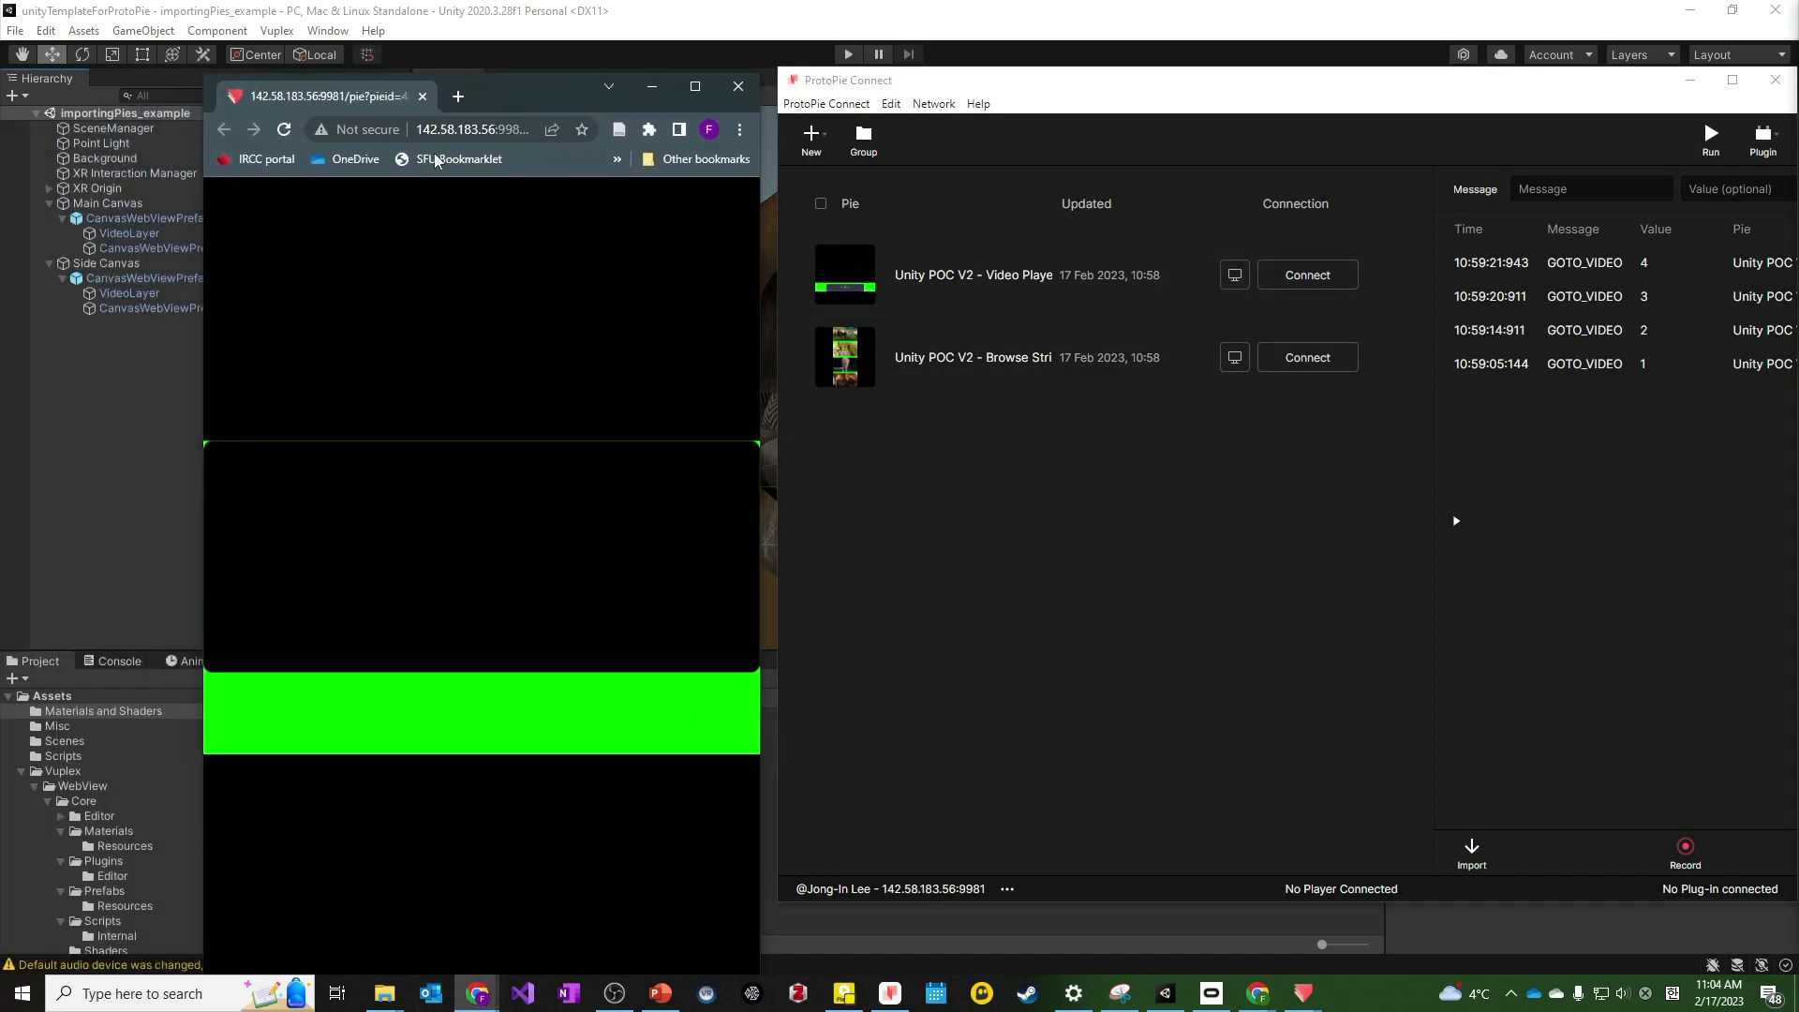
click(475, 128)
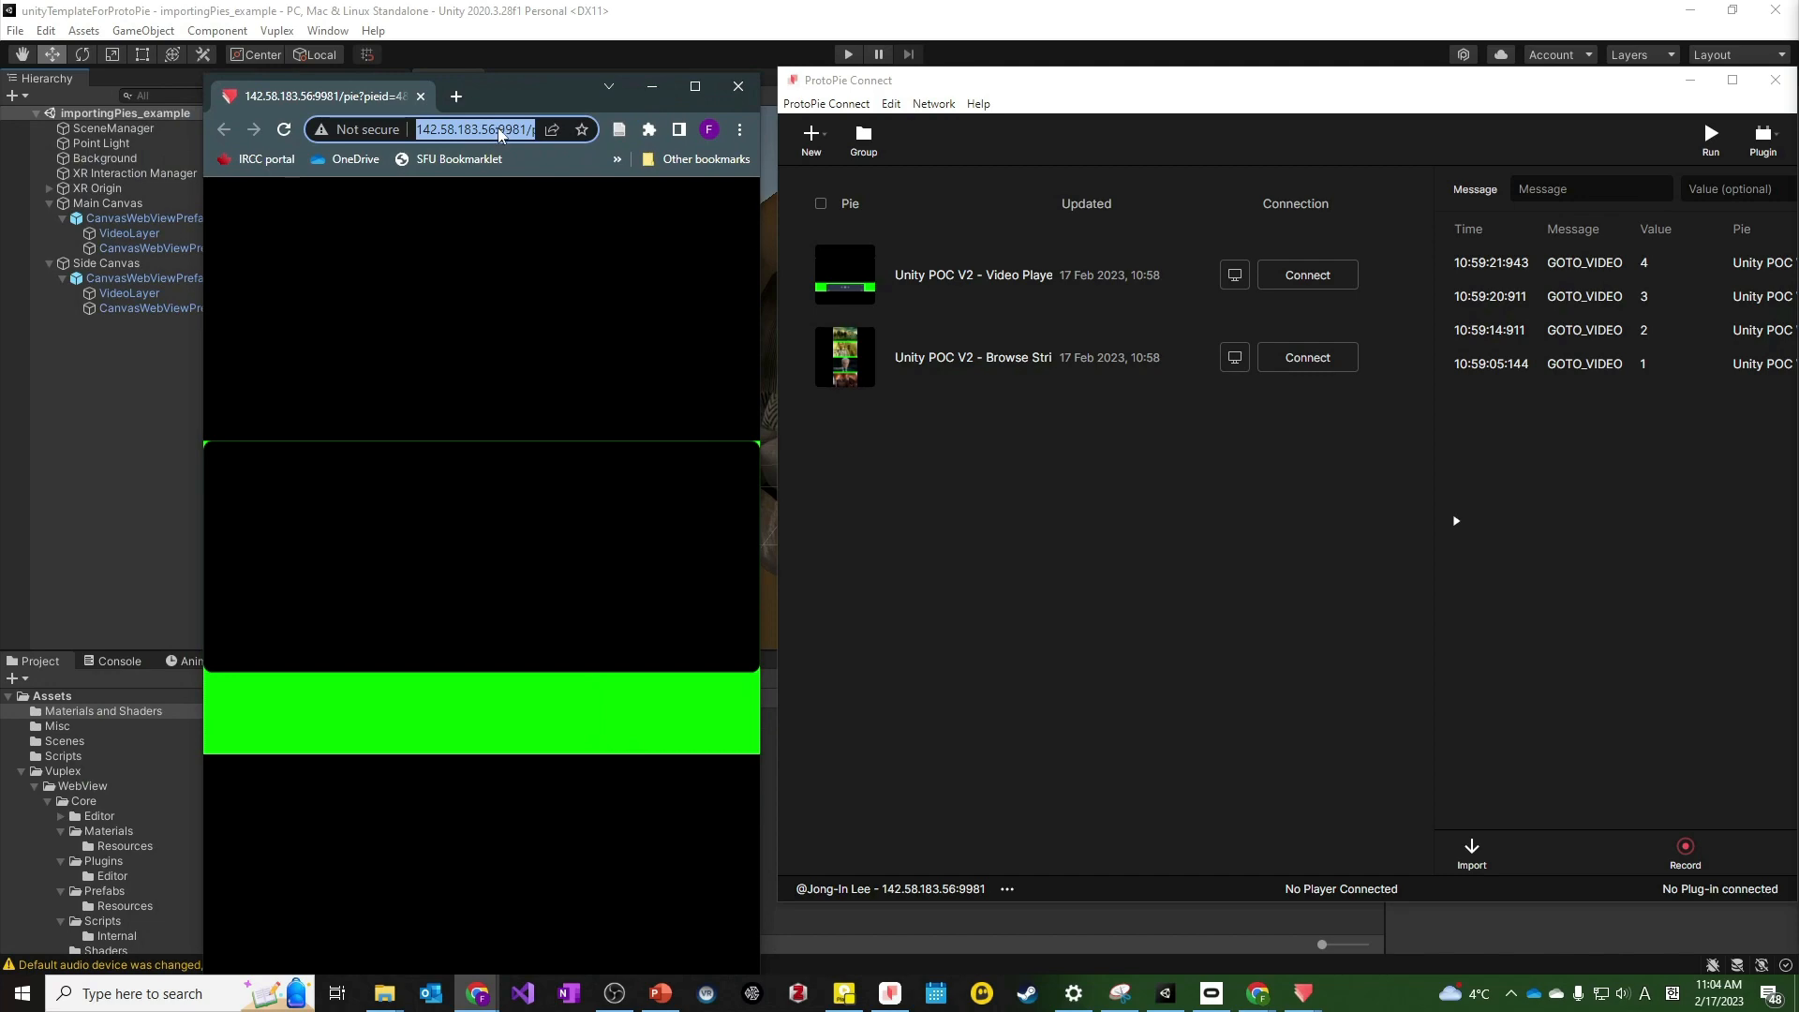
mouse_move(286, 379)
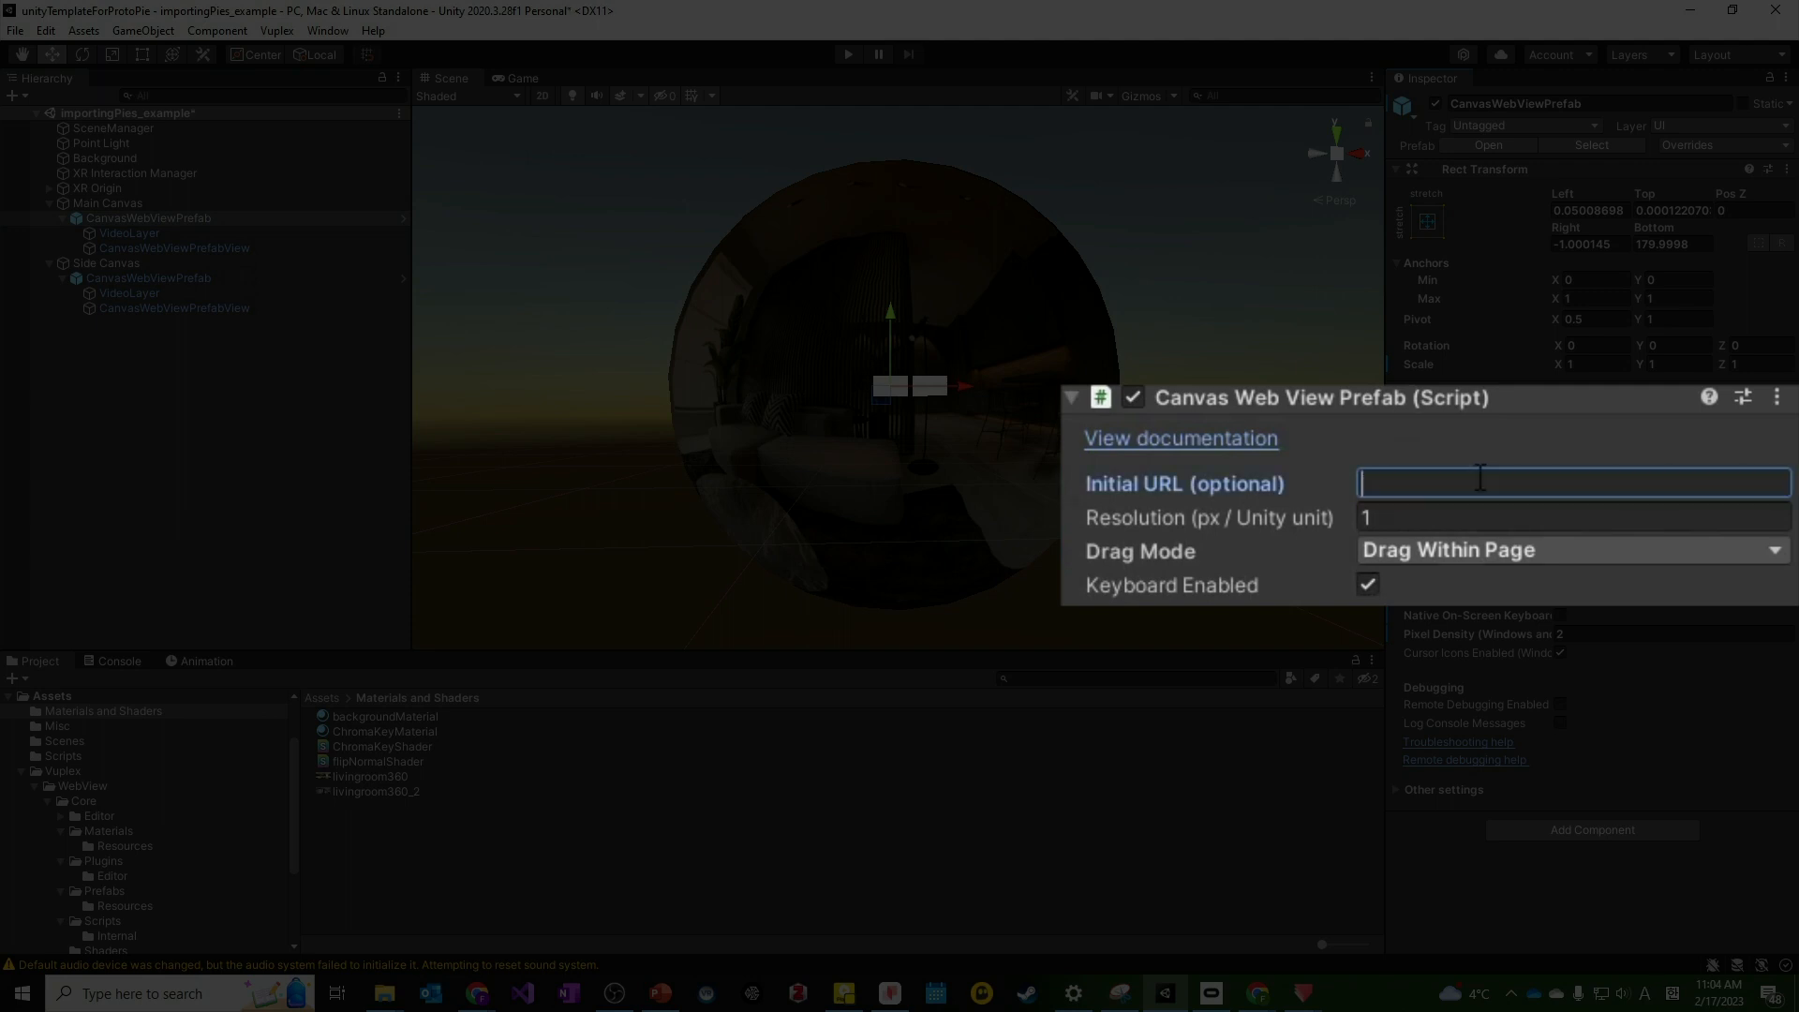
Paste the Video Player pie URL into the Main Canvas web view's Initial URL field.
text(y%20POC%20V2%20-%20Video%20Player)
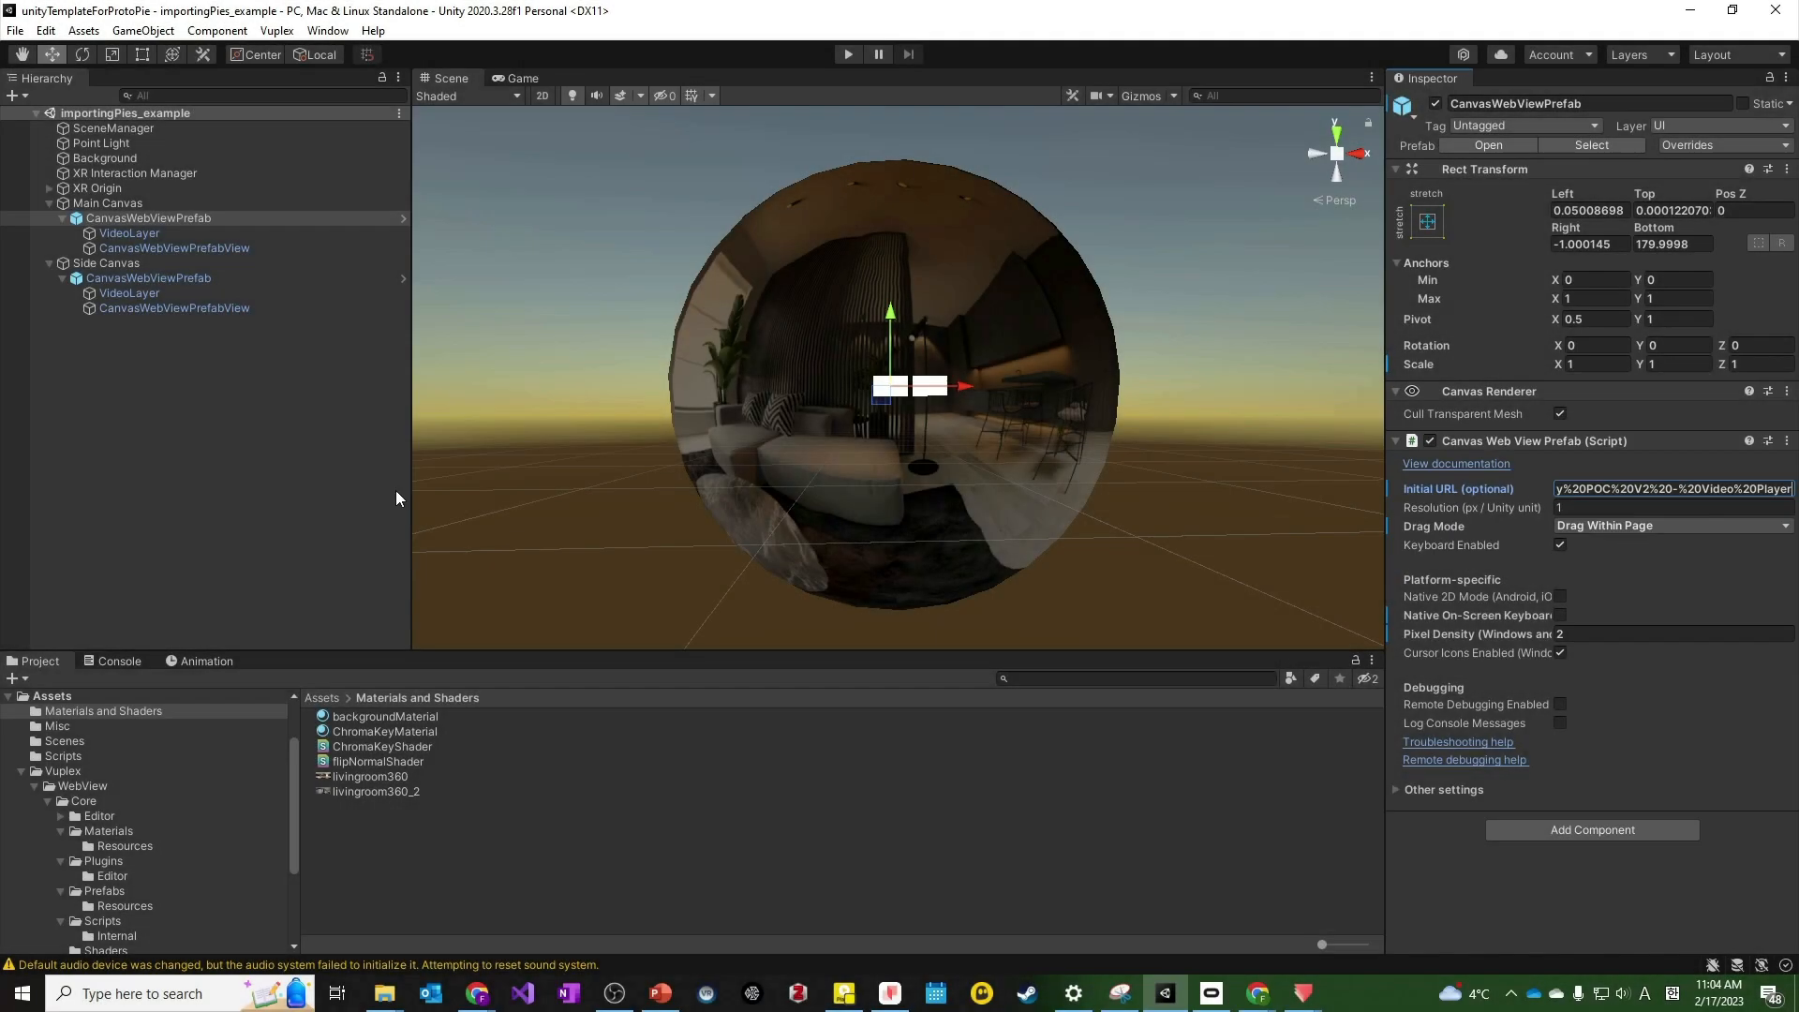
click(147, 277)
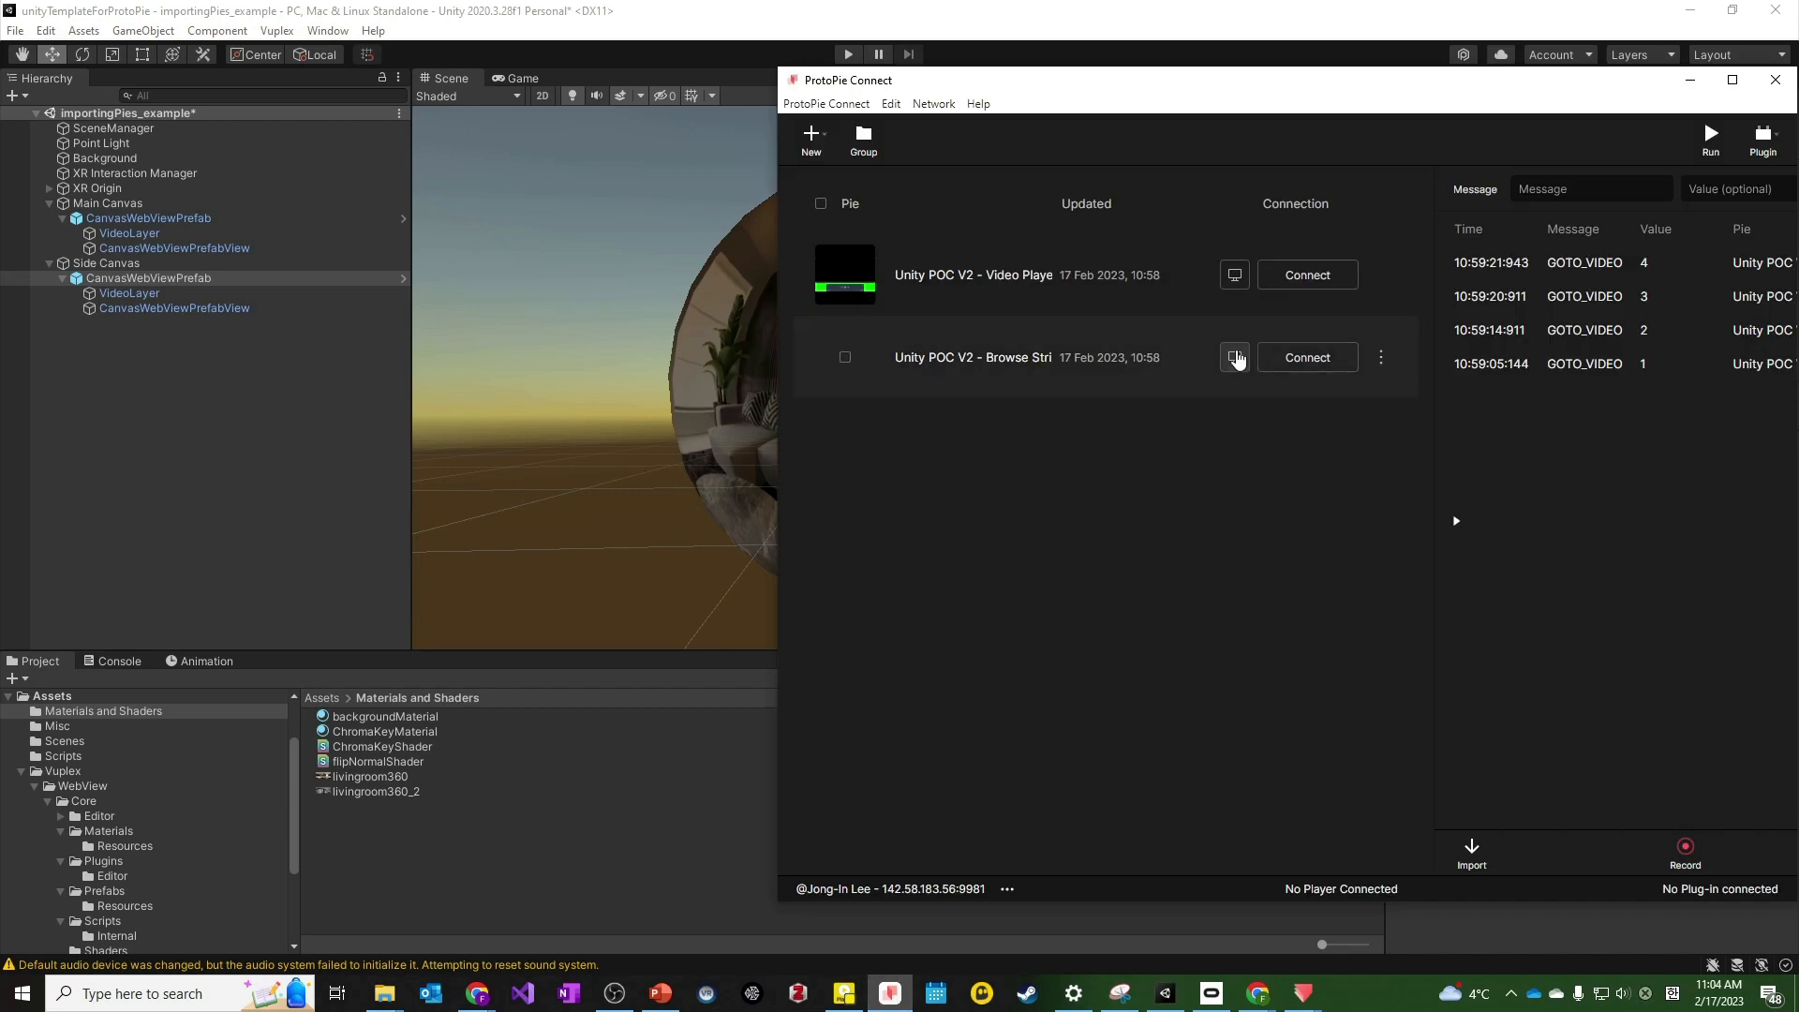
Copy the second pie's link from its open-in-browser icon in ProtoPie Connect.
right_click(435, 128)
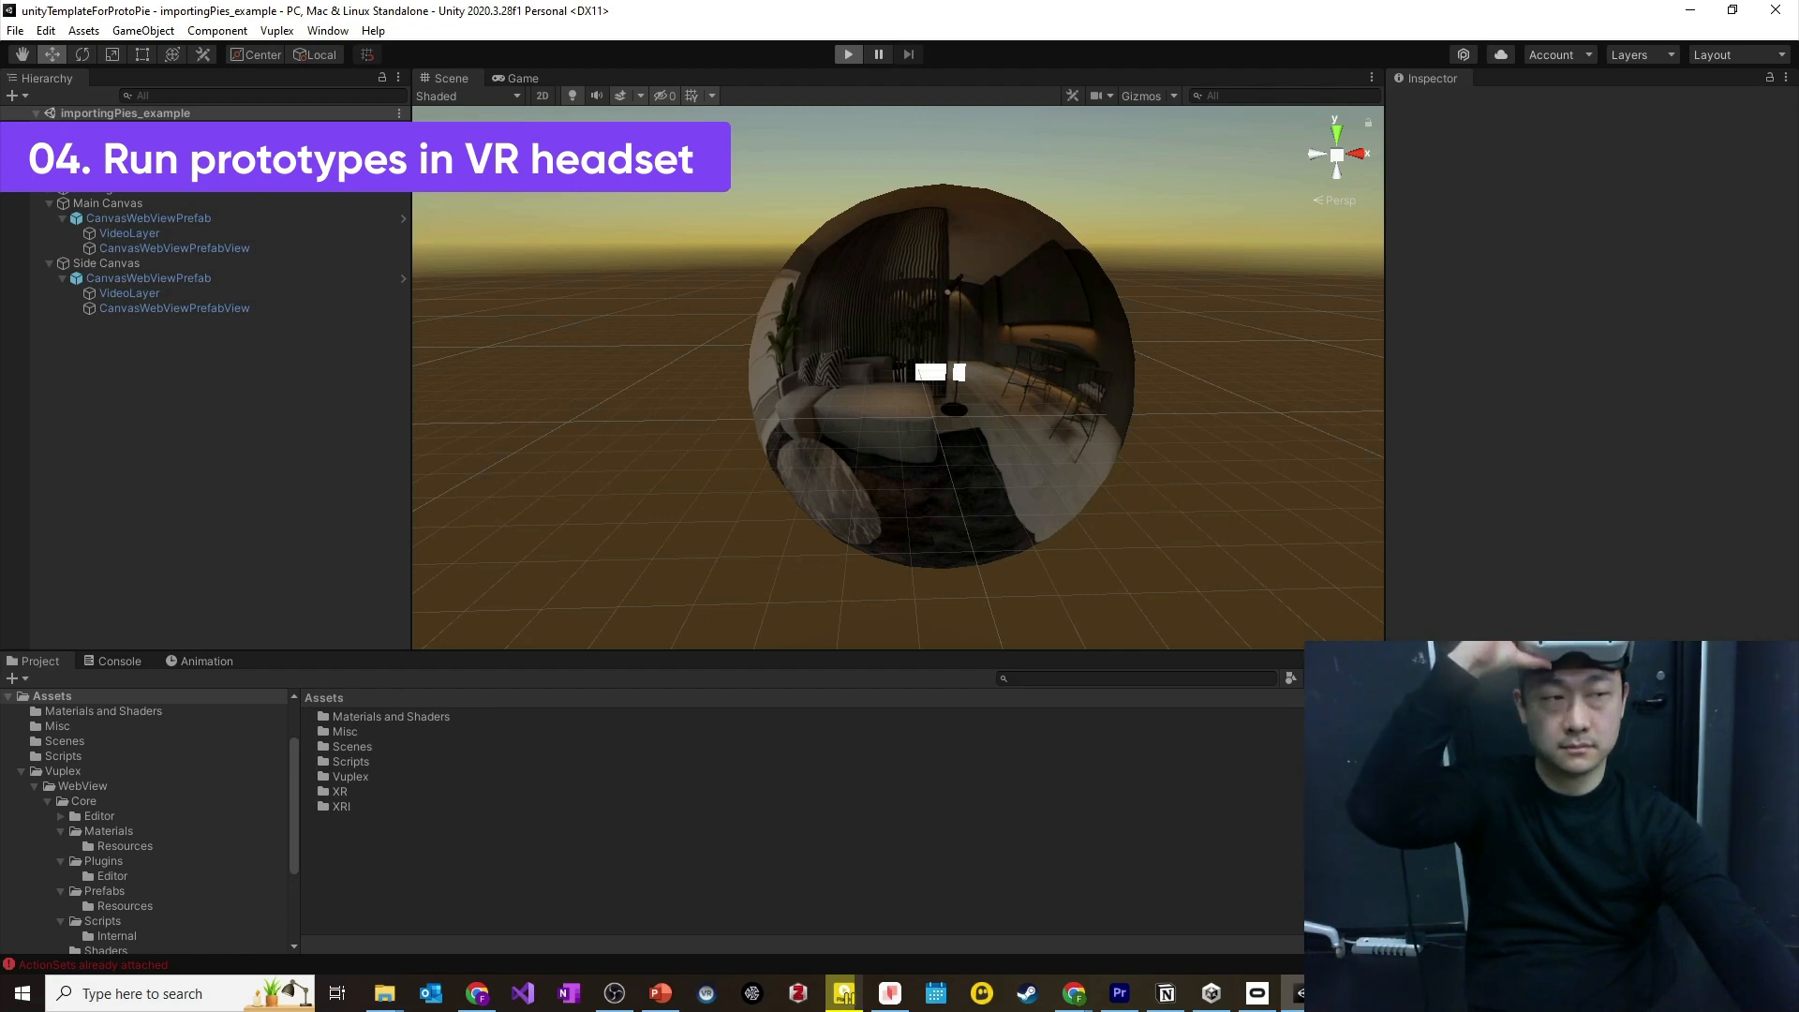
Enter Play mode to try both prototypes on the VR headset.
click(847, 54)
text(default)
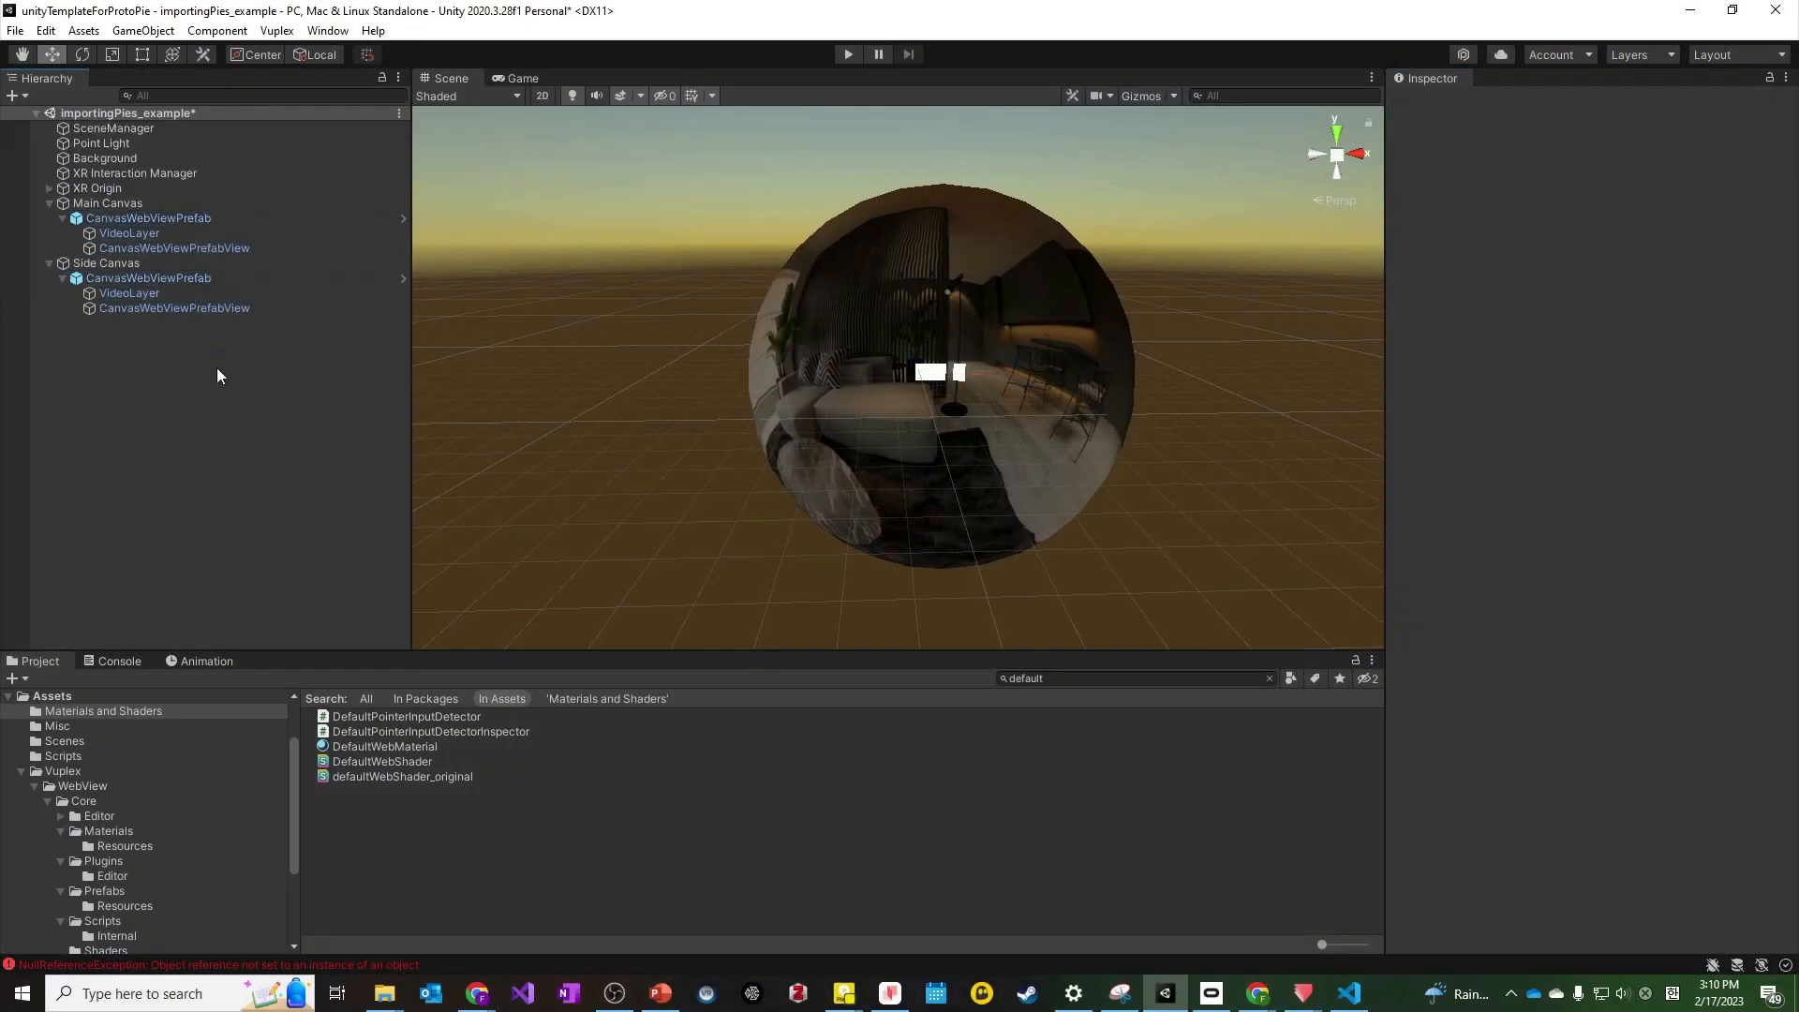
mouse_move(252, 400)
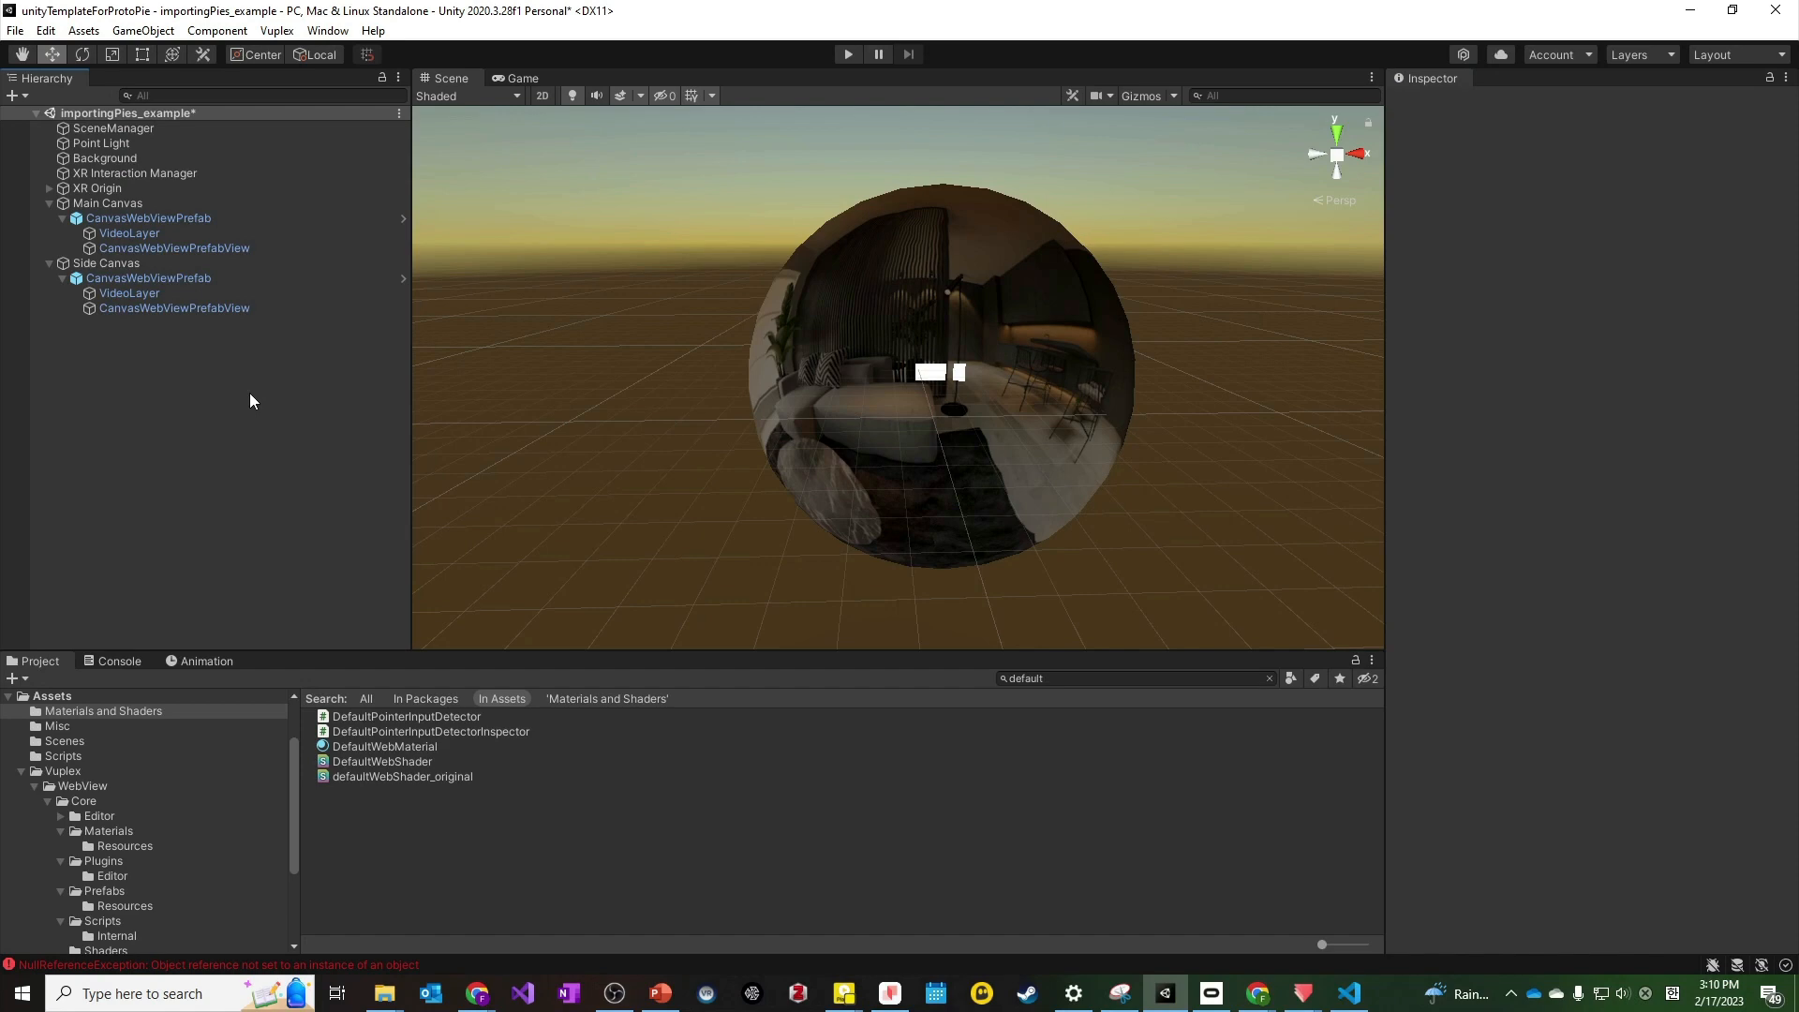
mouse_move(174, 307)
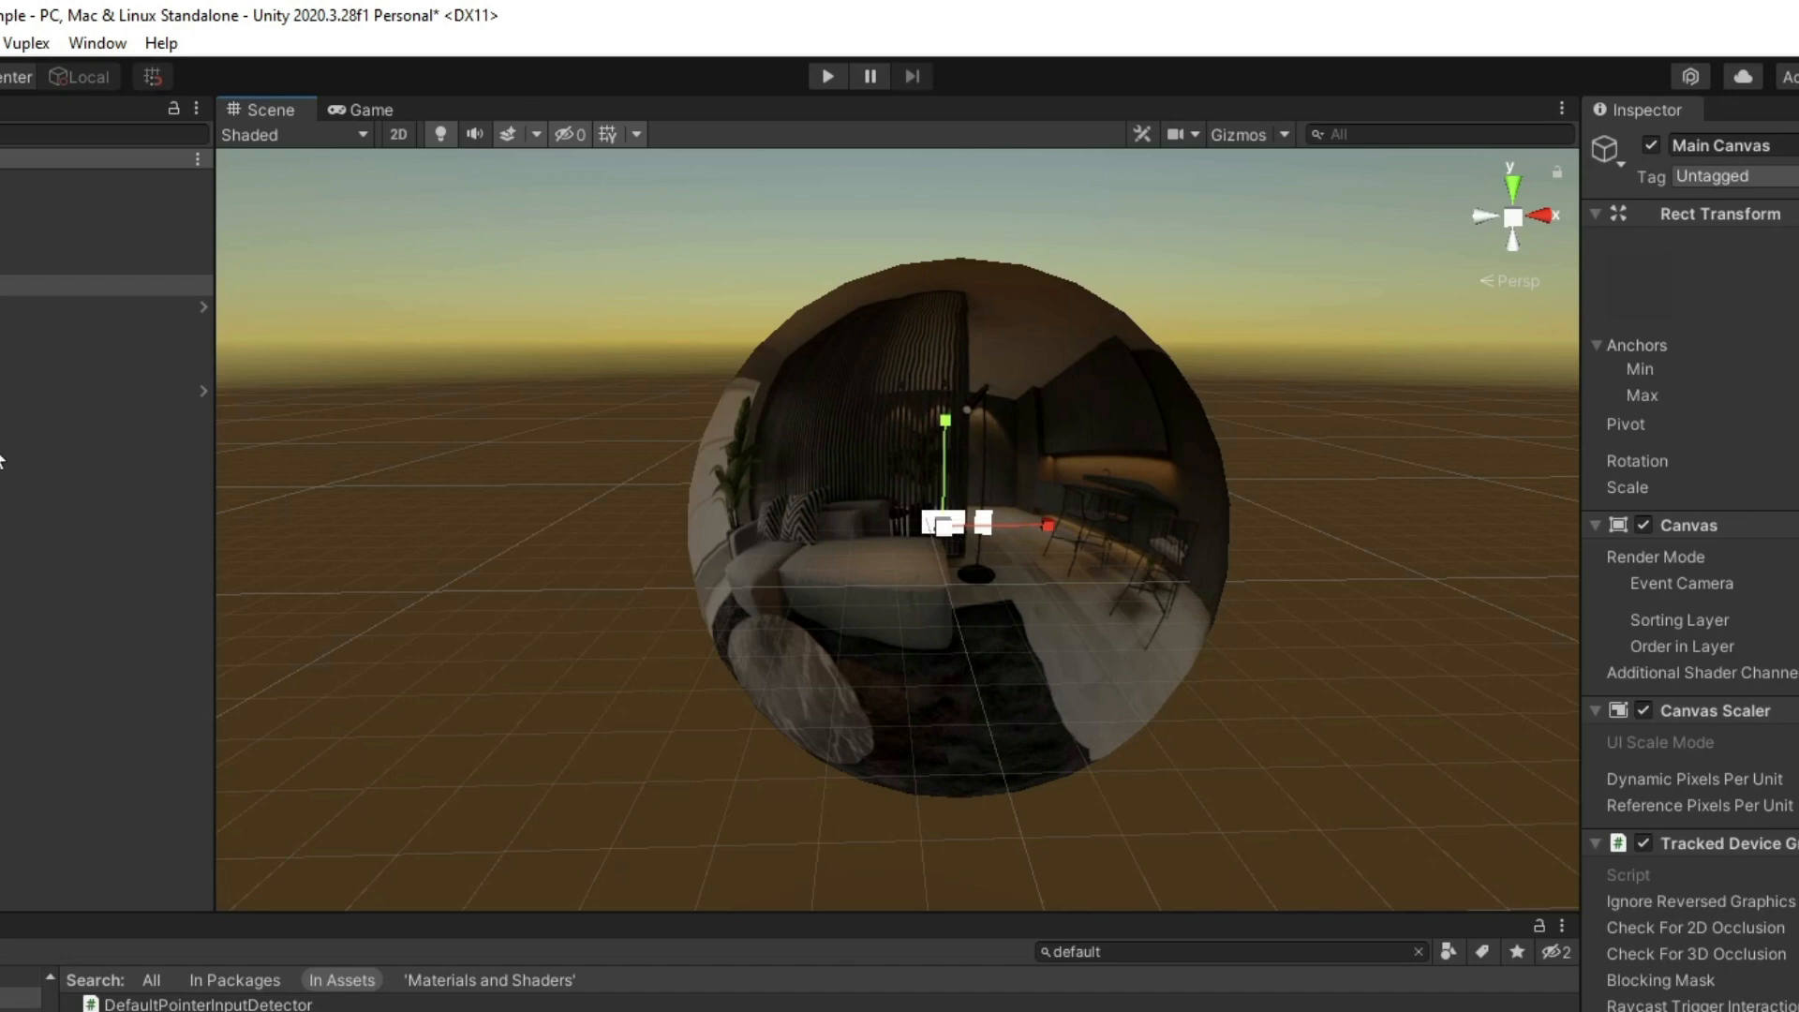
click(103, 368)
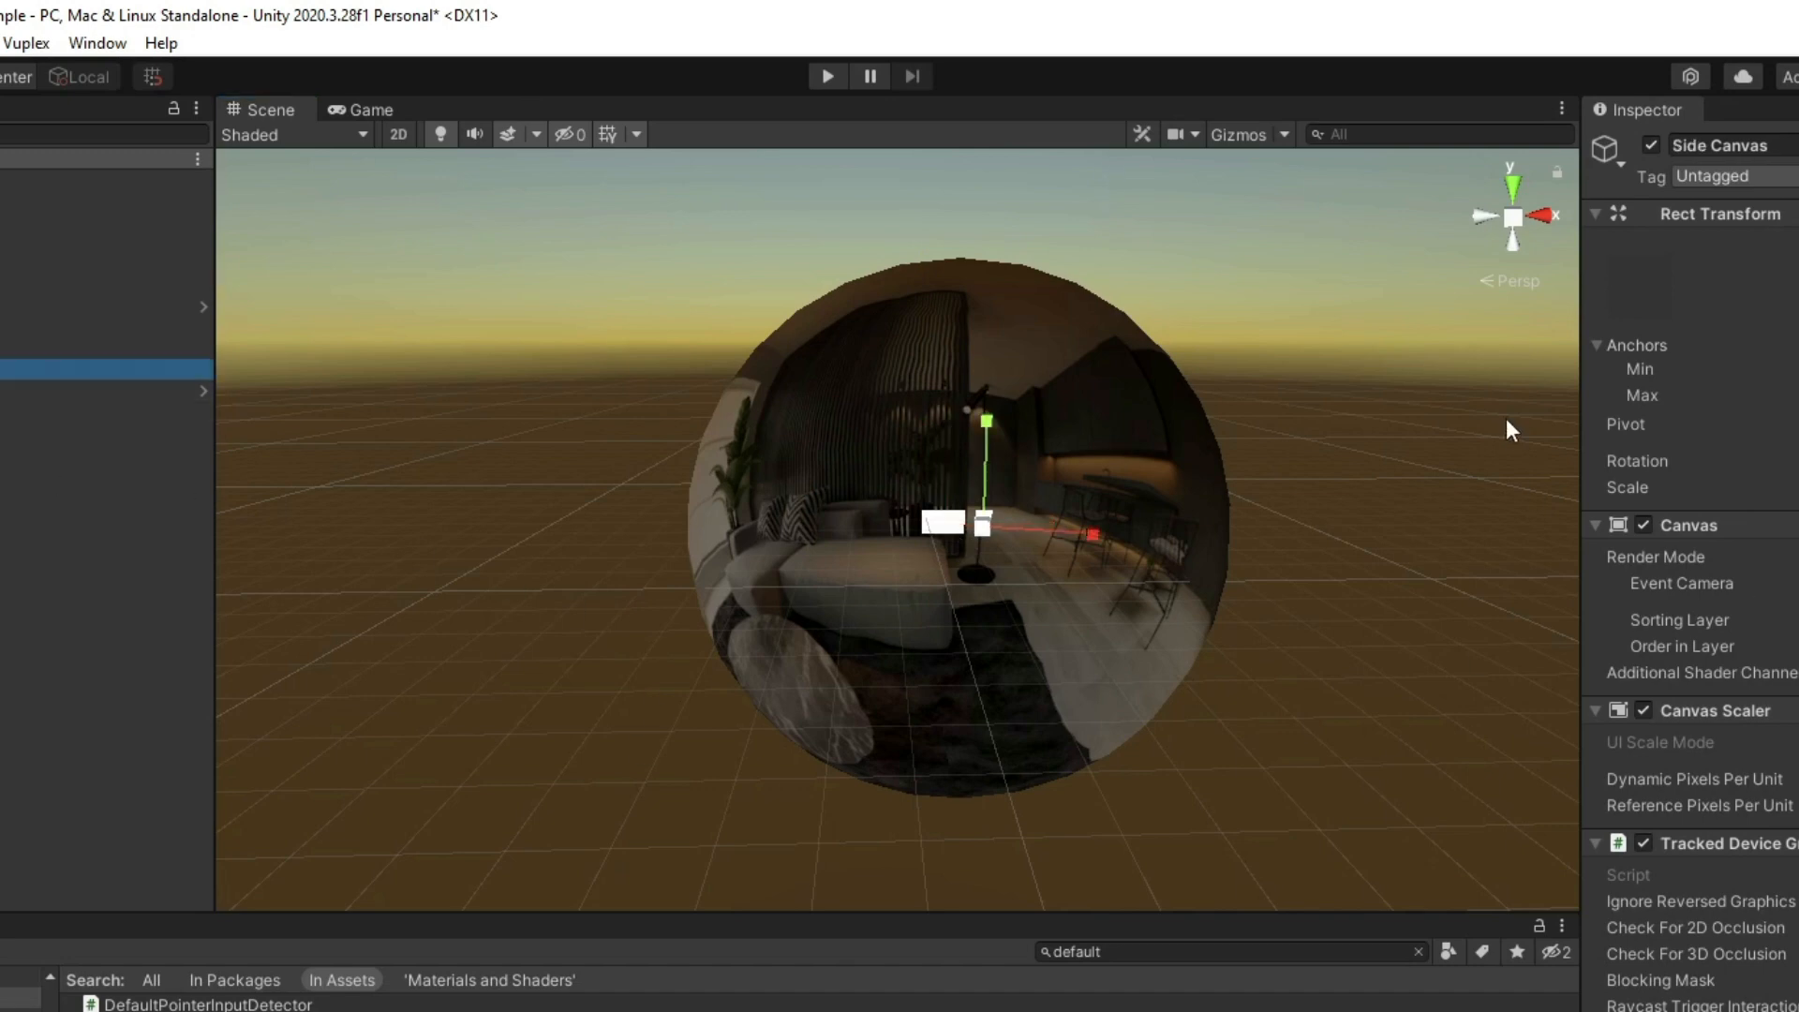